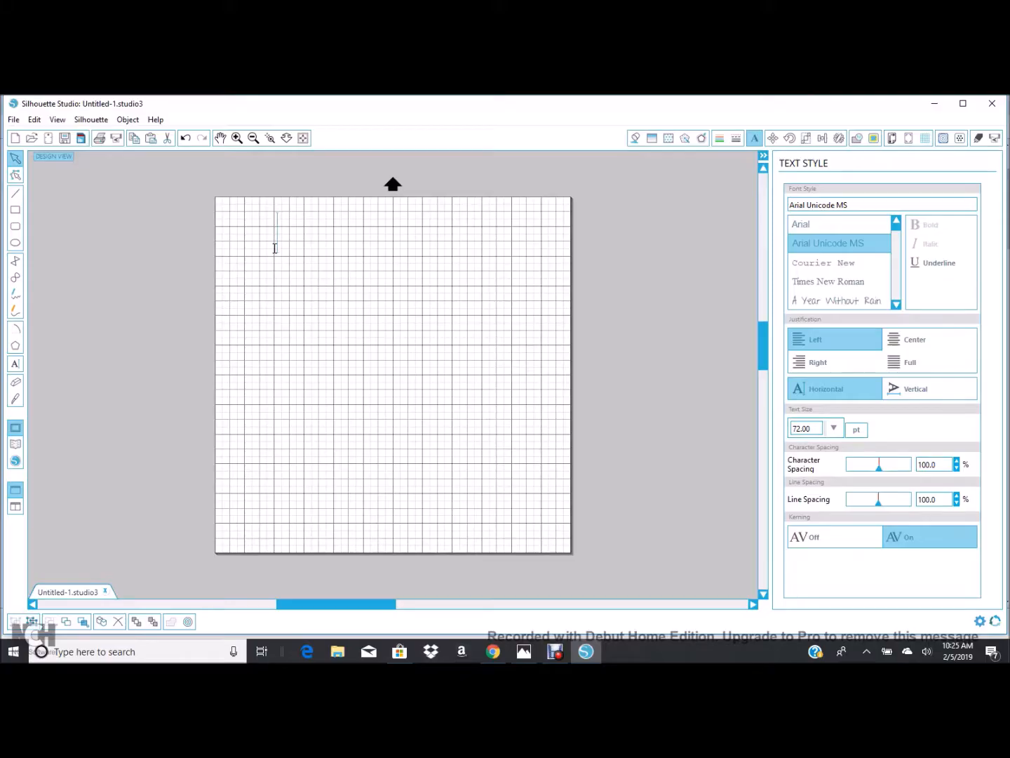
- Create the text 'Hello' and set it in the bromello script font, enlarged to about 207 pt
{"action": "type", "text": "Hello"}
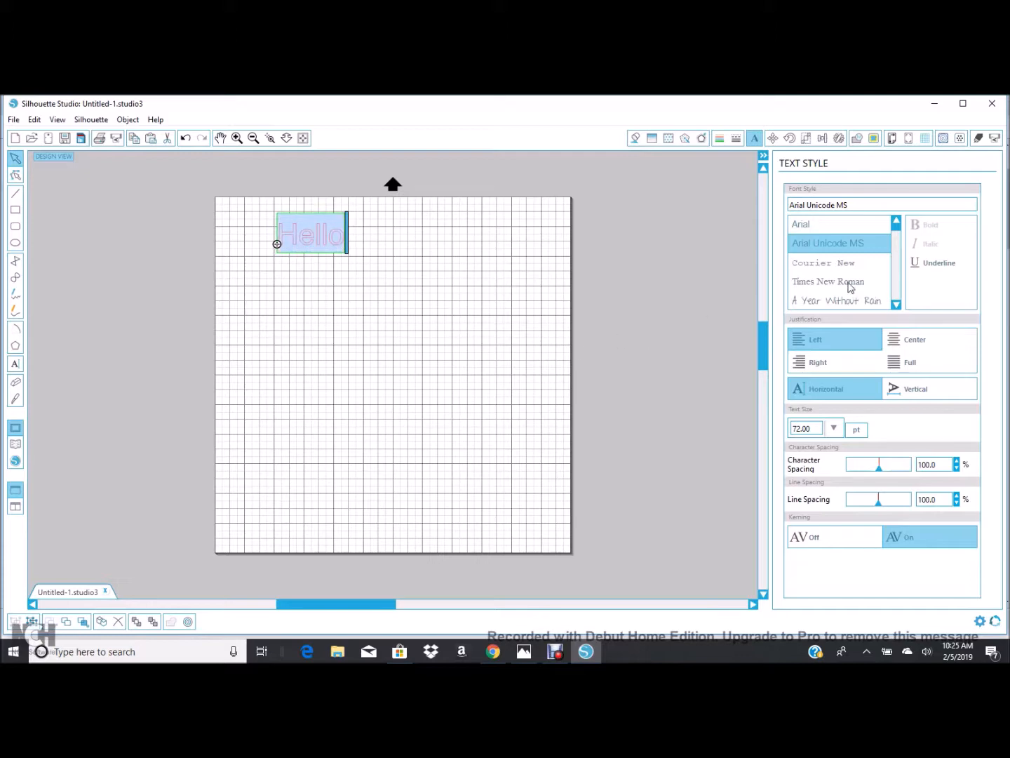
{"action": "left_click", "coordinate": [838, 300]}
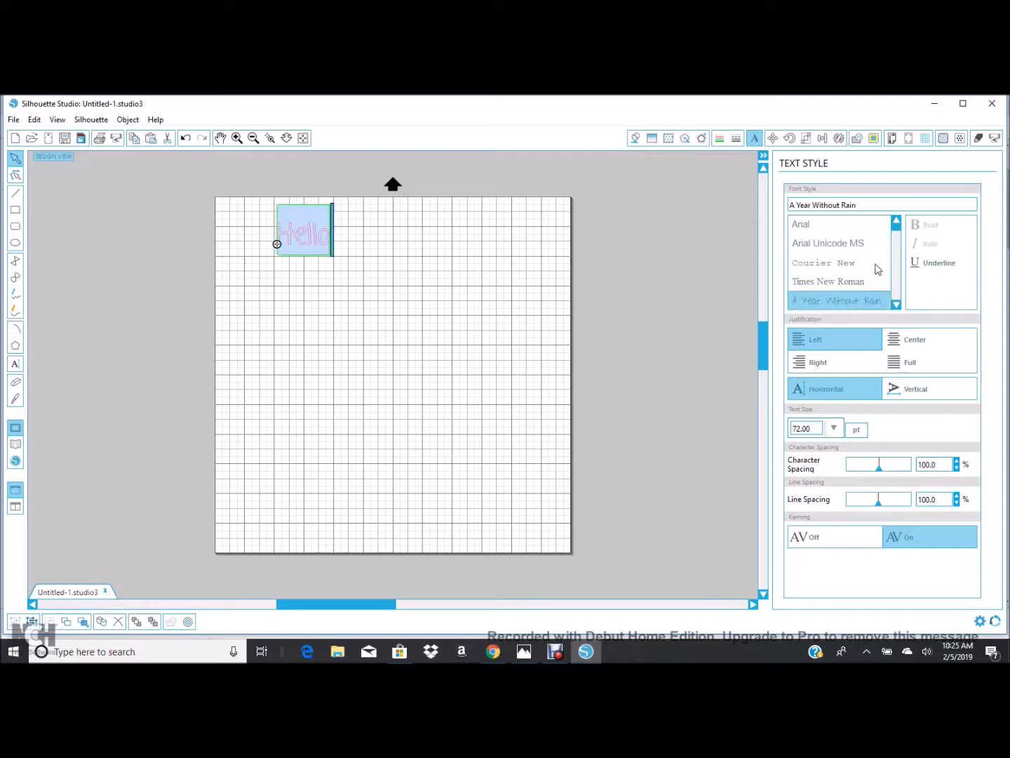
{"action": "scroll", "scroll_direction": "up", "scroll_amount": 3}
{"action": "type", "text": "bromello"}
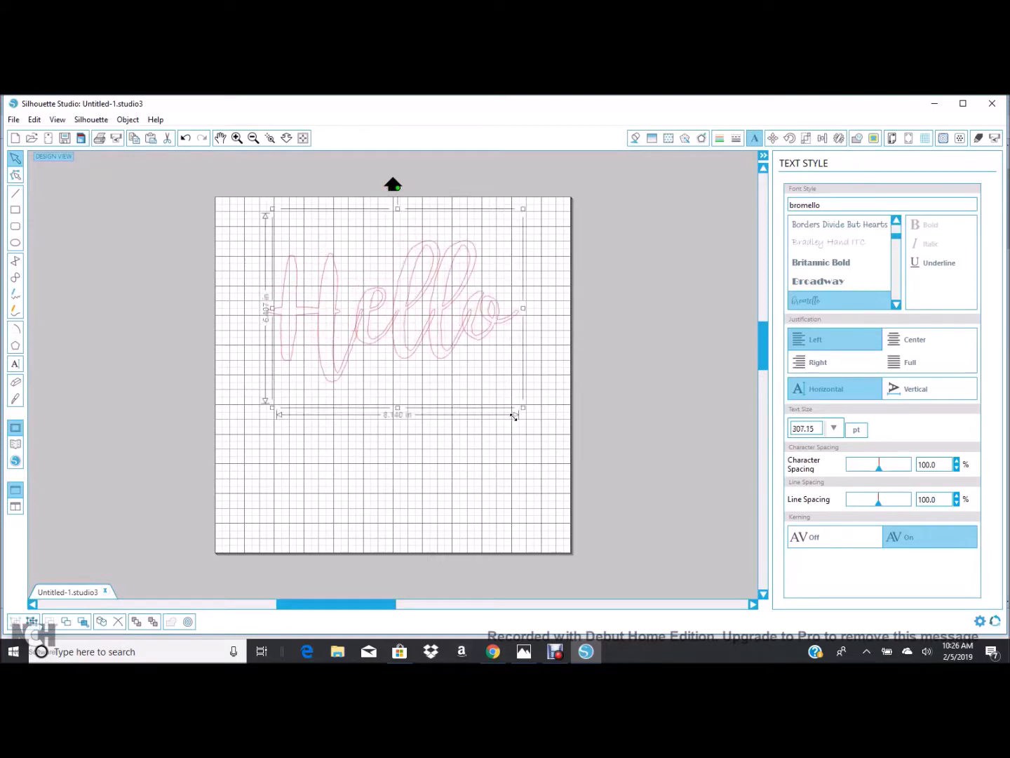
{"action": "mouse_move", "coordinate": [365, 312]}
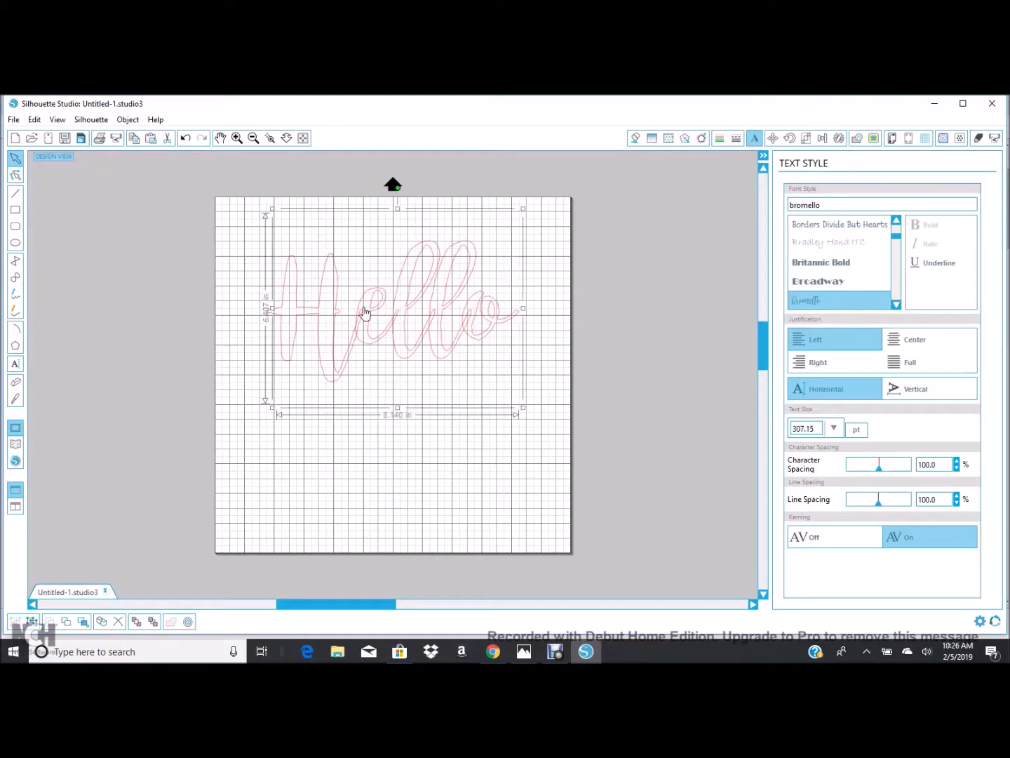
{"action": "mouse_move", "coordinate": [365, 317]}
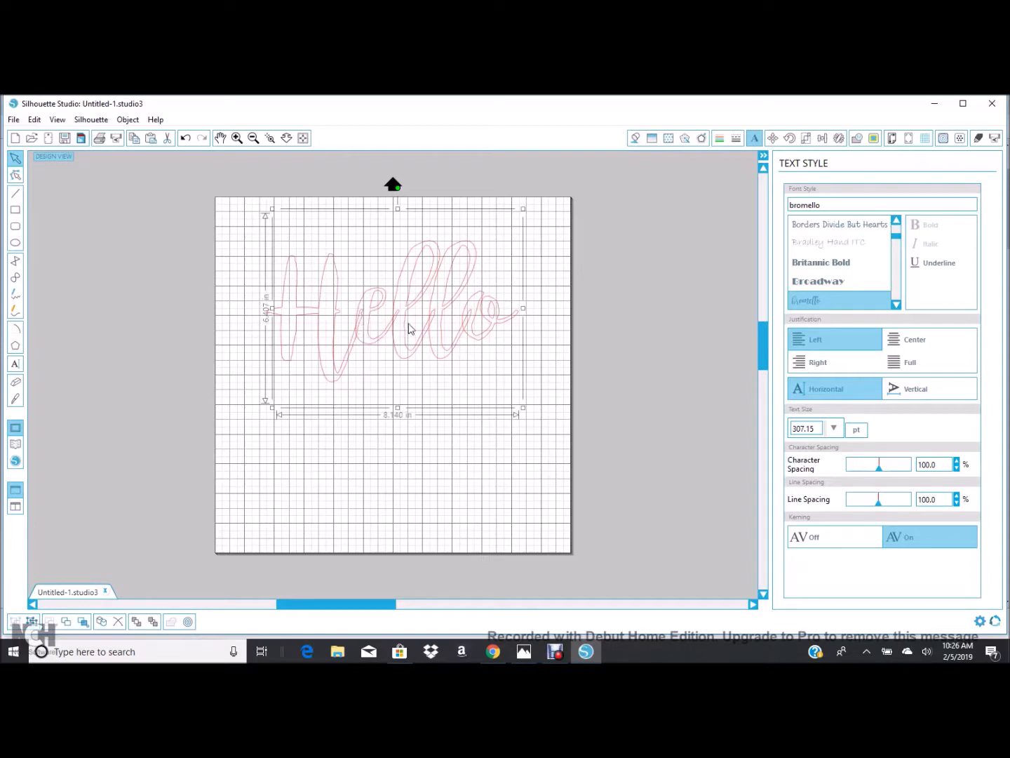
- Weld the script 'Hello' into a single cut shape via its context menu
{"action": "right_click", "coordinate": [413, 317]}
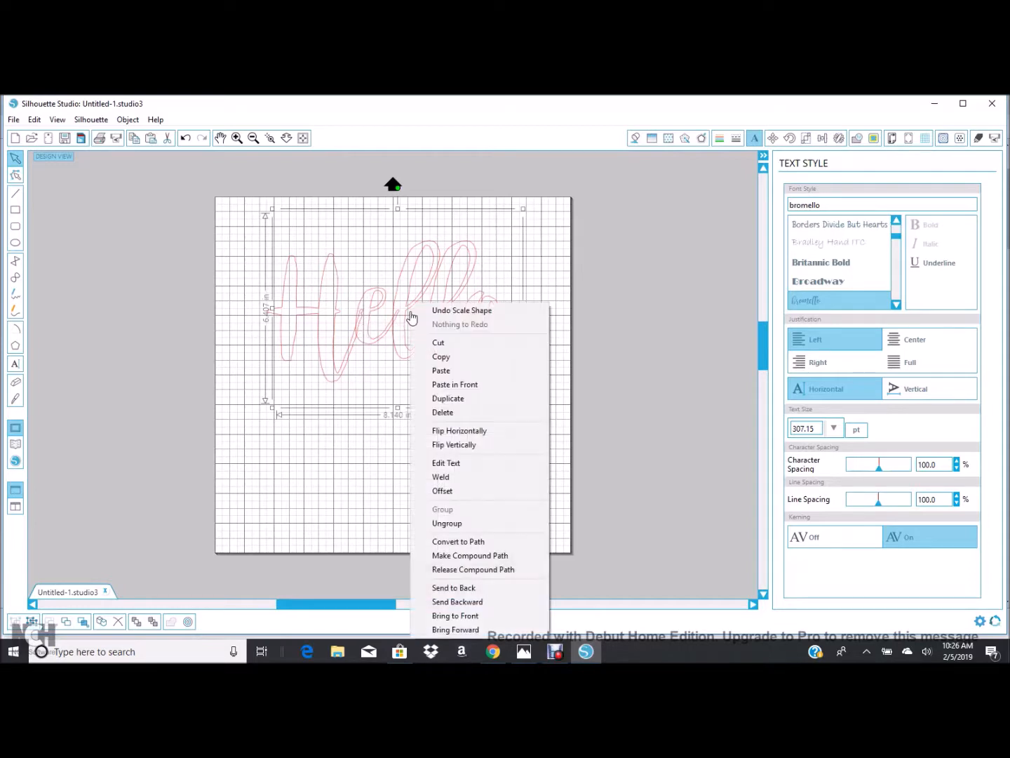
{"action": "left_click", "coordinate": [438, 480]}
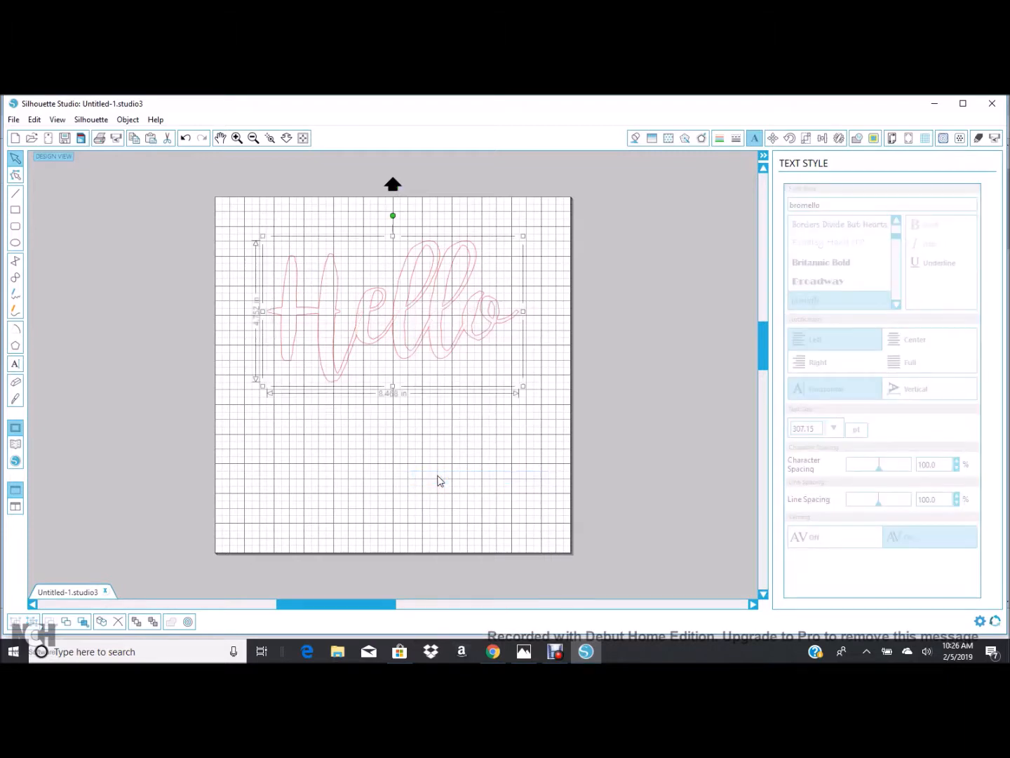
{"action": "mouse_move", "coordinate": [494, 323]}
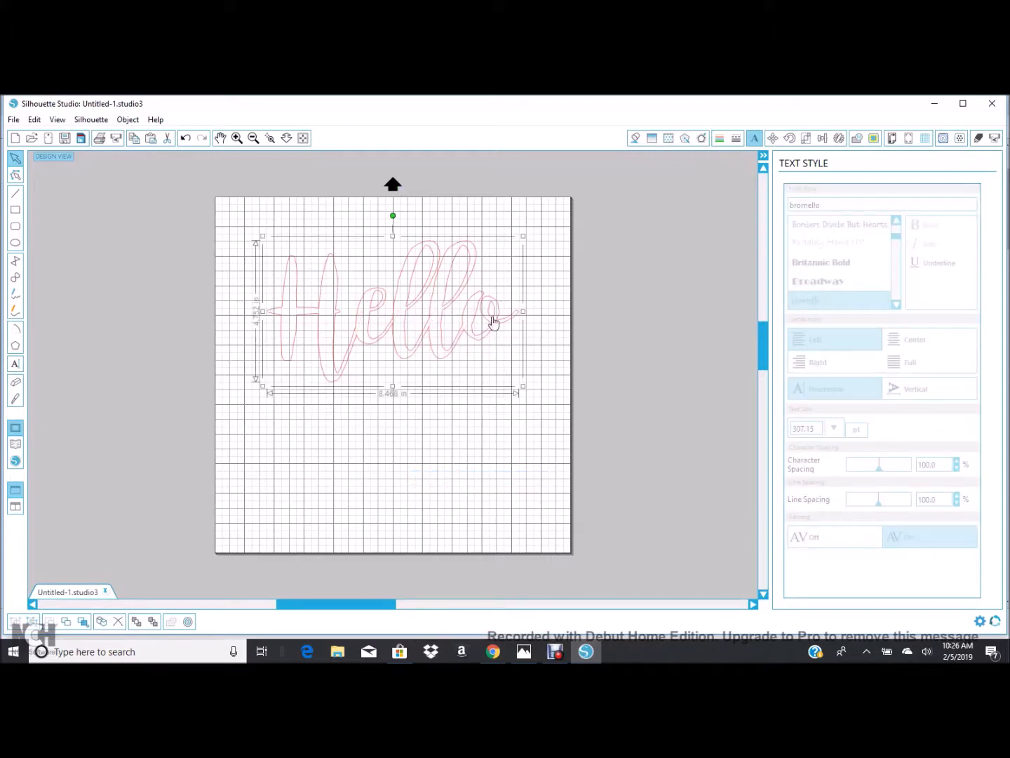
{"action": "mouse_move", "coordinate": [359, 382]}
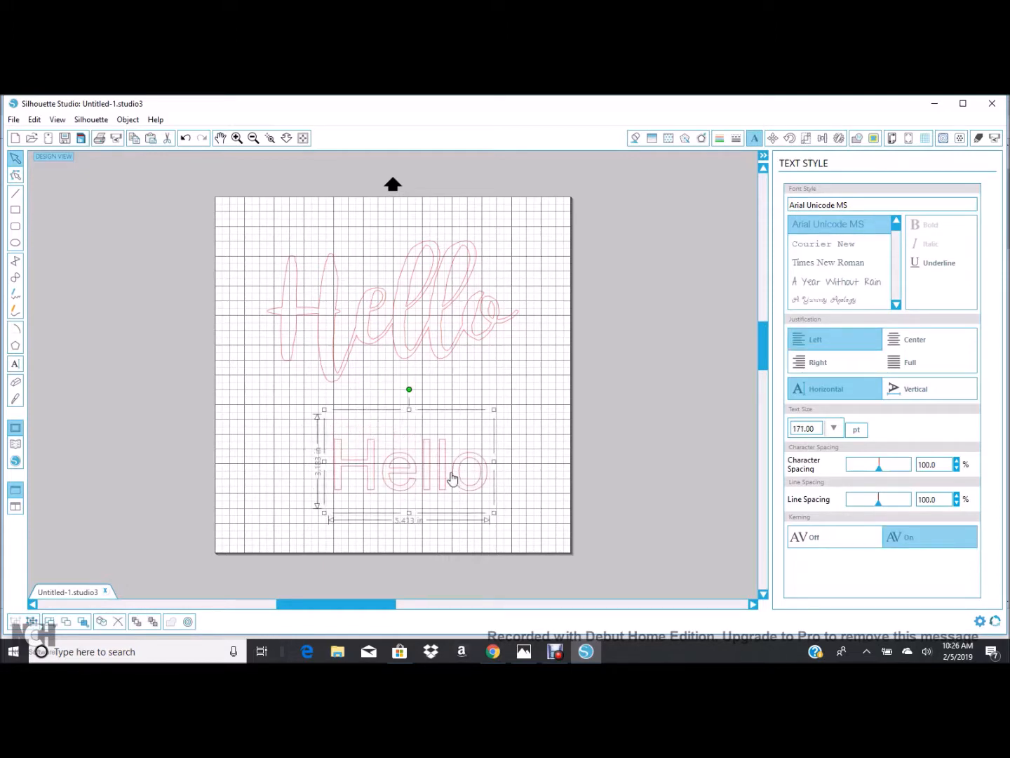
- Set the second 'Hello' below in the AR CHRISTY font, then bring the web browser forward
{"action": "double_click", "coordinate": [412, 470]}
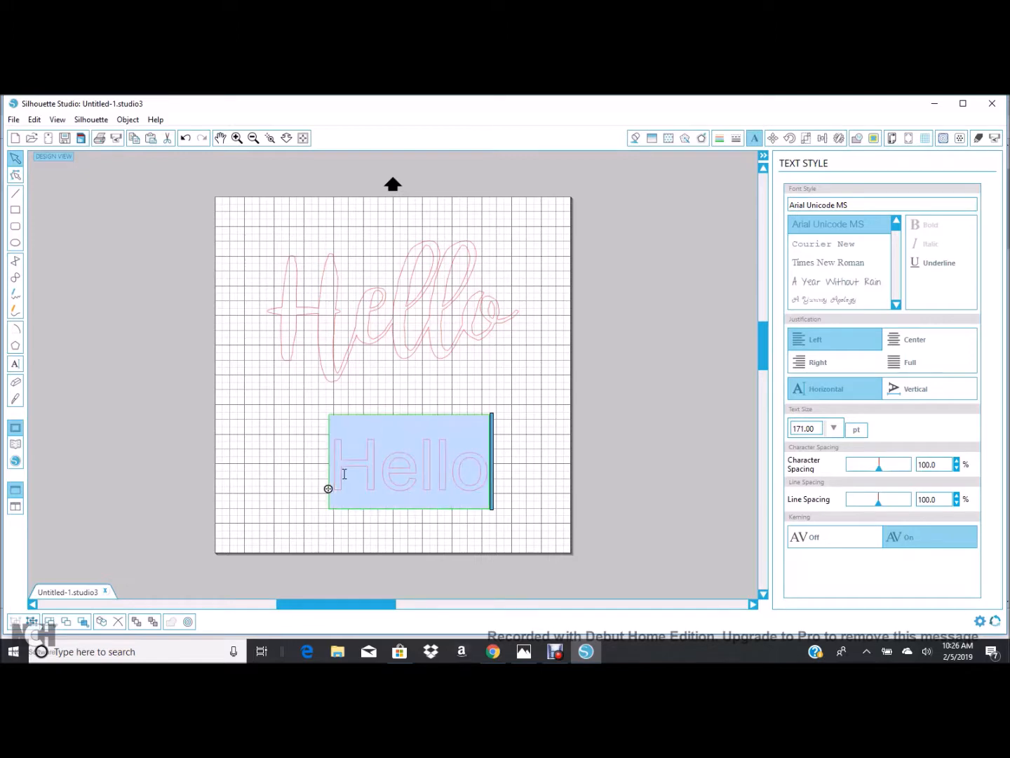
{"action": "mouse_move", "coordinate": [358, 466]}
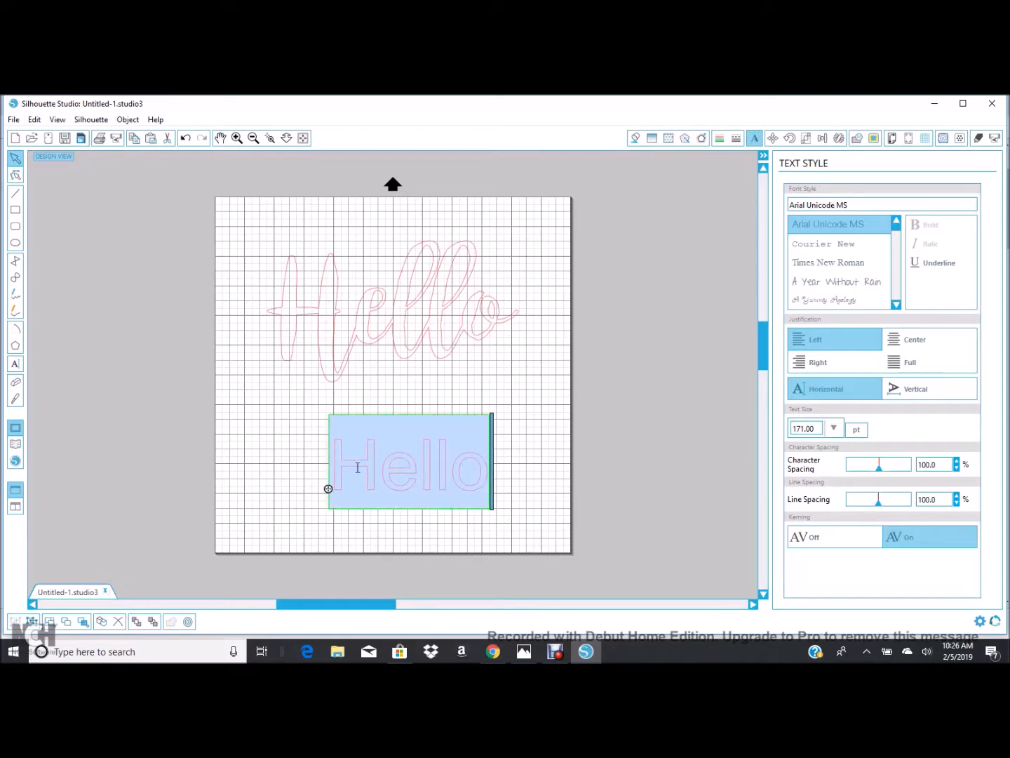
{"action": "scroll", "scroll_direction": "up", "scroll_amount": 3}
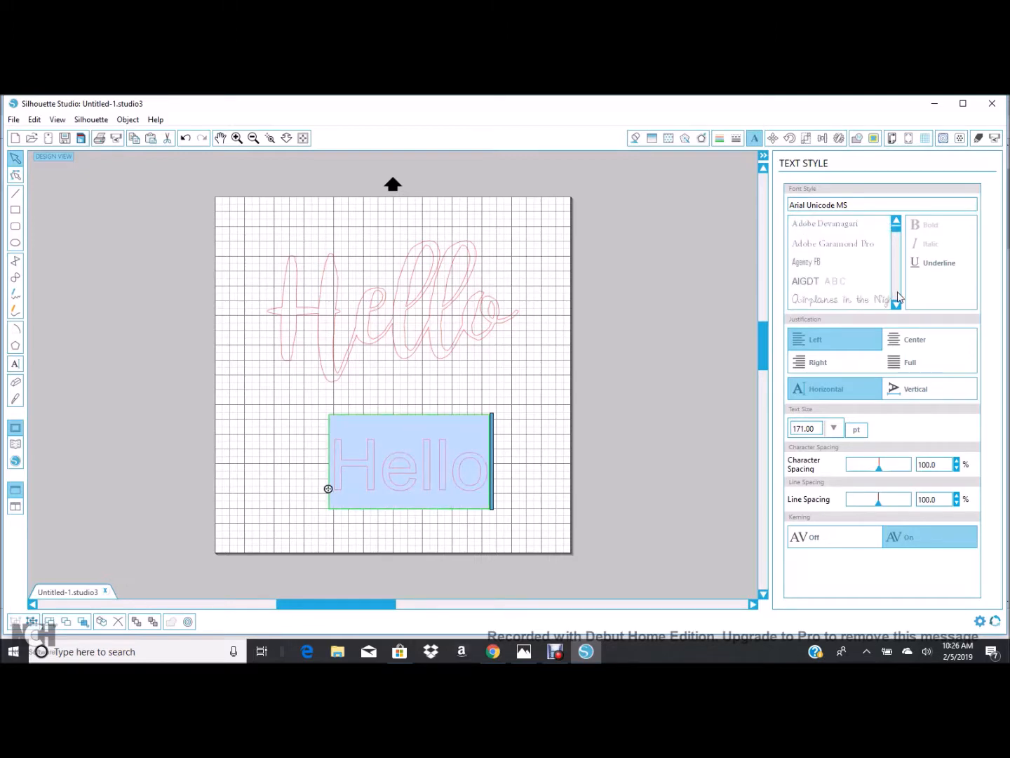
{"action": "scroll", "scroll_direction": "down", "scroll_amount": 3}
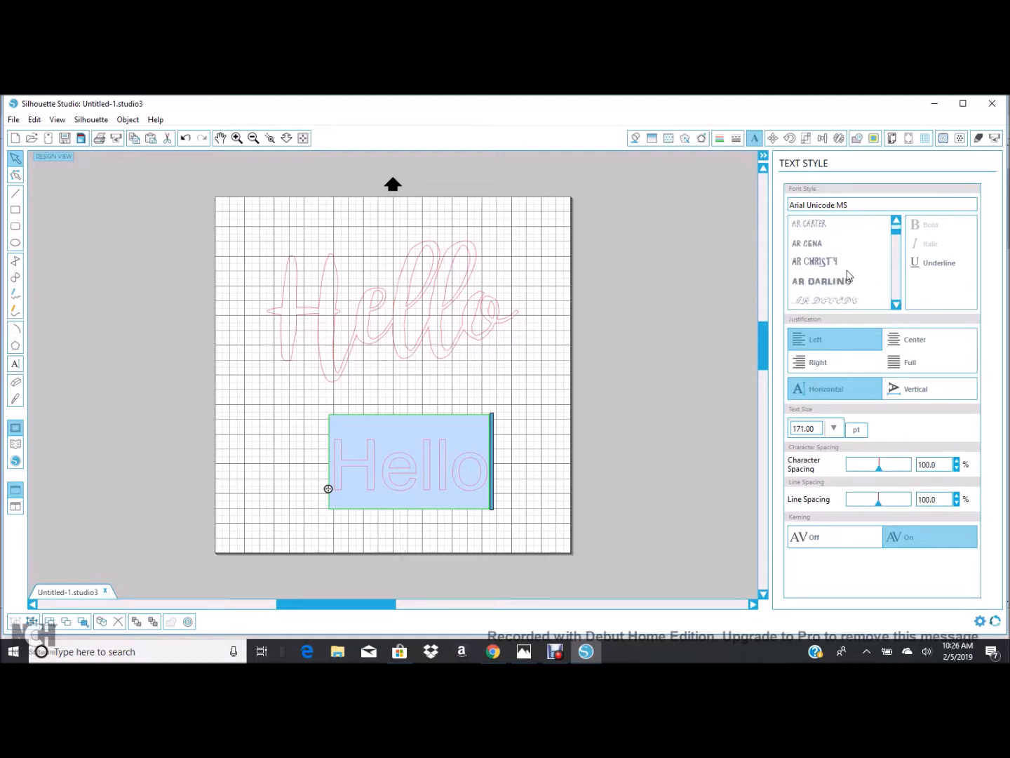
{"action": "left_click", "coordinate": [814, 261]}
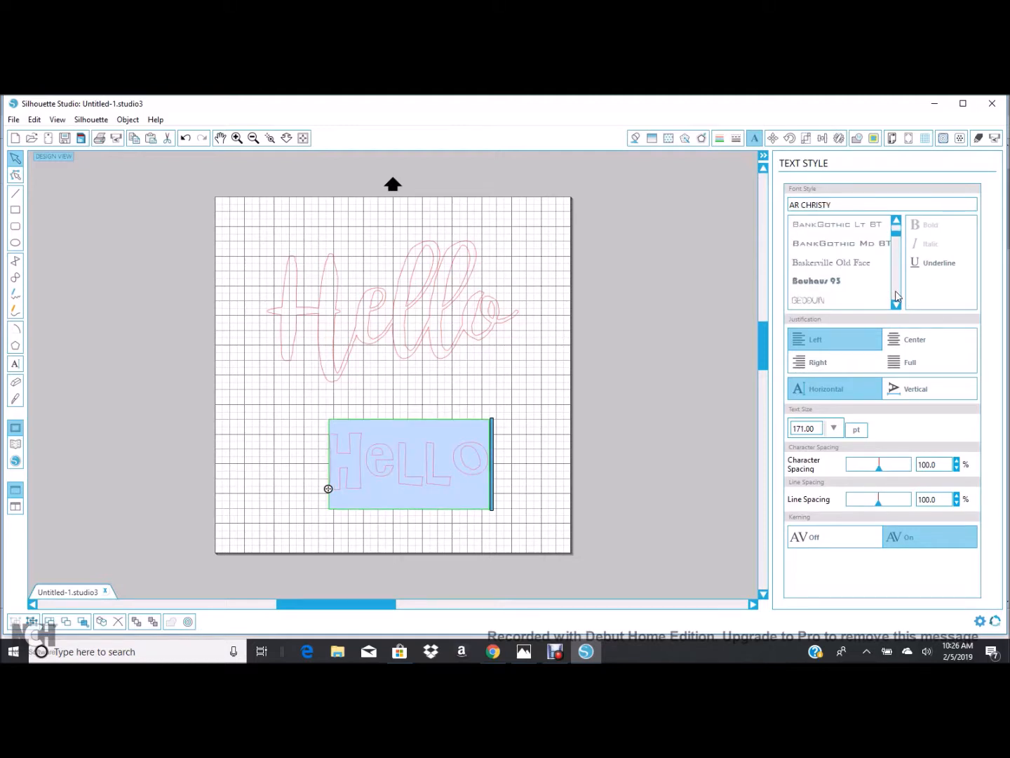
{"action": "scroll", "scroll_direction": "down", "scroll_amount": 3}
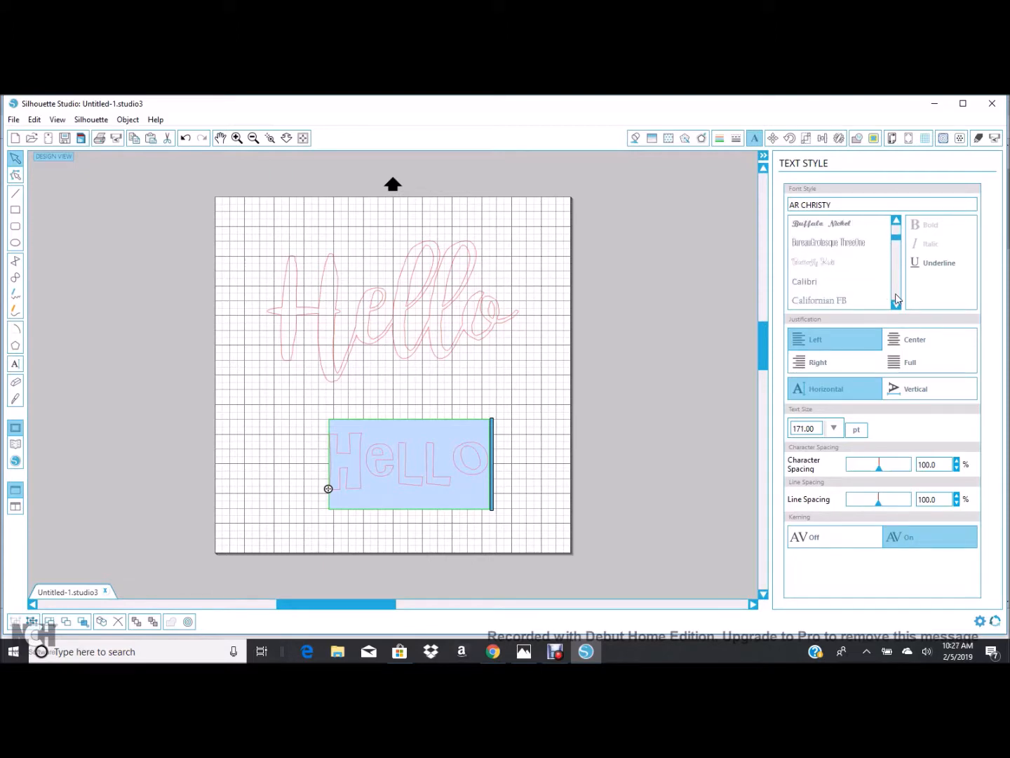
{"action": "left_click", "coordinate": [493, 652]}
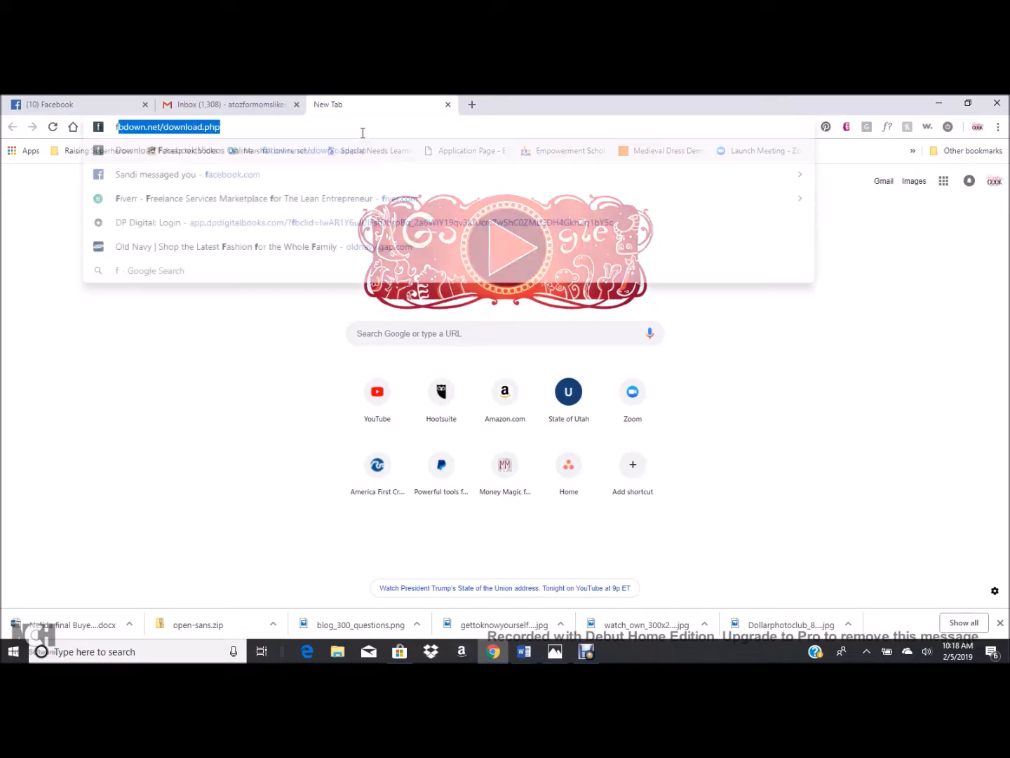
- Search Google for free font downloads and go to the DaFont site from the results
{"action": "type", "text": "free font"}
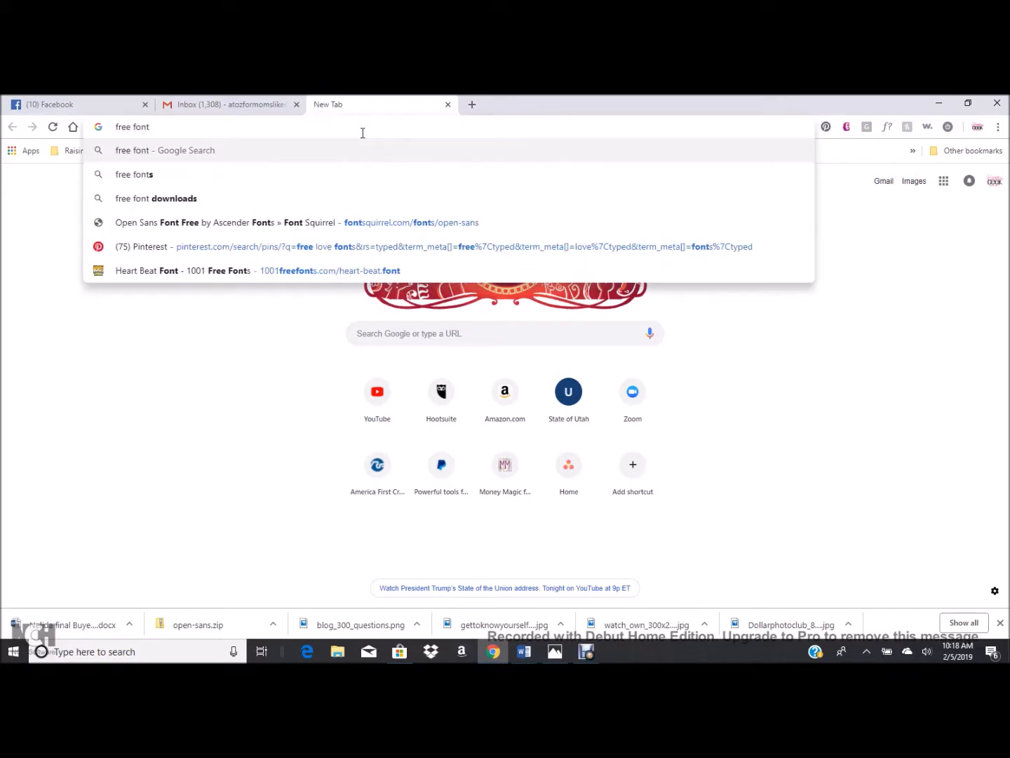
{"action": "left_click", "coordinate": [157, 198]}
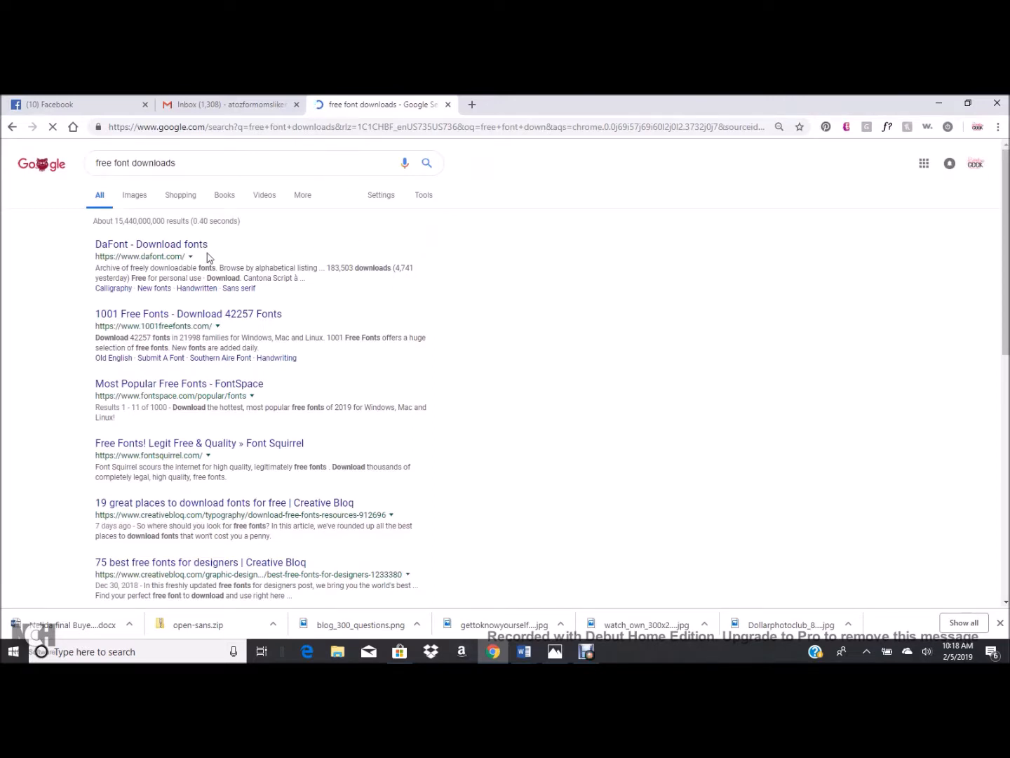
{"action": "mouse_move", "coordinate": [214, 317]}
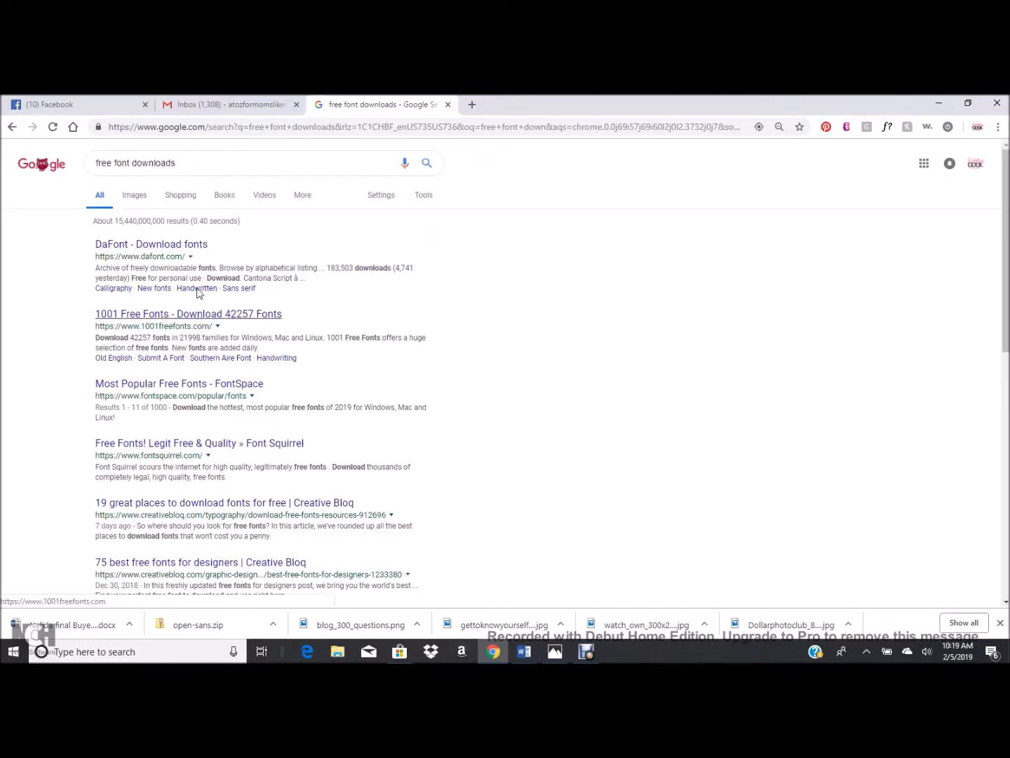
{"action": "left_click", "coordinate": [152, 245]}
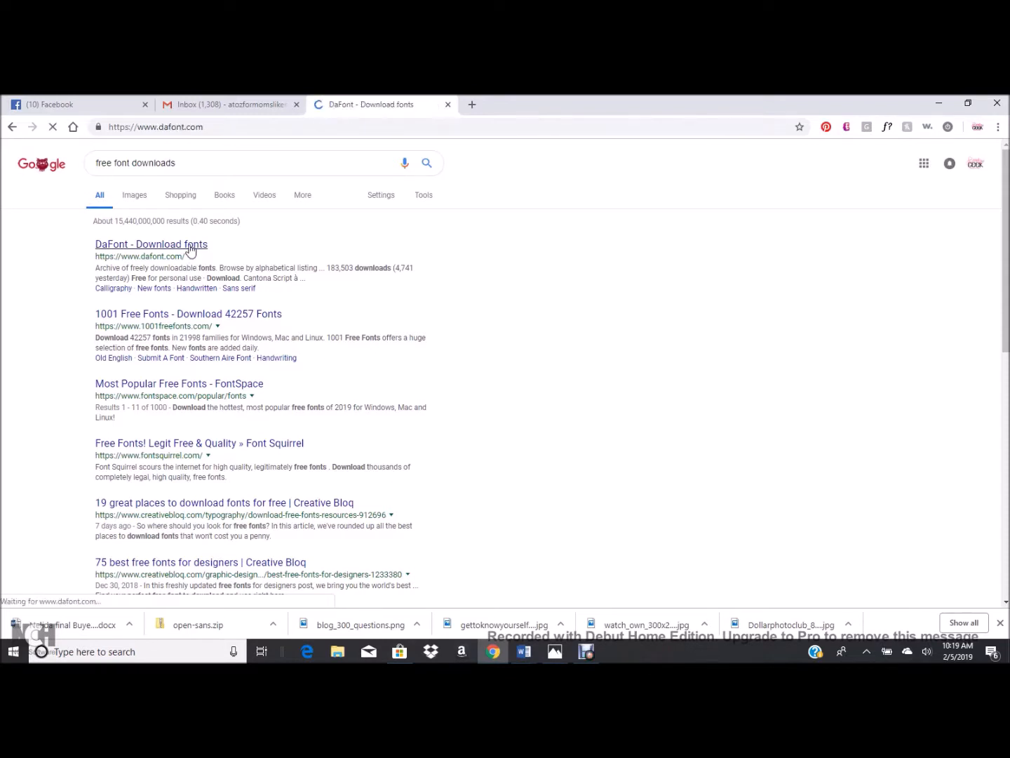
{"action": "left_click", "coordinate": [152, 244]}
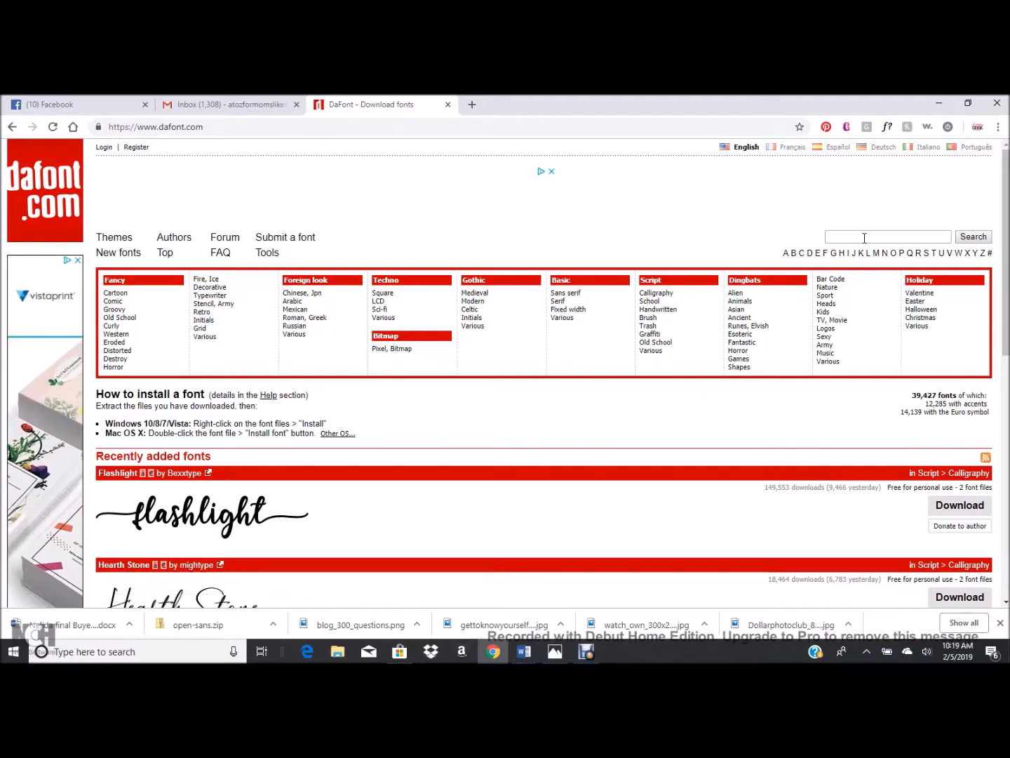
- Search DaFont for 'hand' and browse the handwriting results, then switch to the Pinterest tab
{"action": "type", "text": "han"}
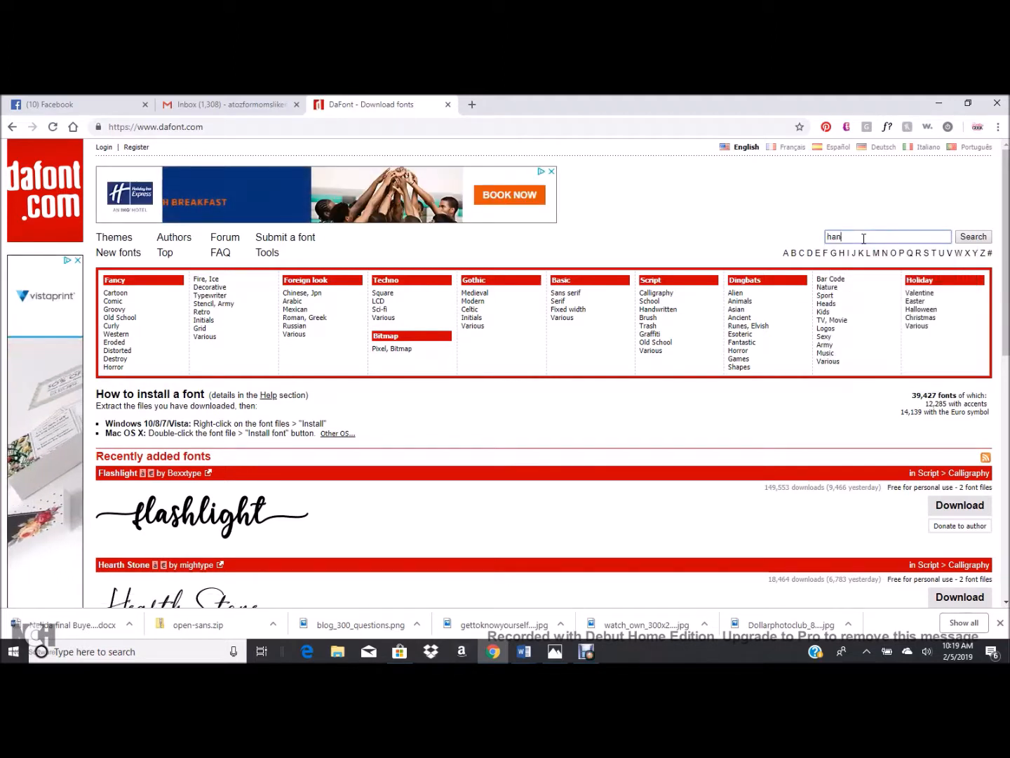
{"action": "type", "text": "d"}
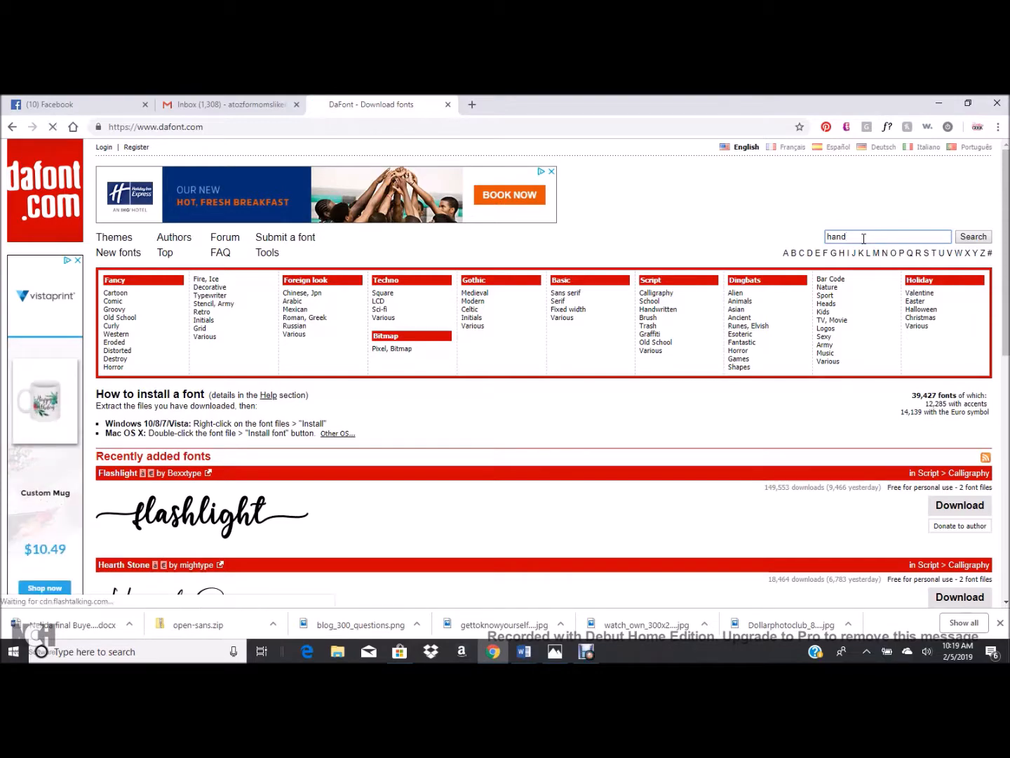
{"action": "left_click", "coordinate": [974, 236]}
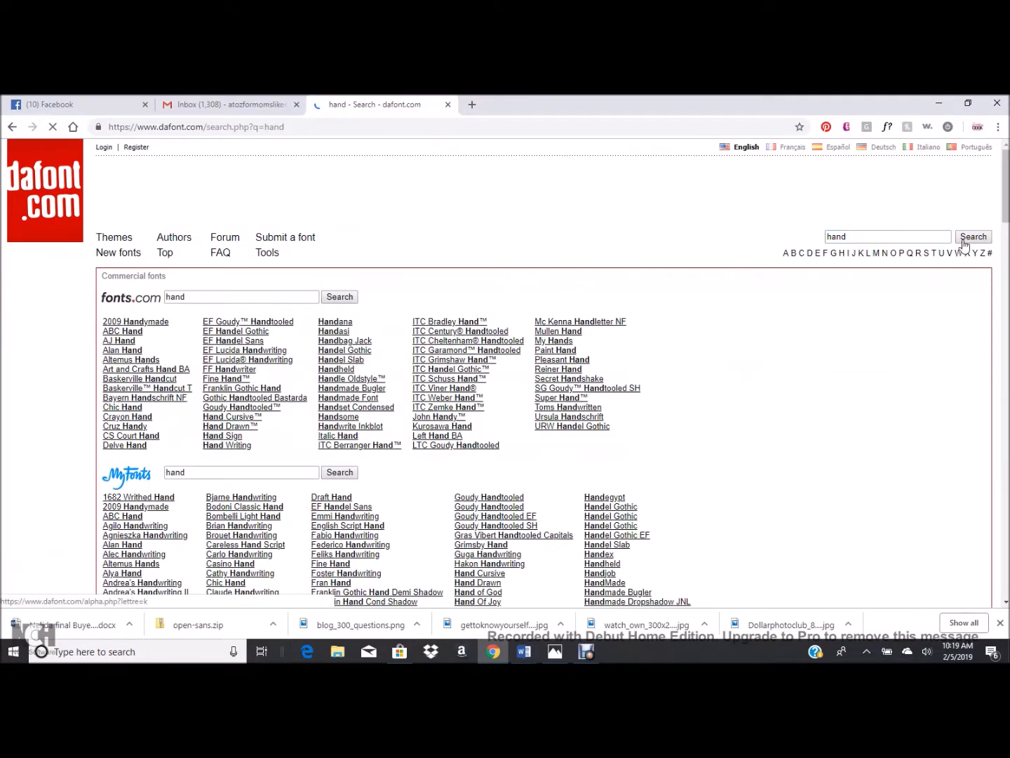
{"action": "scroll", "scroll_direction": "down", "scroll_amount": 3}
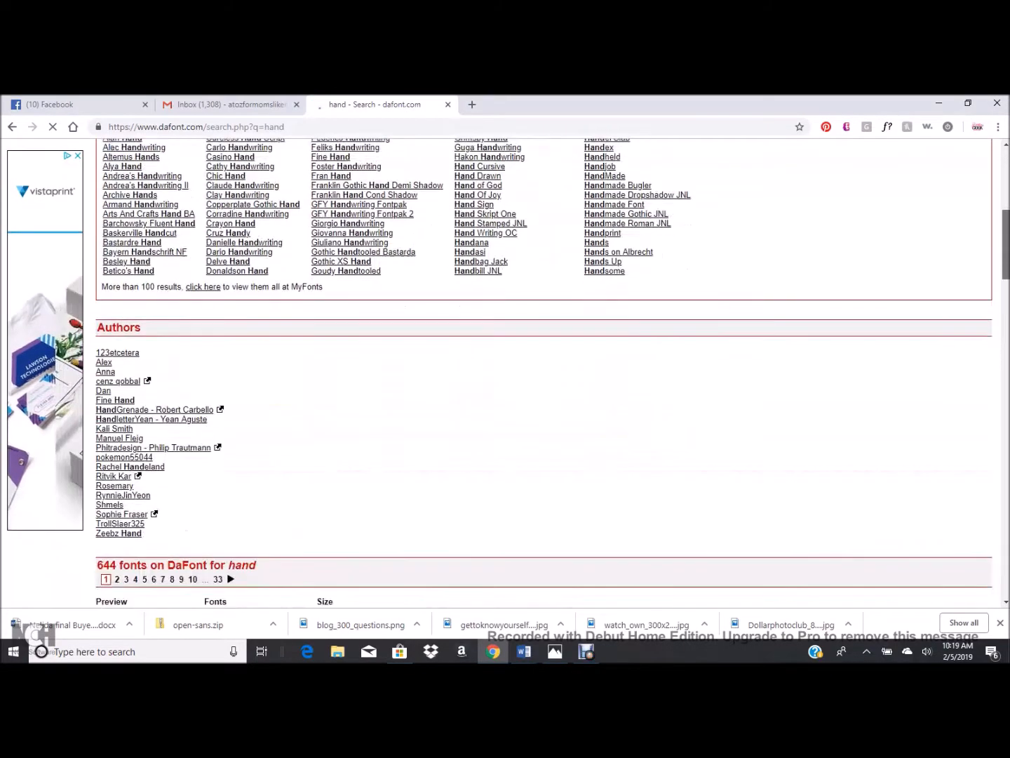
{"action": "scroll", "scroll_direction": "down", "scroll_amount": 3}
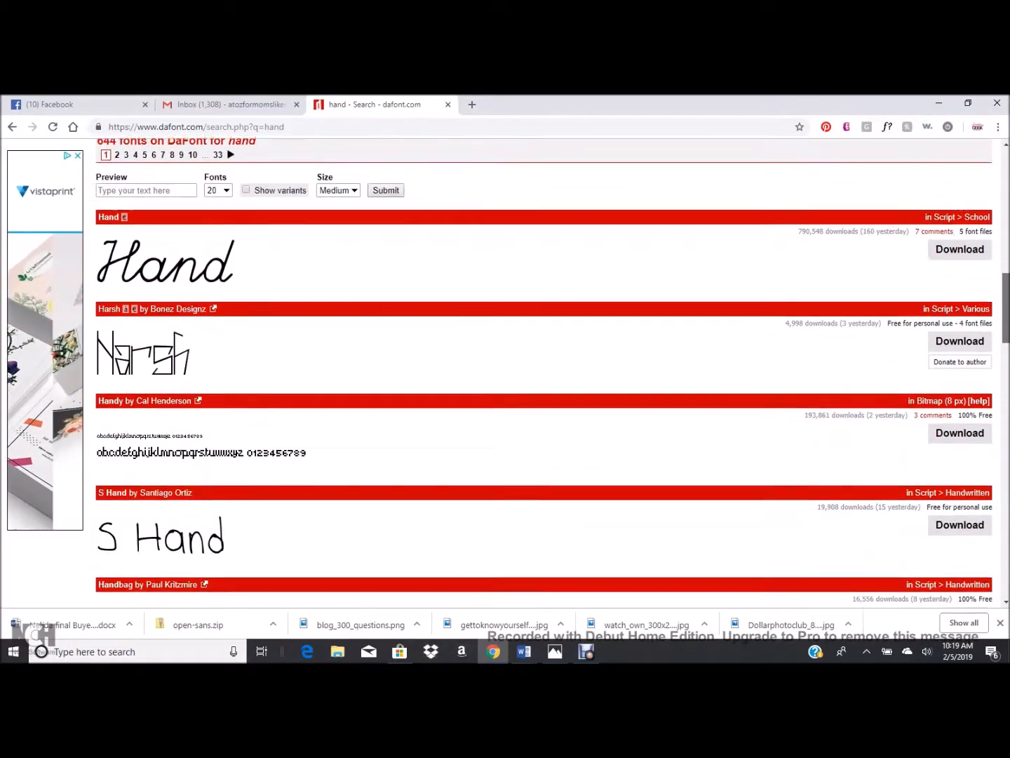
{"action": "scroll", "scroll_direction": "down", "scroll_amount": 3}
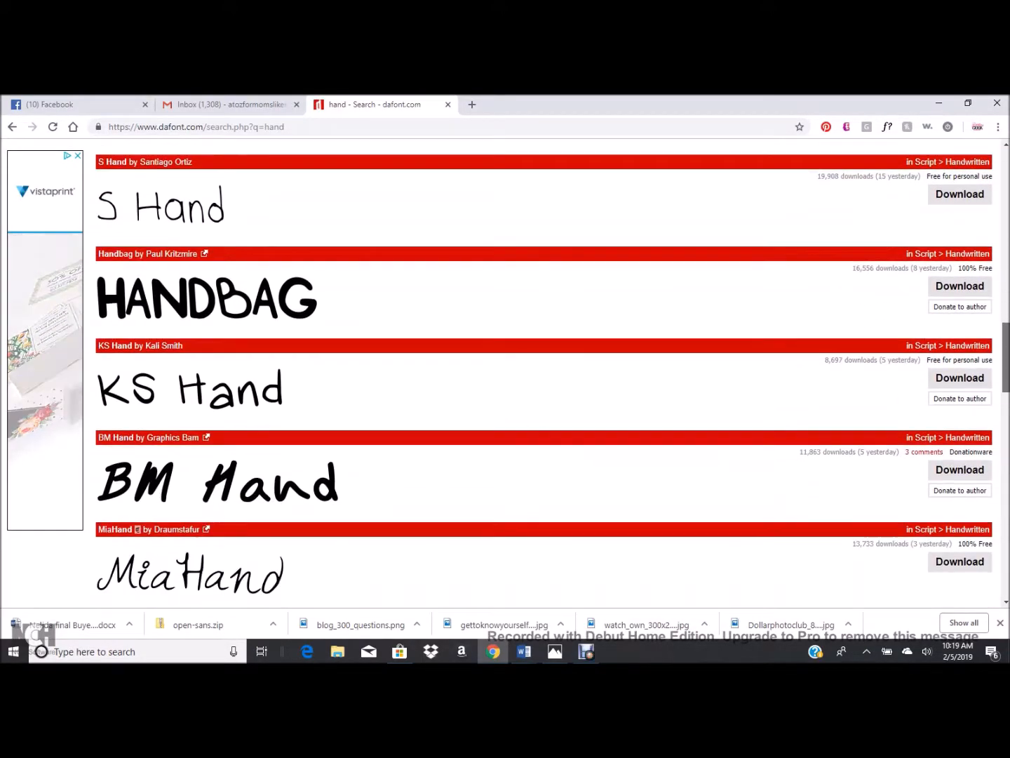
{"action": "scroll", "scroll_direction": "down", "scroll_amount": 3}
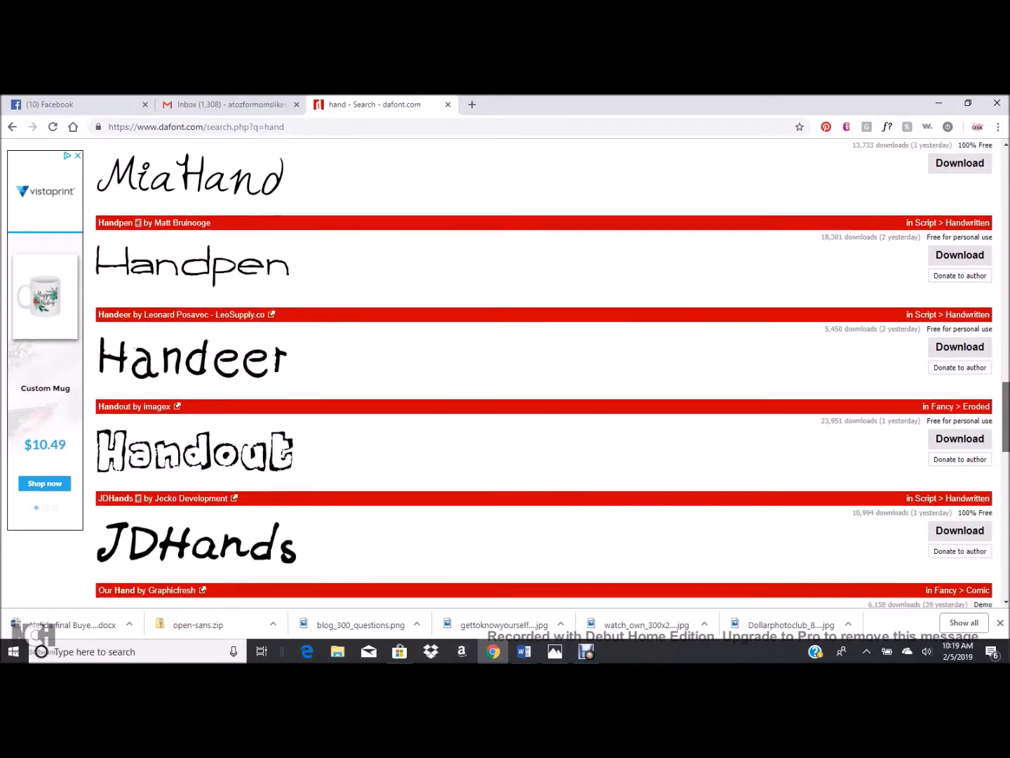
{"action": "scroll", "scroll_direction": "down", "scroll_amount": 3}
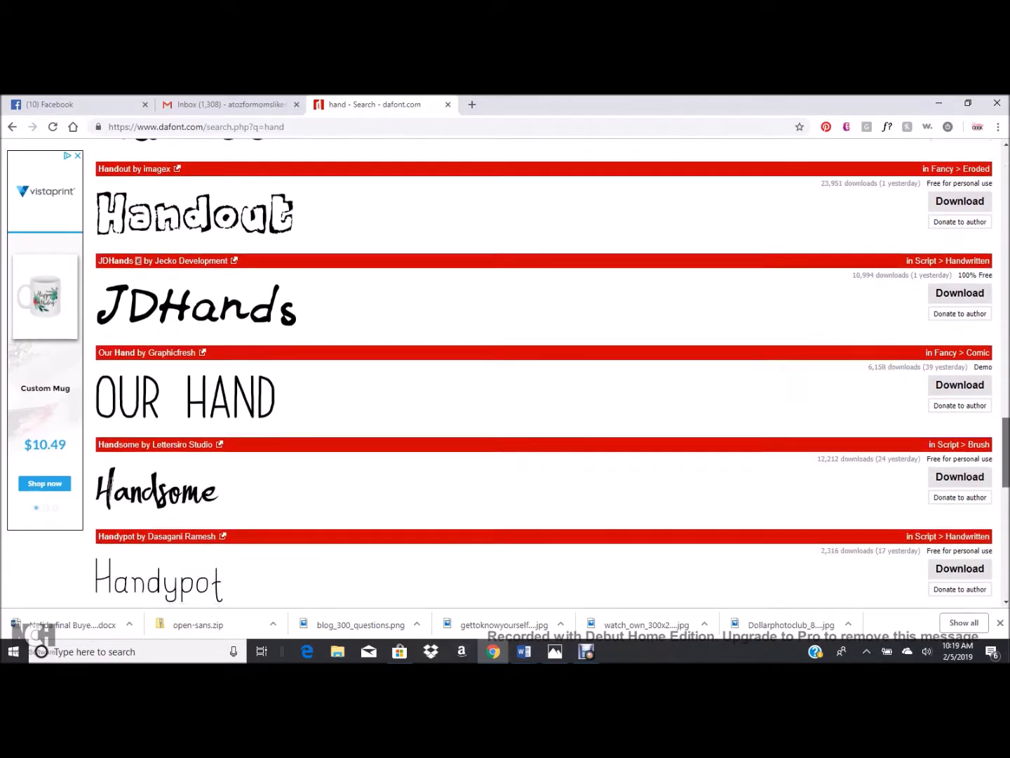
{"action": "left_click", "coordinate": [533, 104]}
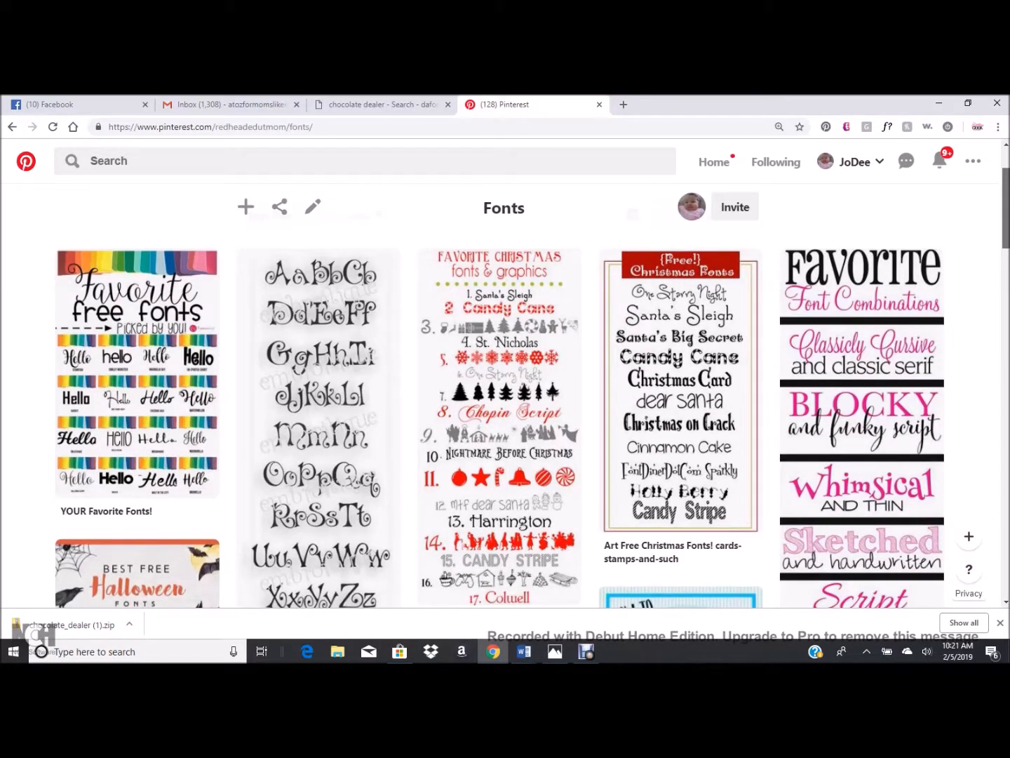
- View the 'YOUR Favorite Fonts!' pin's Hello samples on Pinterest, then return to the DaFont tab
{"action": "scroll", "scroll_direction": "down", "scroll_amount": 3}
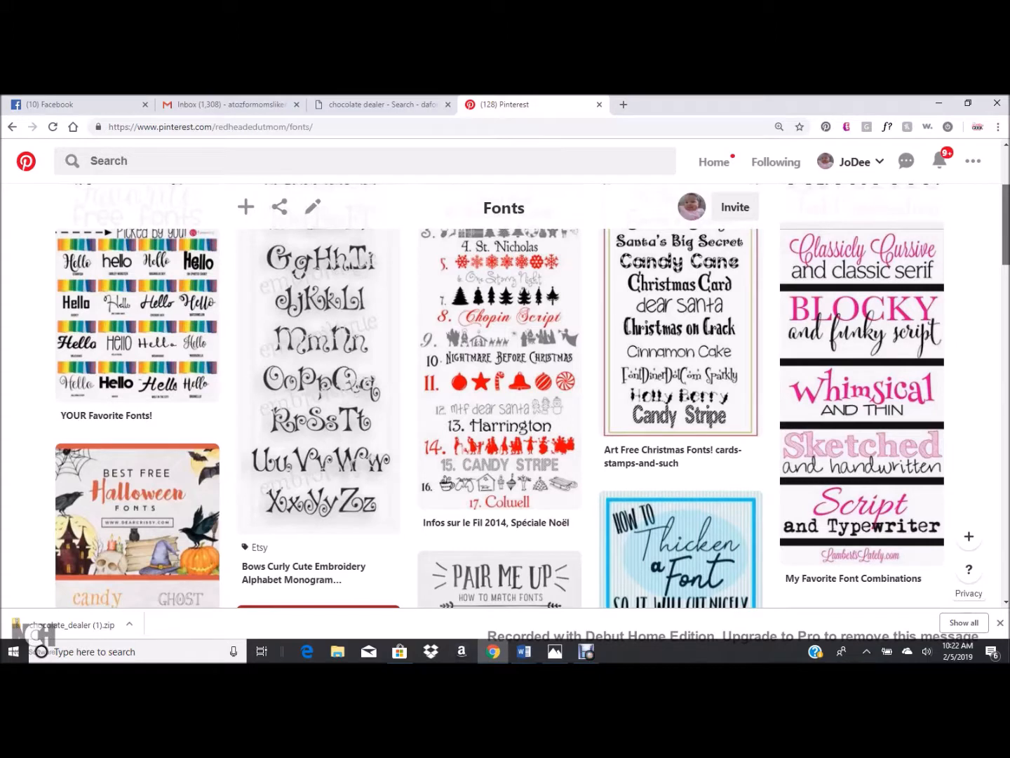
{"action": "left_click", "coordinate": [137, 316]}
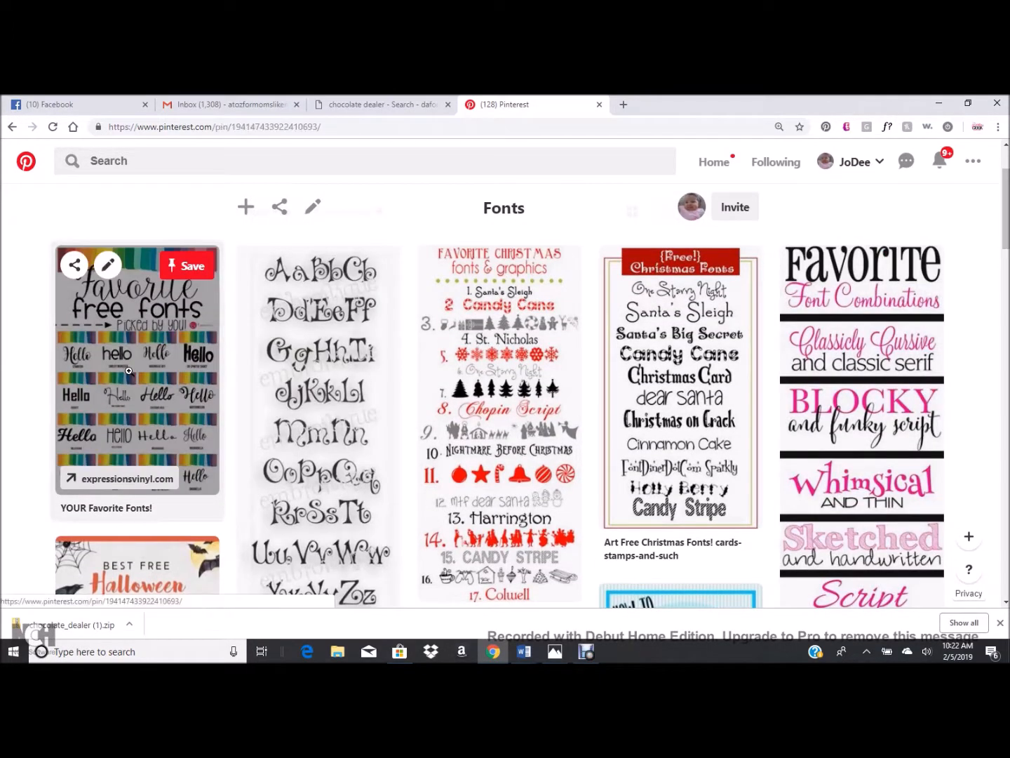
{"action": "left_click", "coordinate": [138, 365]}
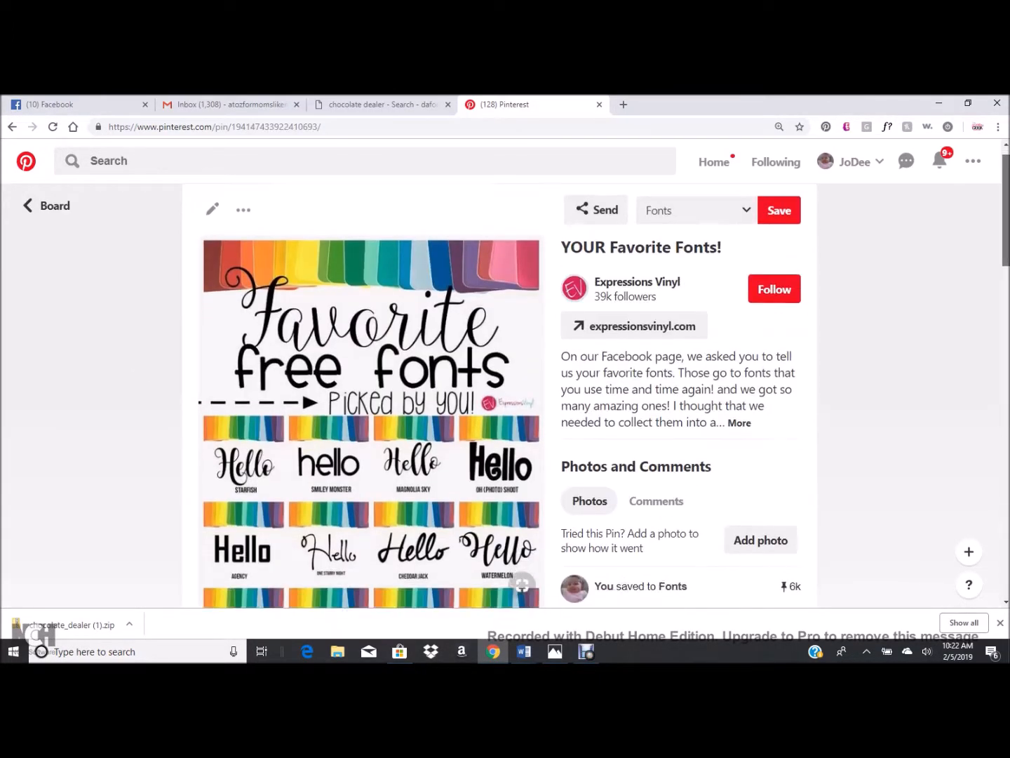
{"action": "scroll", "scroll_direction": "down", "scroll_amount": 3}
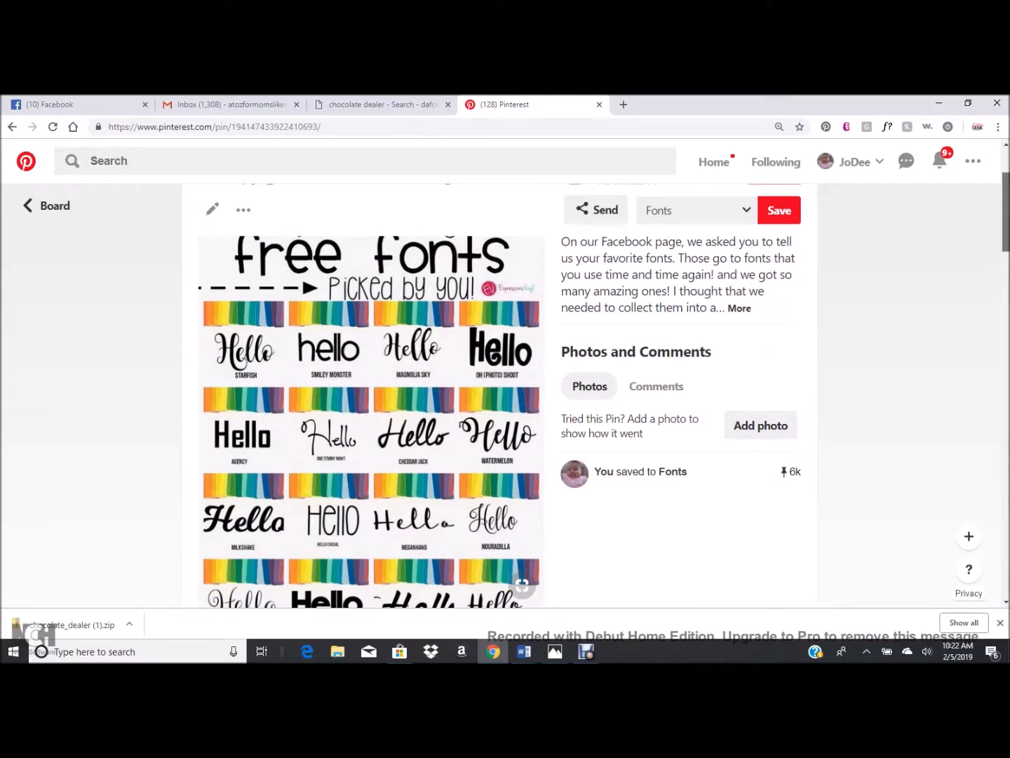
{"action": "scroll", "scroll_direction": "down", "scroll_amount": 3}
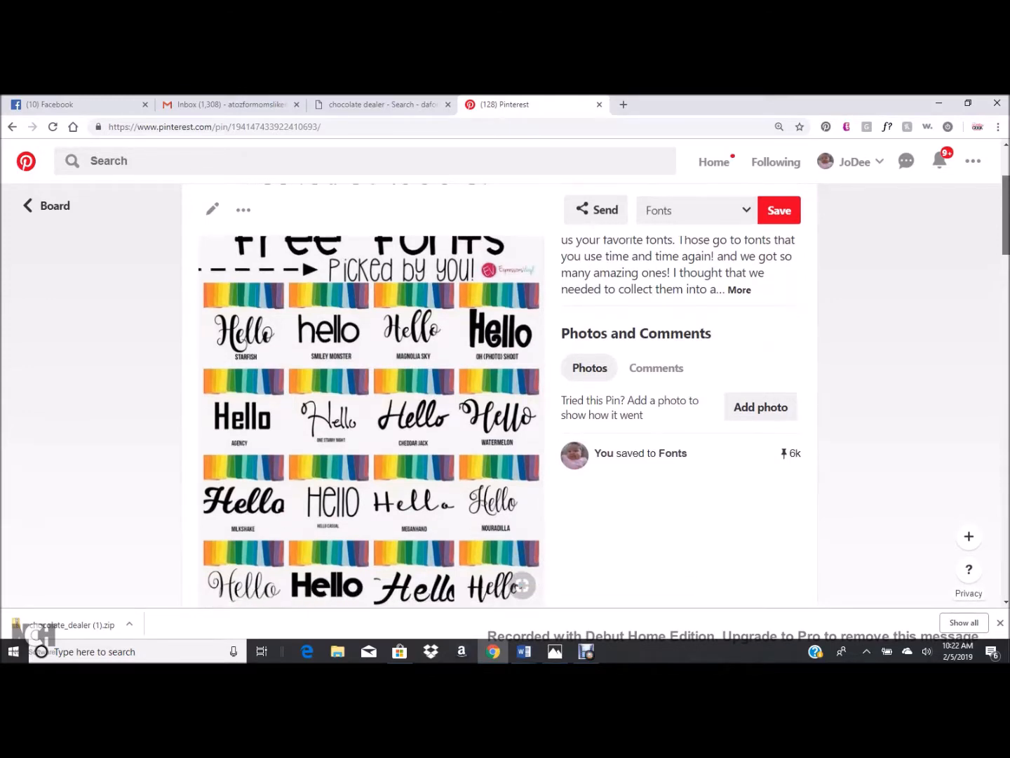
{"action": "scroll", "scroll_direction": "down", "scroll_amount": 3}
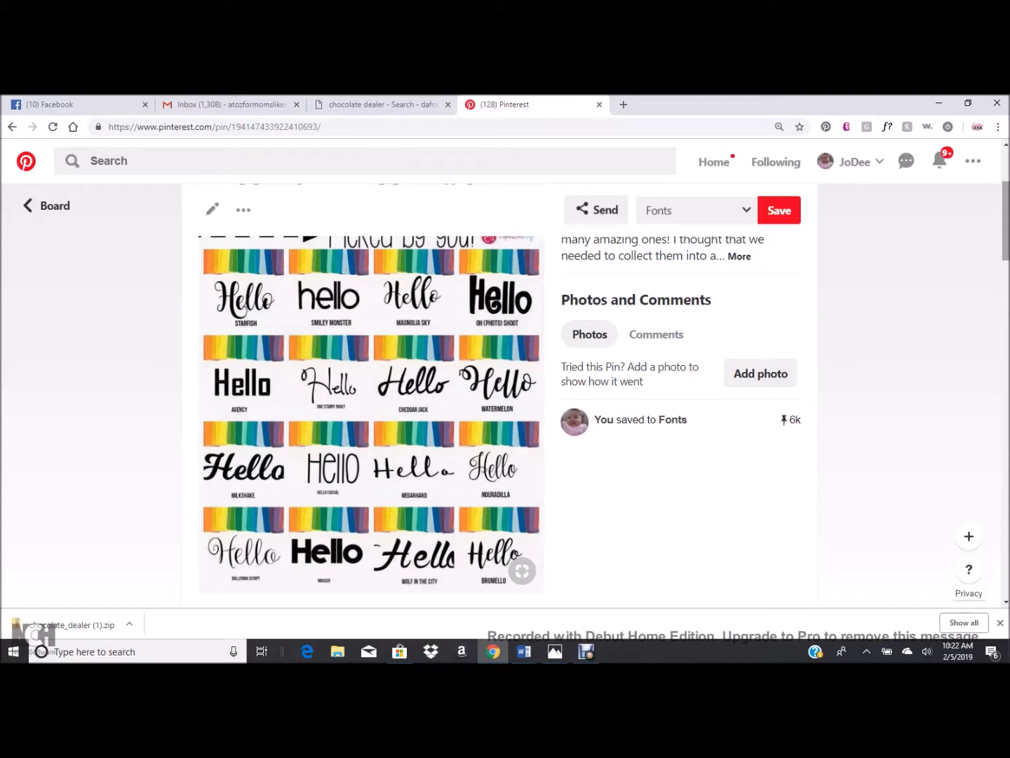
{"action": "mouse_move", "coordinate": [451, 348]}
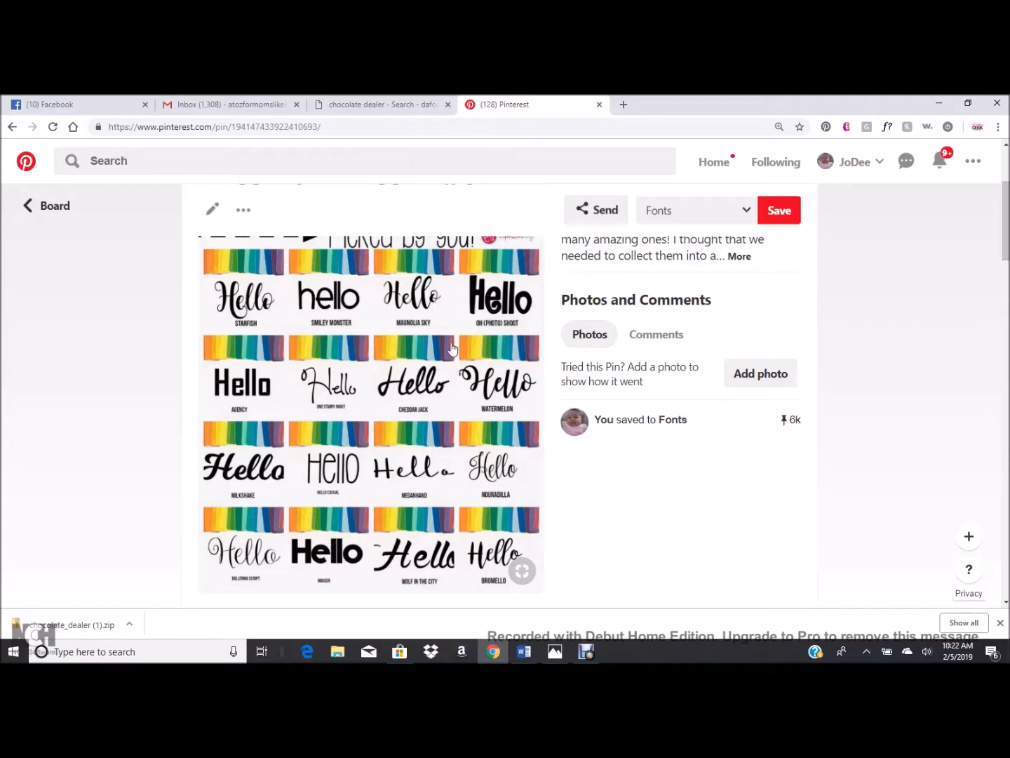
{"action": "mouse_move", "coordinate": [889, 517]}
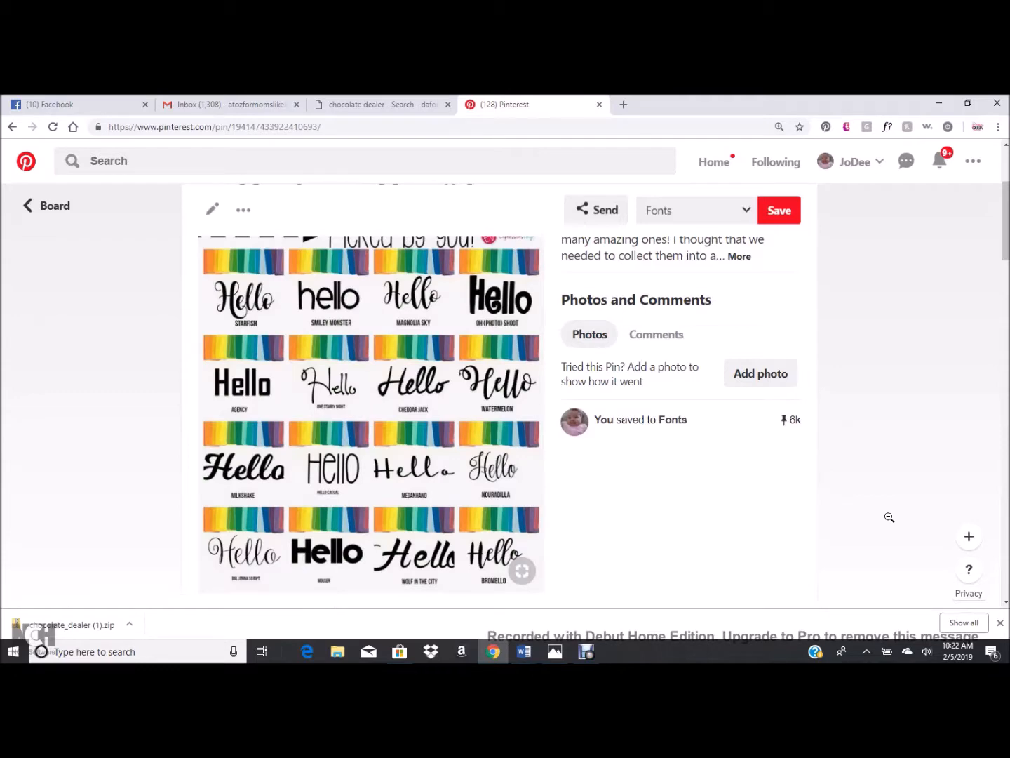
{"action": "left_click", "coordinate": [379, 104]}
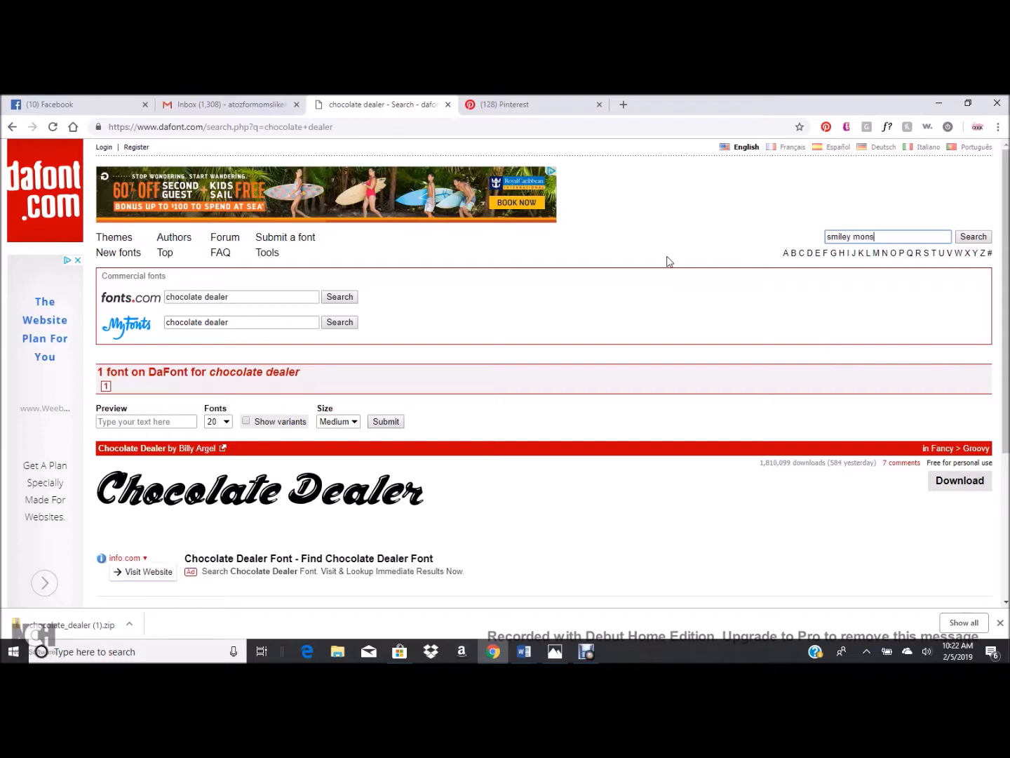
- Search DaFont for Smiley Monster with no result, then Google 'smiley monster font free'
{"action": "left_click", "coordinate": [974, 236]}
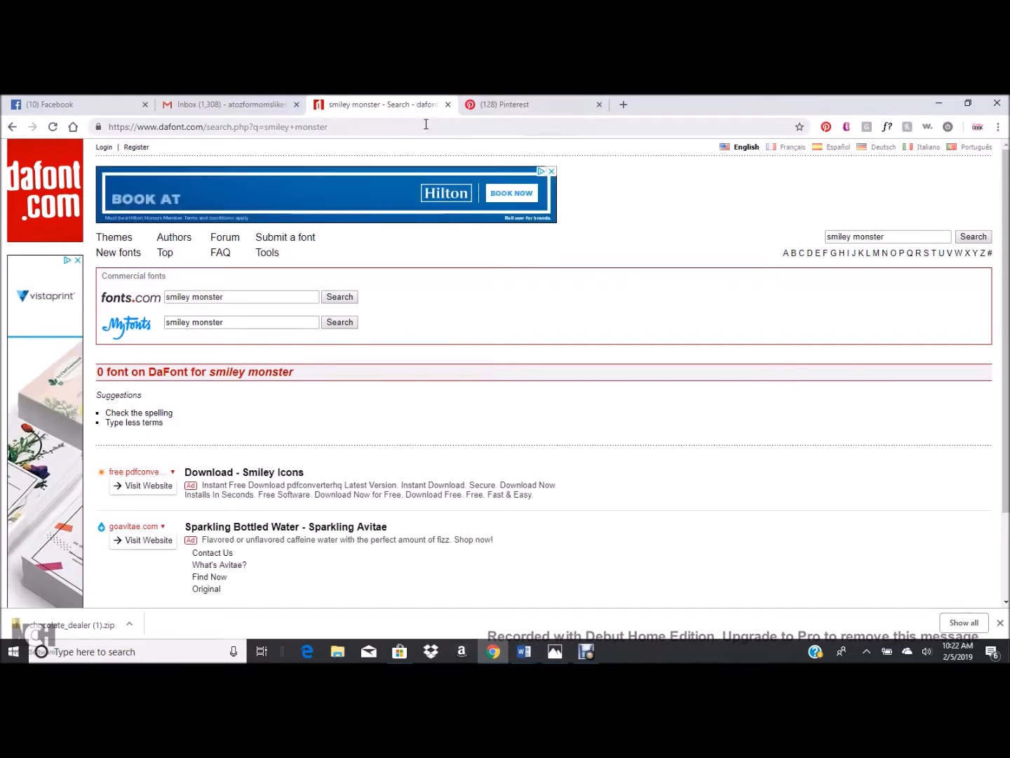
{"action": "left_click", "coordinate": [217, 127]}
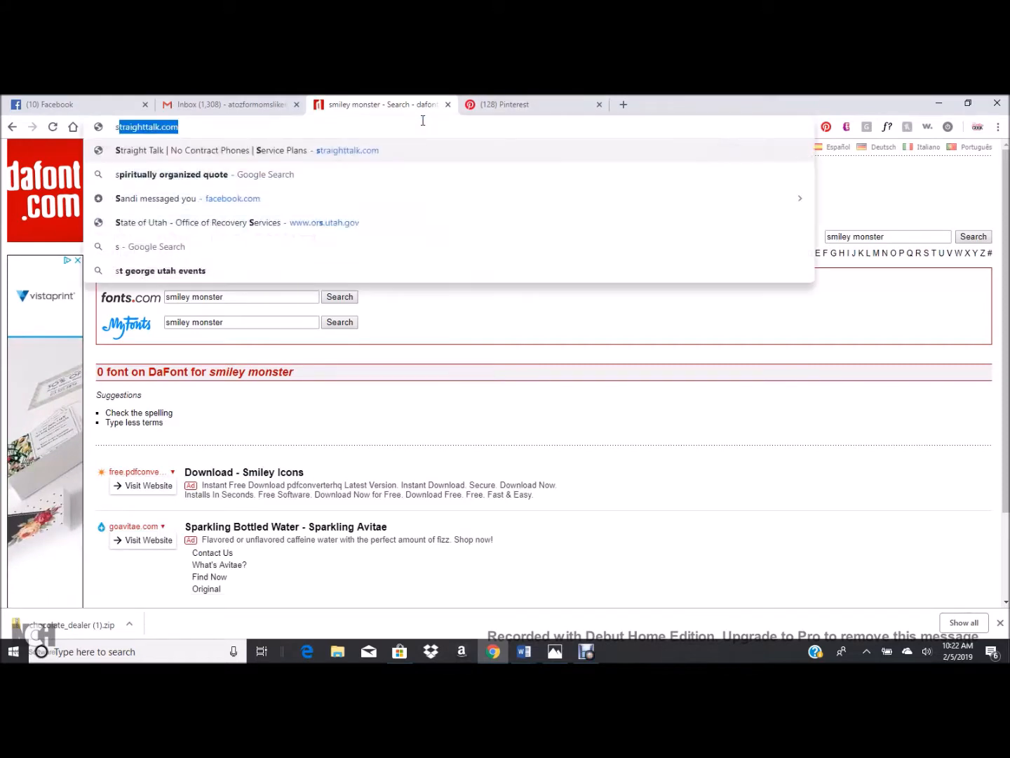
{"action": "type", "text": "smiley monster font"}
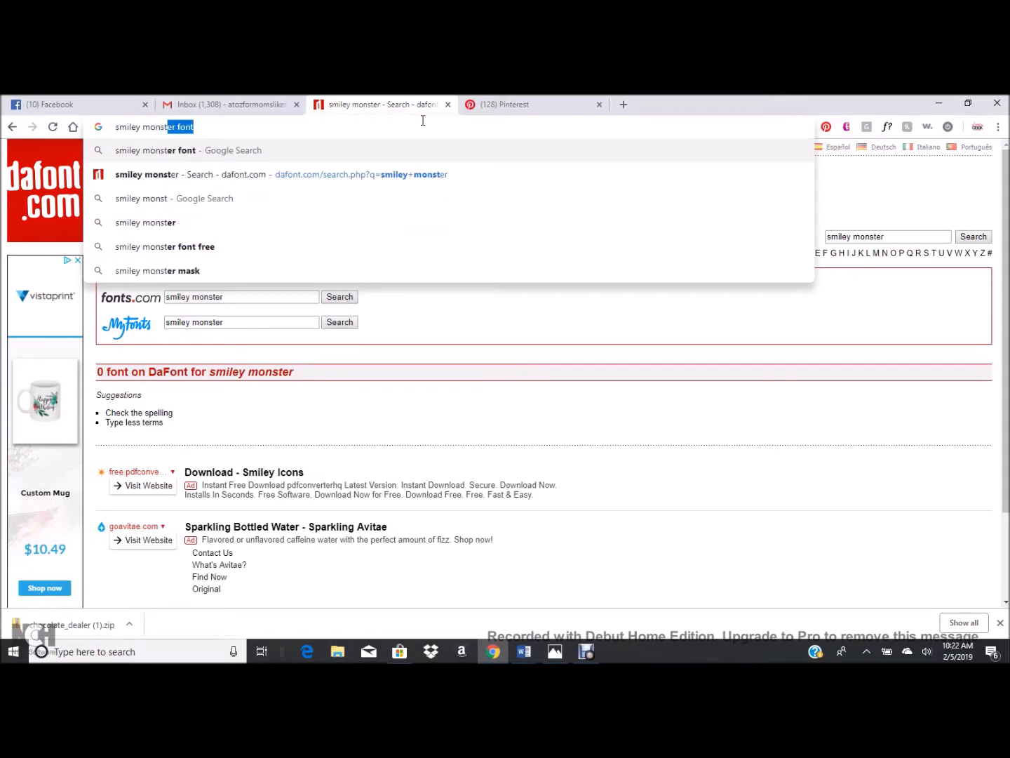
{"action": "type", "text": "g"}
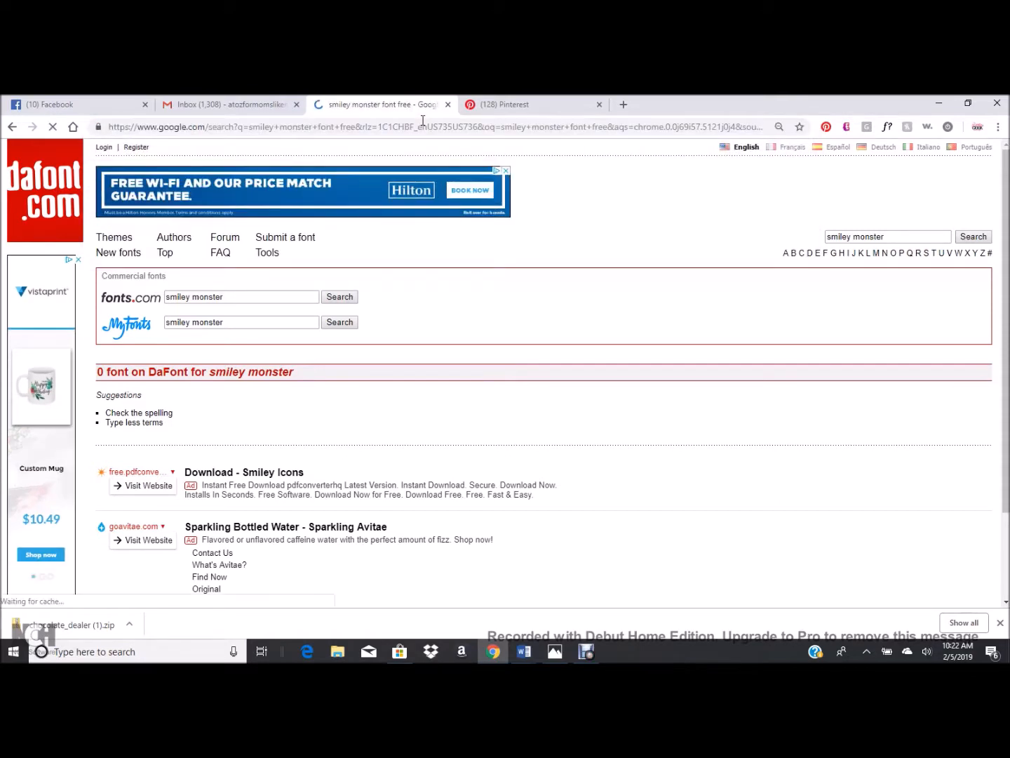
{"action": "left_click", "coordinate": [13, 126]}
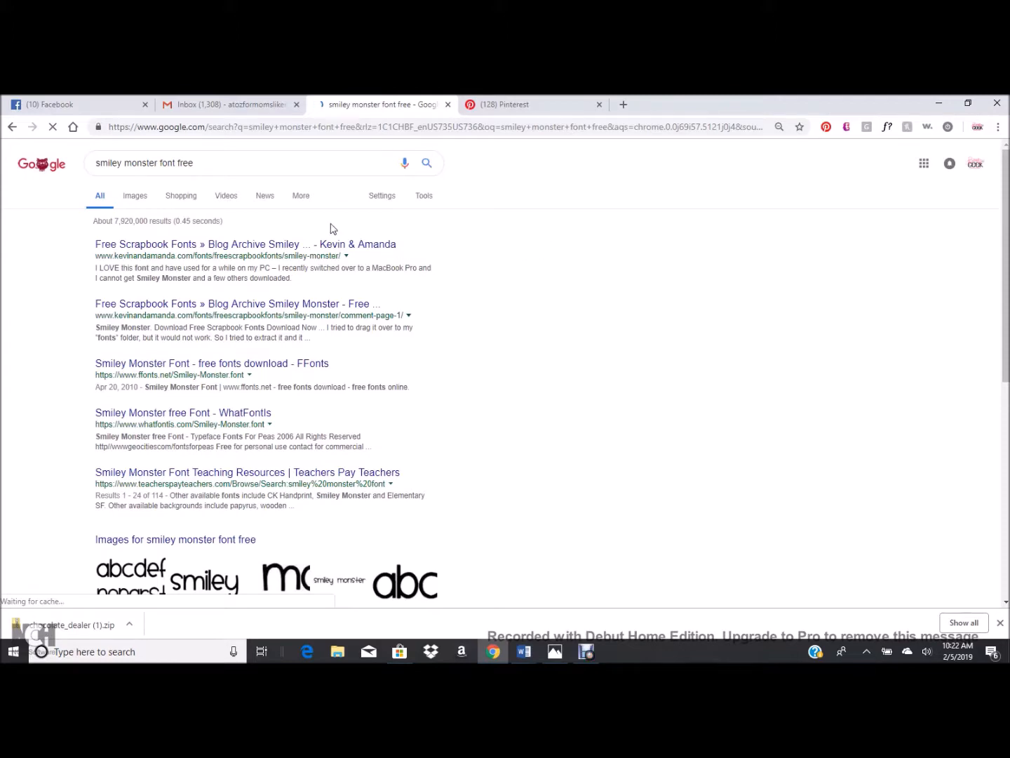
{"action": "mouse_move", "coordinate": [236, 308]}
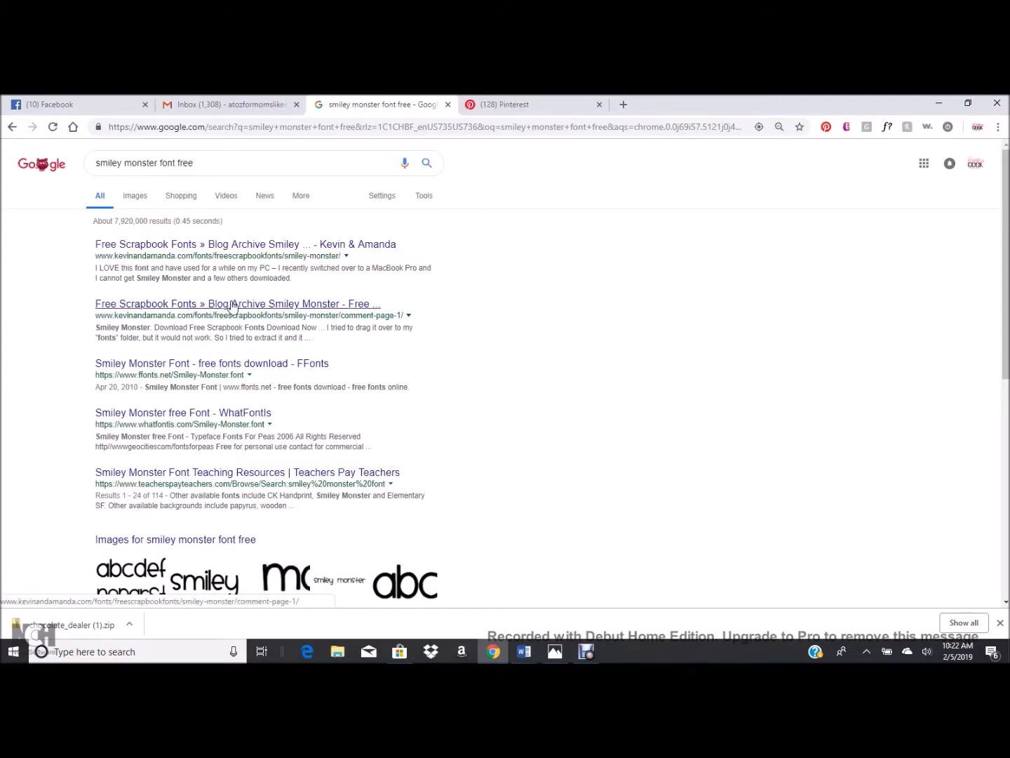
- Download smileymonster.zip from the Free Scrapbook Fonts Smiley Monster page
{"action": "left_click", "coordinate": [237, 304]}
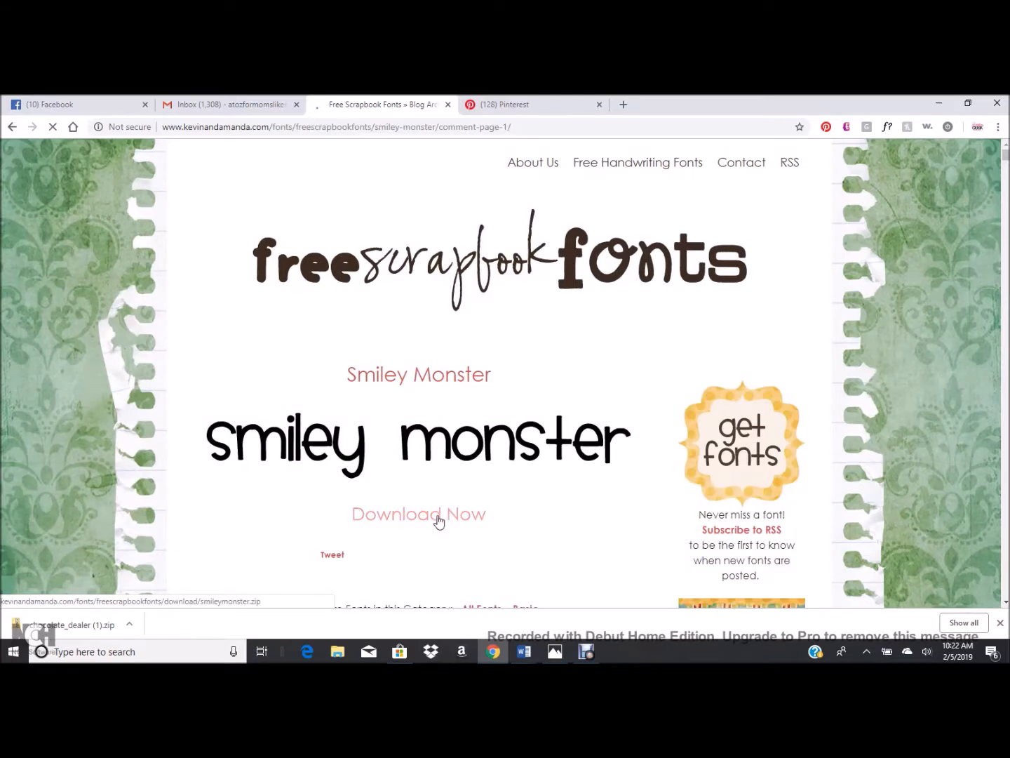
{"action": "scroll", "scroll_direction": "down", "scroll_amount": 3}
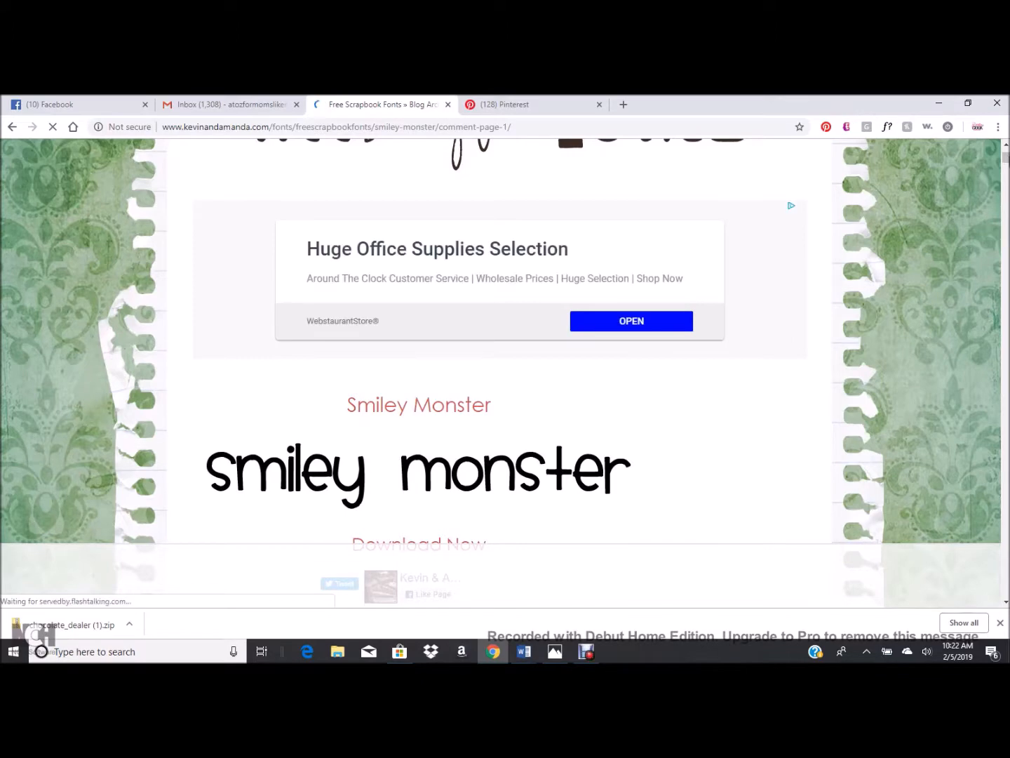
{"action": "scroll", "scroll_direction": "down", "scroll_amount": 3}
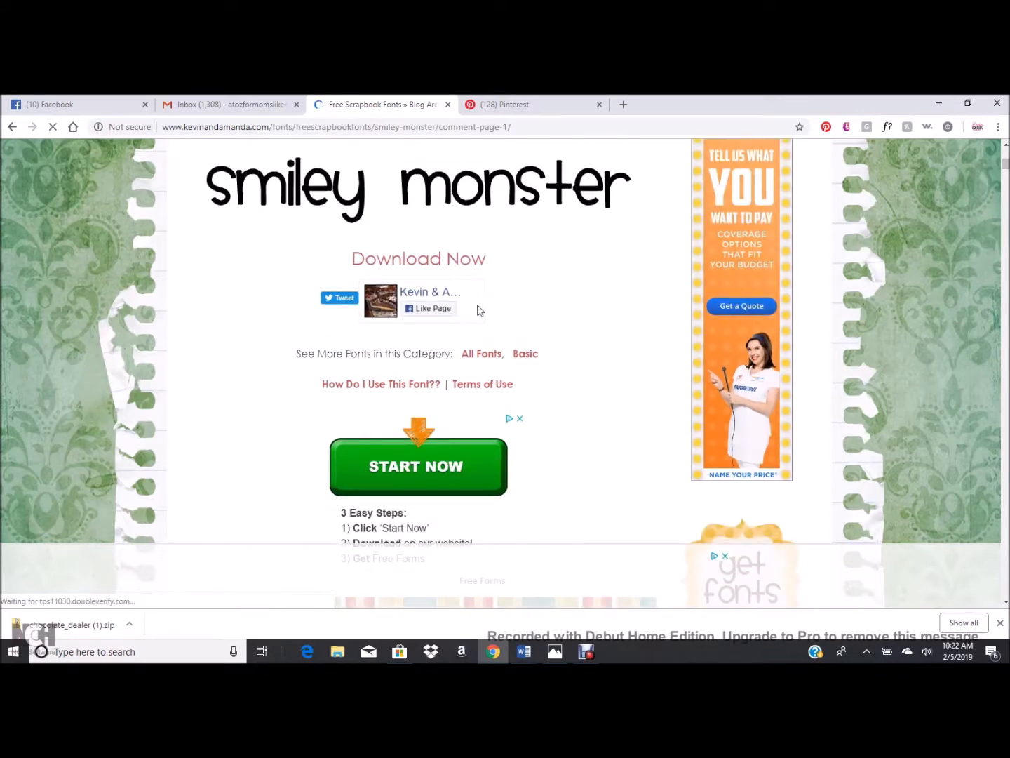
{"action": "left_click", "coordinate": [418, 258]}
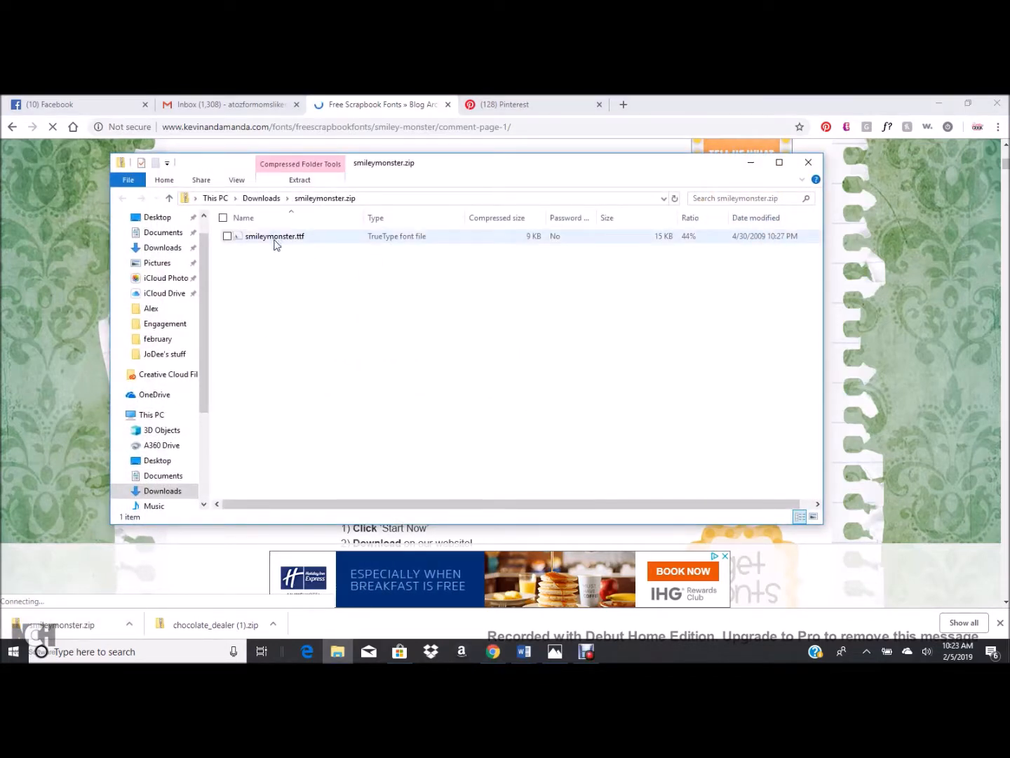
- Install smileymonster.ttf from the zip via the Windows font preview
{"action": "double_click", "coordinate": [274, 236]}
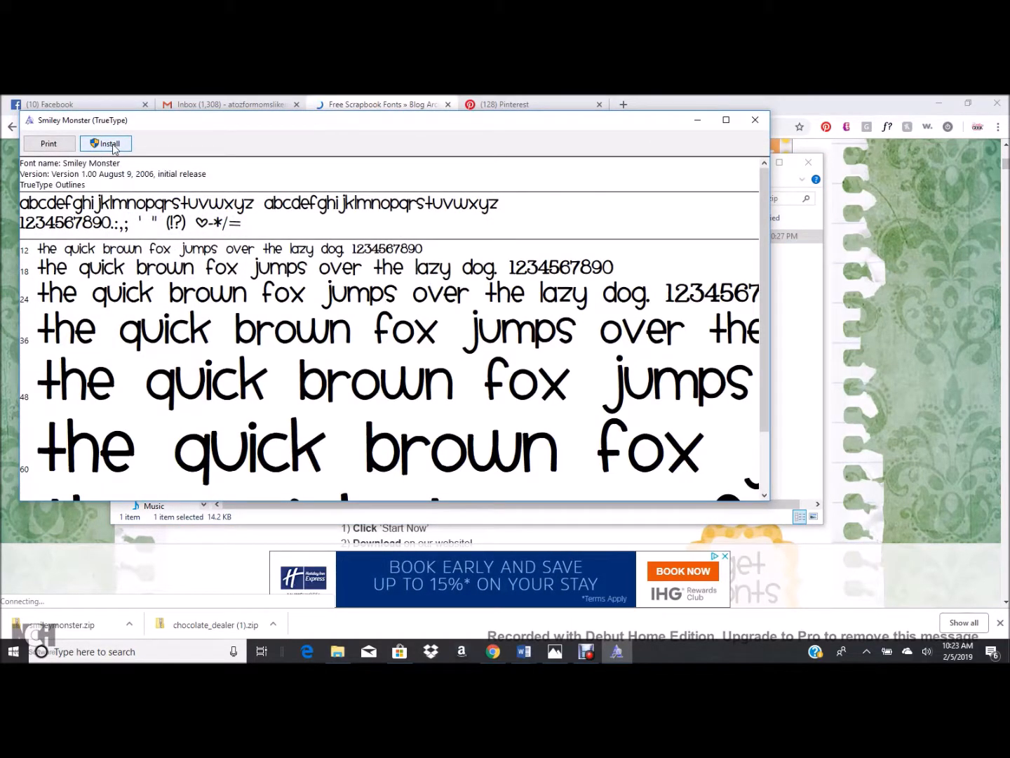
{"action": "left_click", "coordinate": [105, 143]}
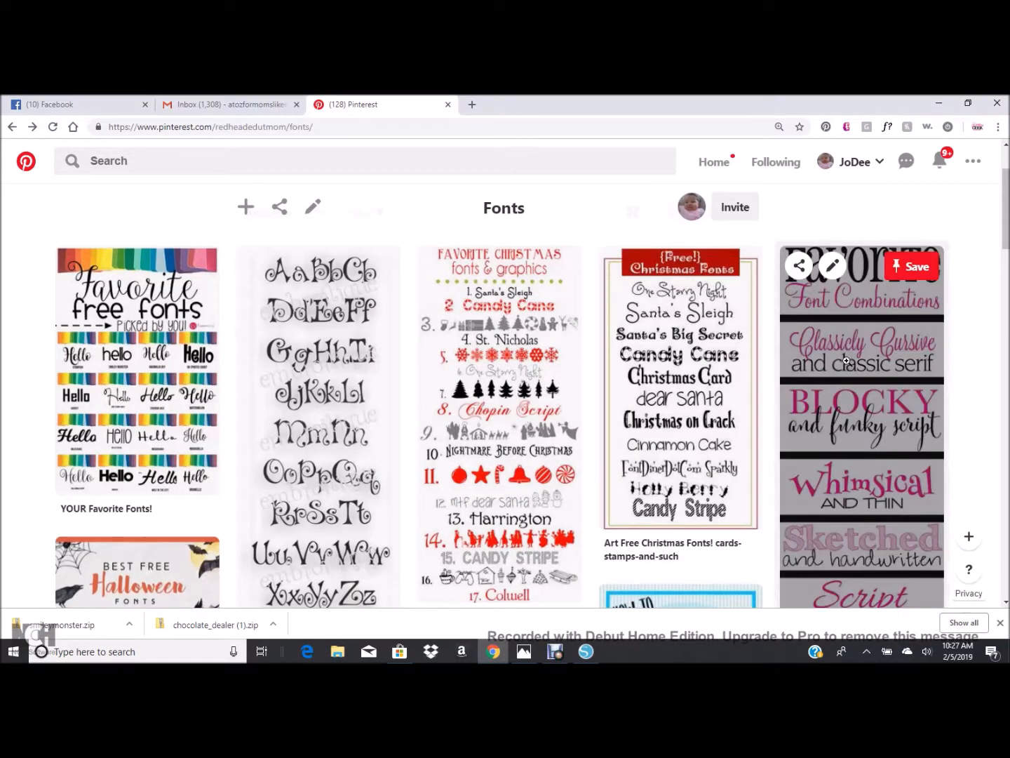
- View the My Favorite Font Combinations pin enlarged on Pinterest, then start a new browser tab
{"action": "scroll", "scroll_direction": "down", "scroll_amount": 3}
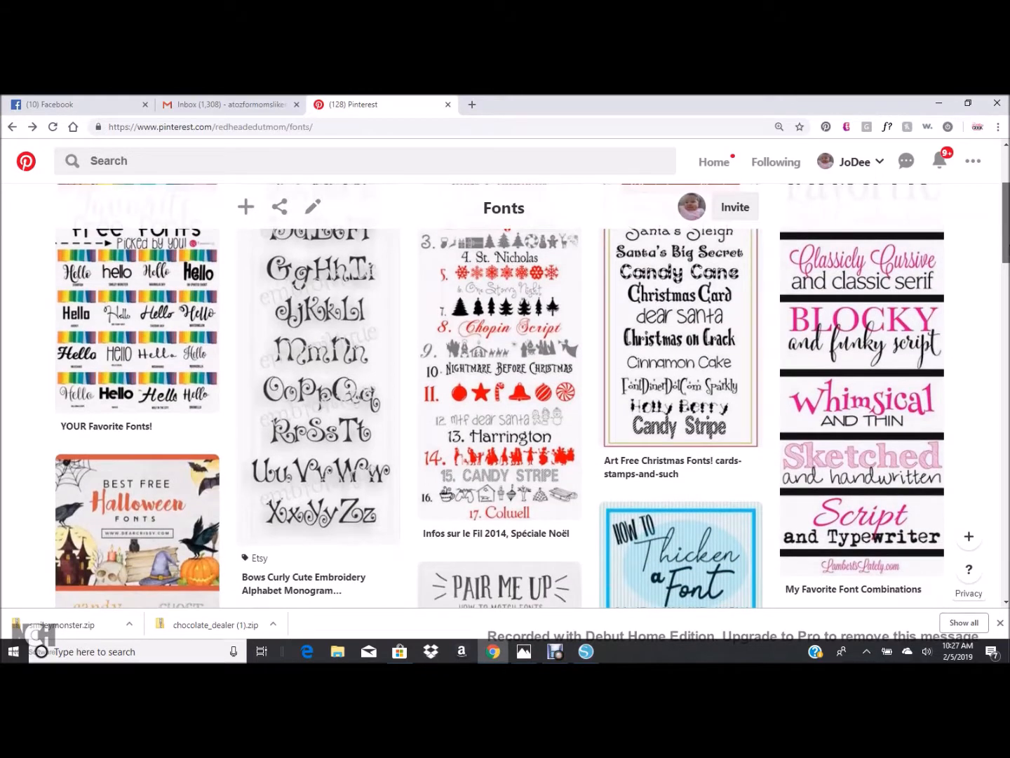
{"action": "mouse_move", "coordinate": [861, 330]}
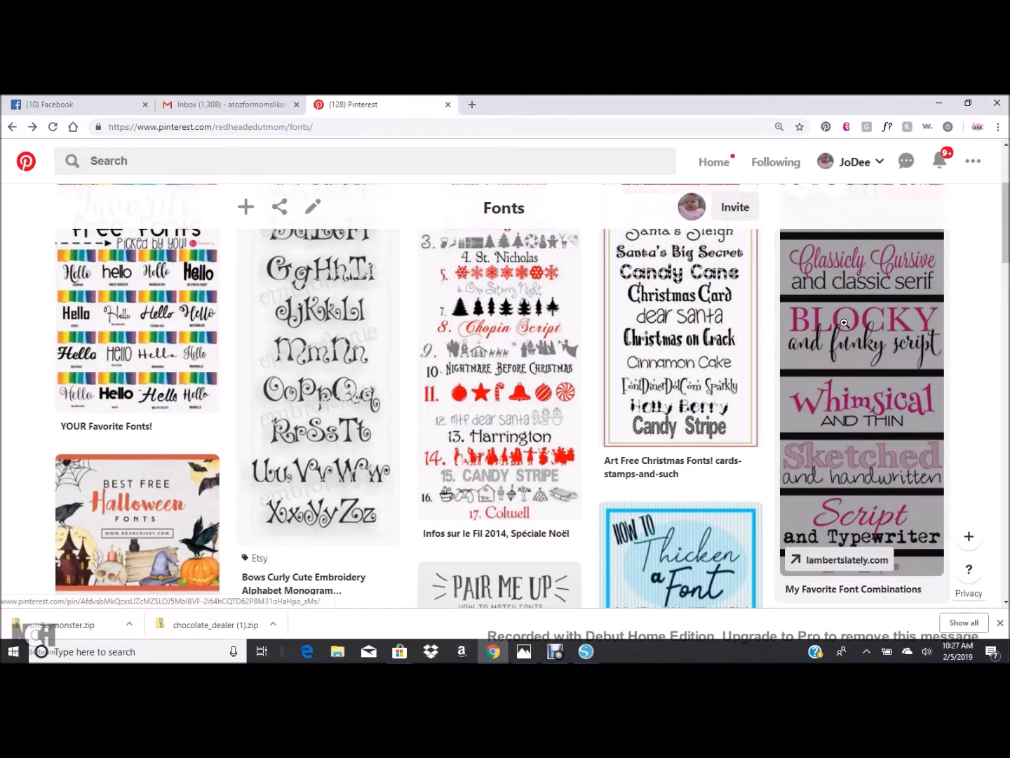
{"action": "left_click", "coordinate": [862, 400]}
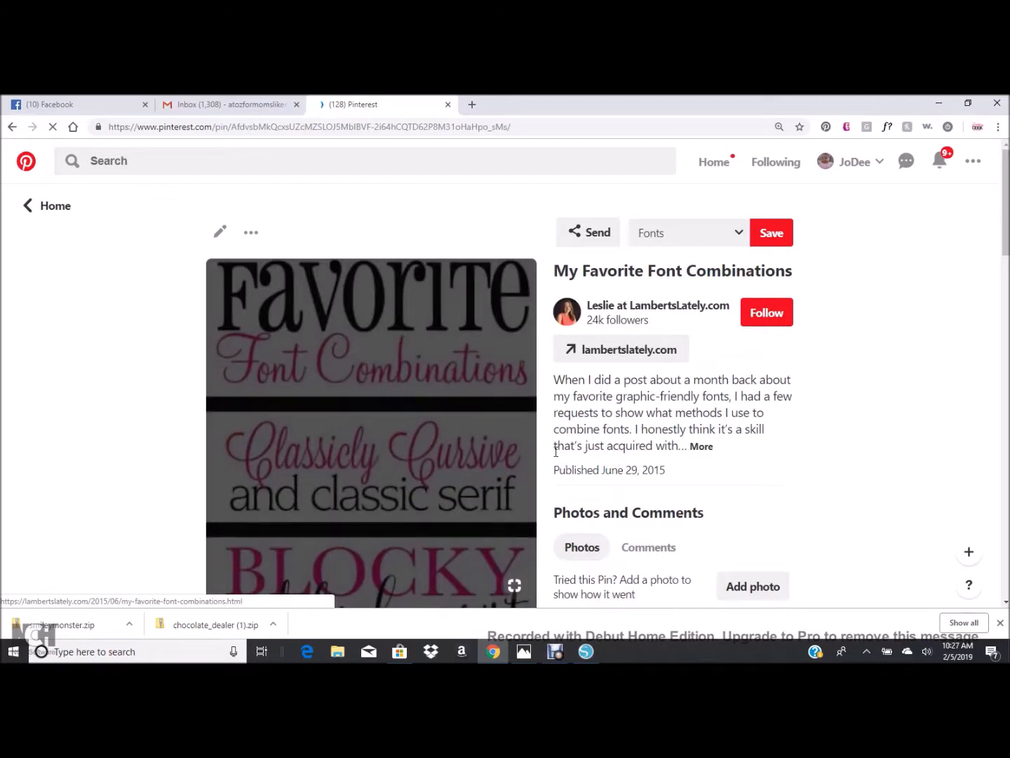
{"action": "left_click", "coordinate": [371, 421]}
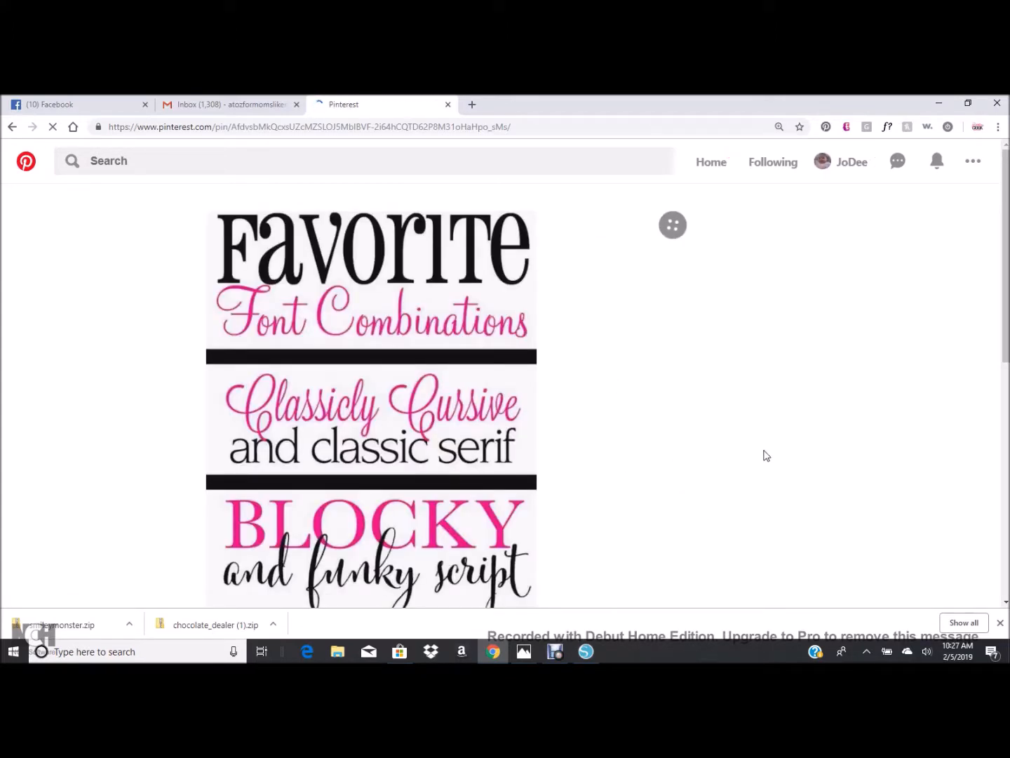
{"action": "left_click", "coordinate": [471, 104]}
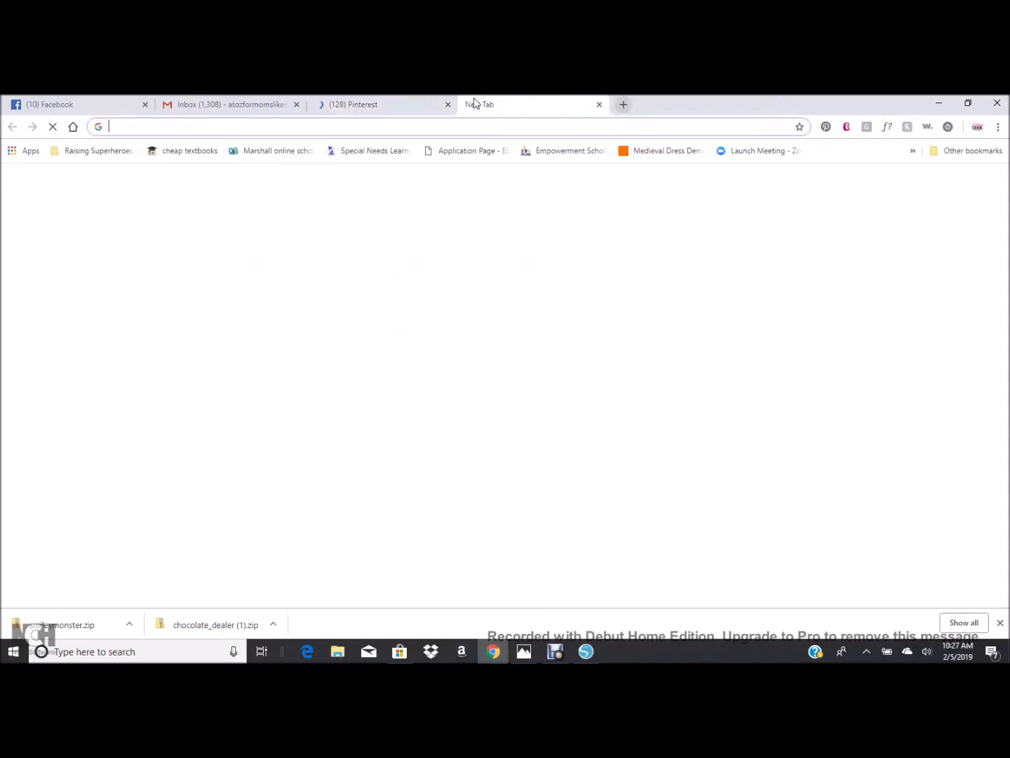
- Search Chrome for free 'classically cursive' fonts from the address bar
{"action": "type", "text": "classica"}
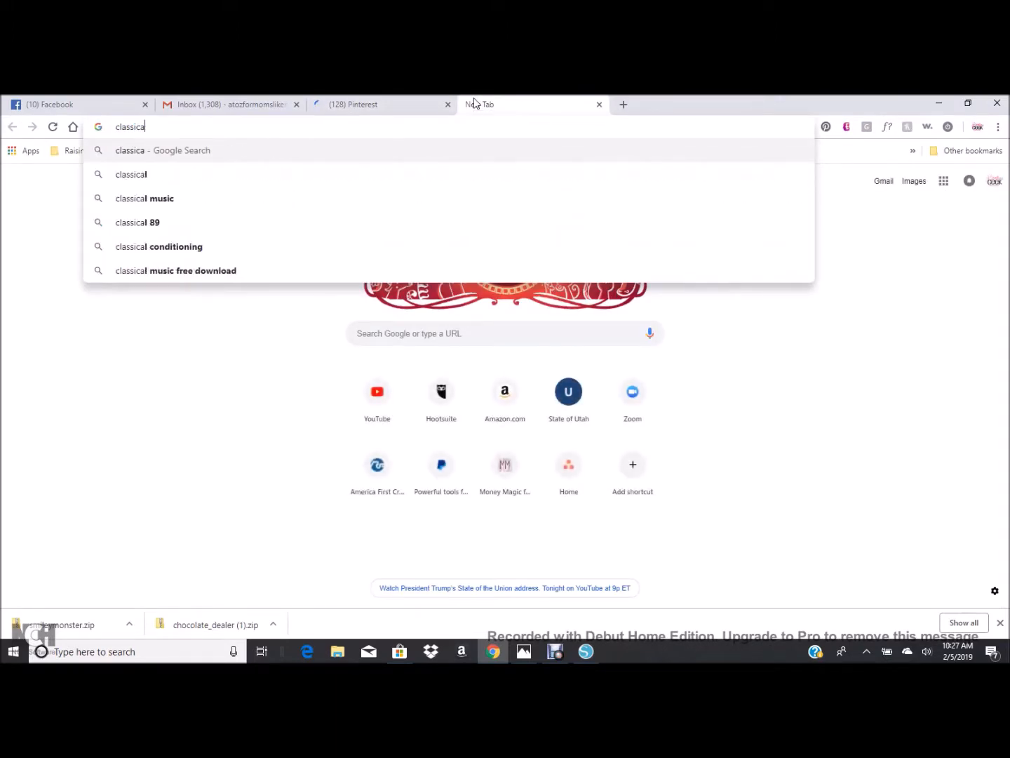
{"action": "type", "text": "lly cursive"}
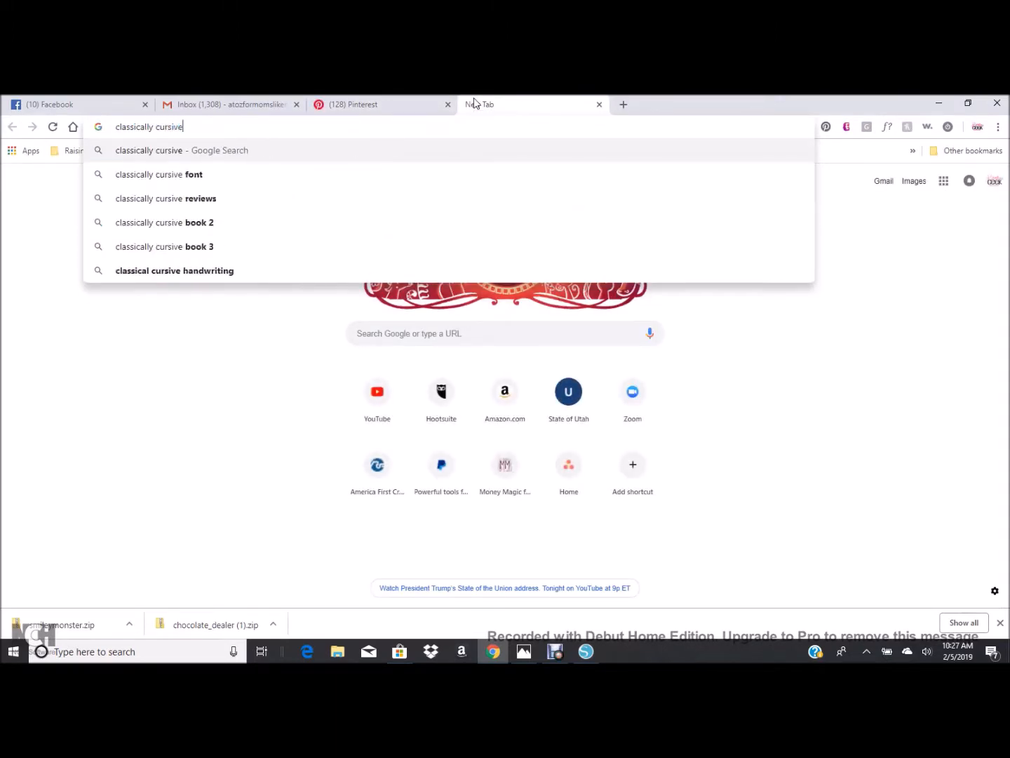
{"action": "left_click", "coordinate": [160, 175]}
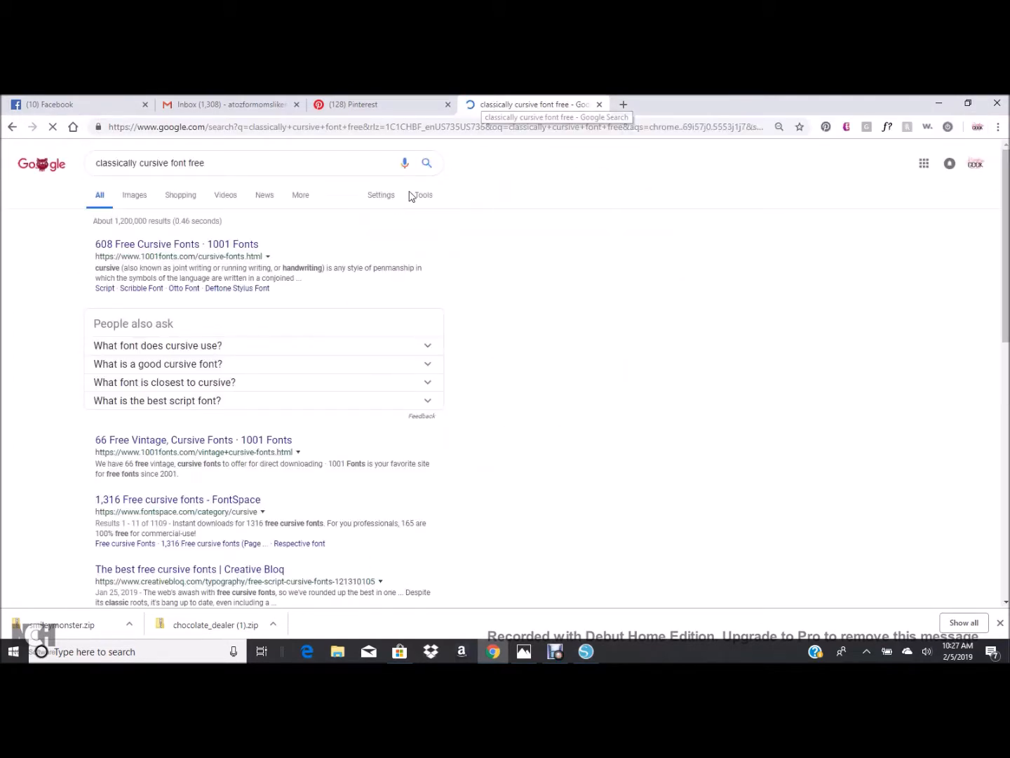
{"action": "mouse_move", "coordinate": [368, 238]}
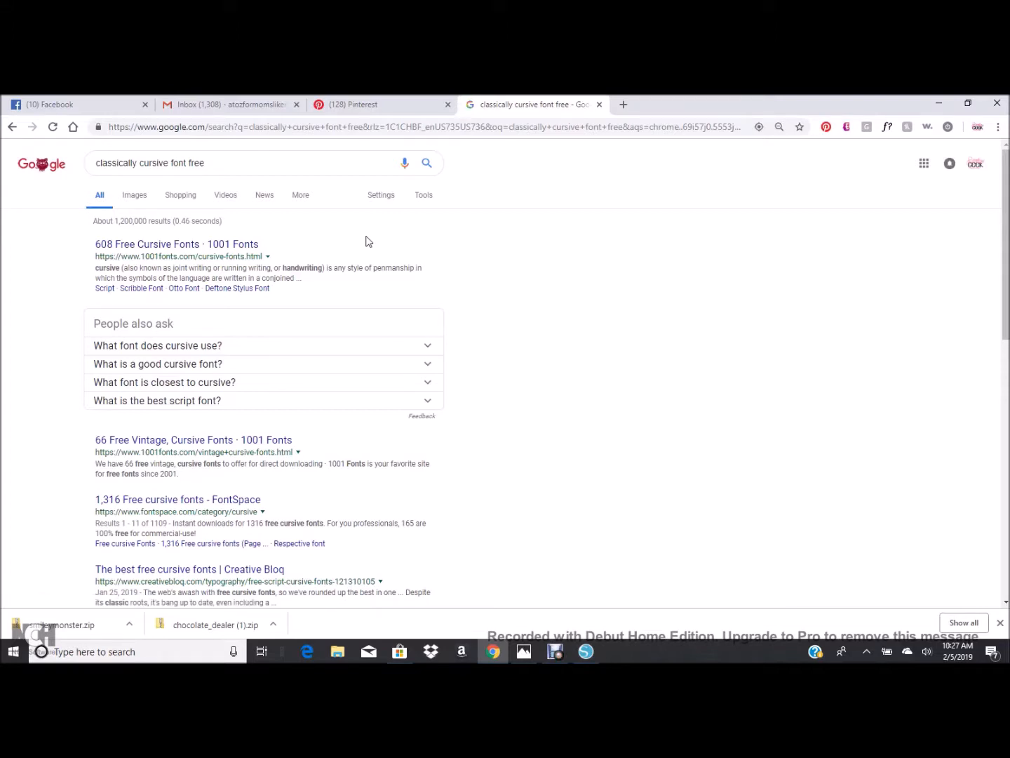
{"action": "mouse_move", "coordinate": [244, 250]}
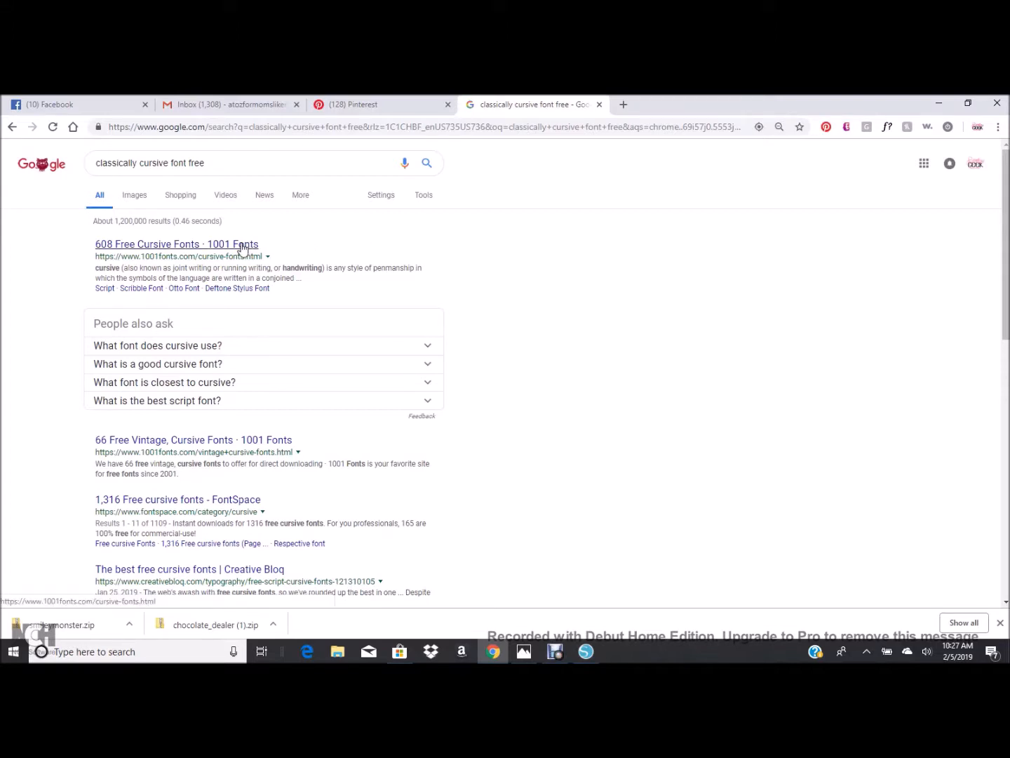
- Open the 1001 Fonts cursive result listing Aurella Script and Satisfy Regular
{"action": "left_click", "coordinate": [177, 244]}
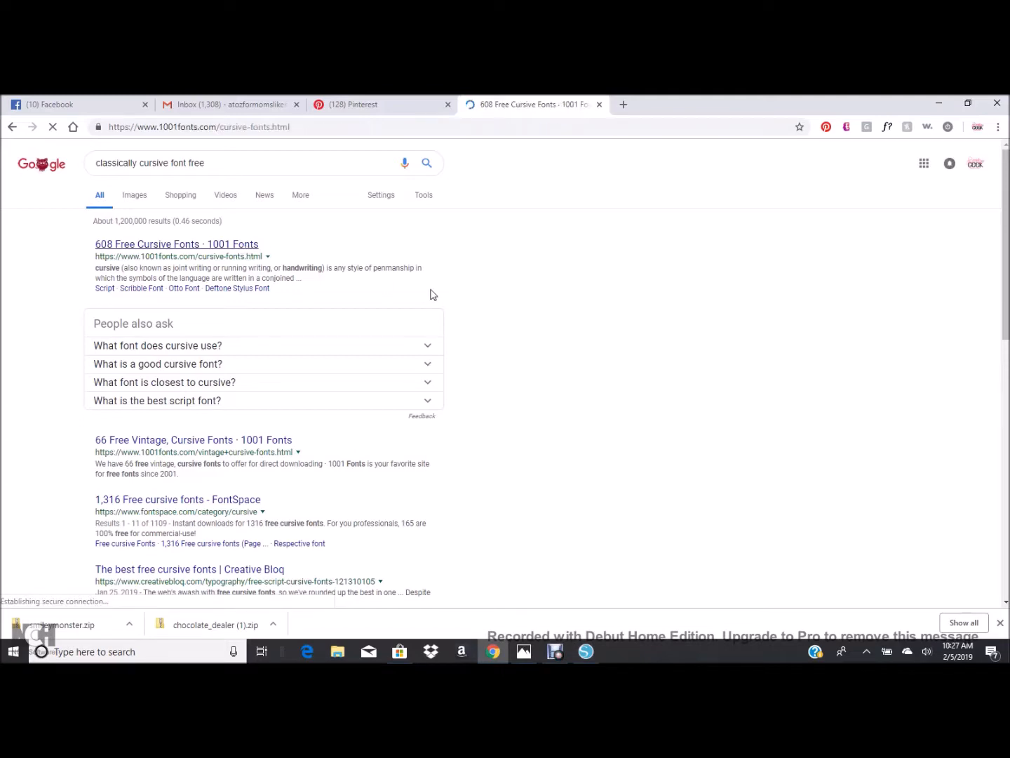
{"action": "left_click", "coordinate": [177, 245]}
{"action": "type", "text": "Classicly cursive"}
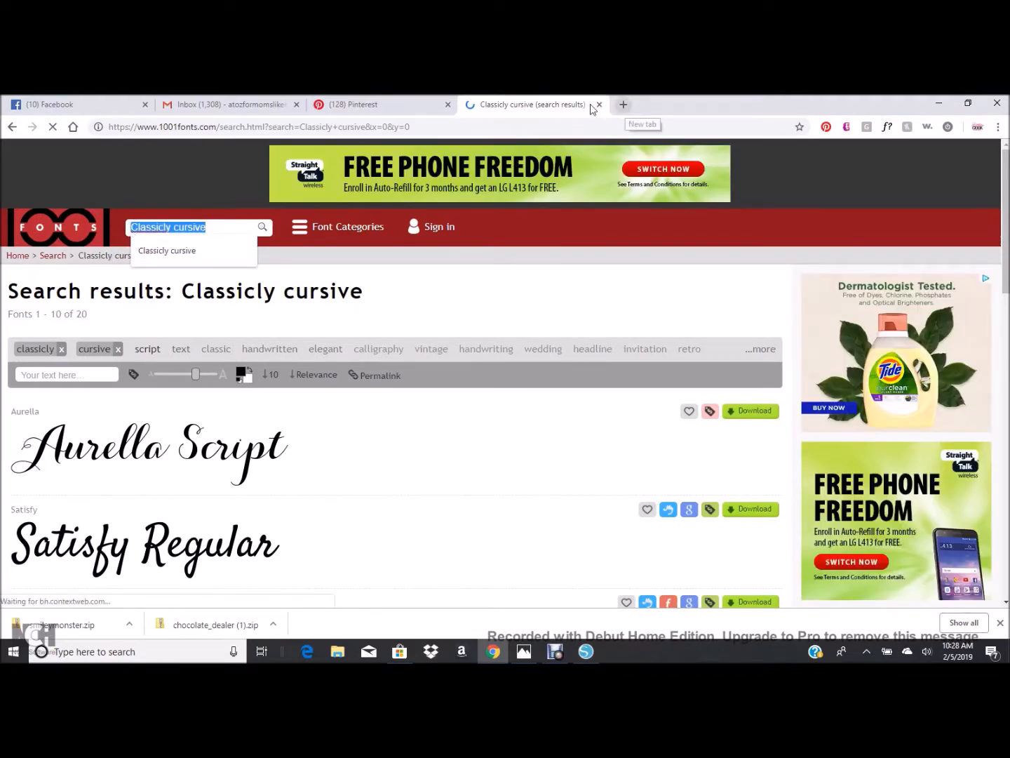
- Compare the cursive font results with the Pinterest font-combinations pin and open its blog link
{"action": "left_click", "coordinate": [623, 104]}
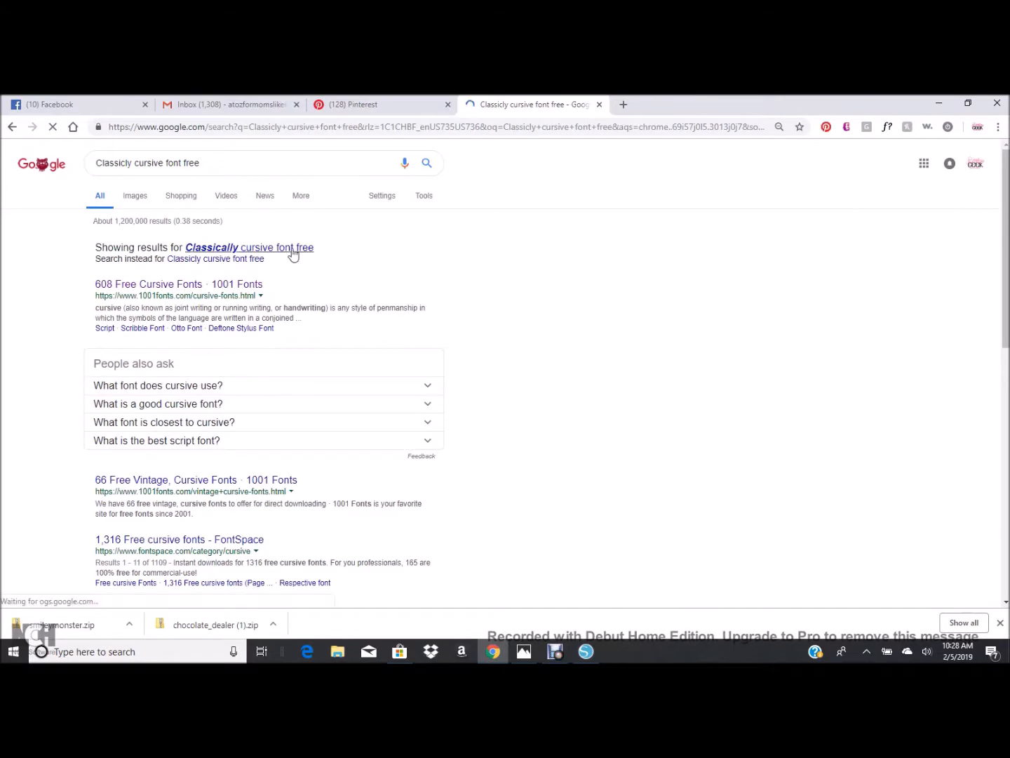
{"action": "left_click", "coordinate": [382, 103]}
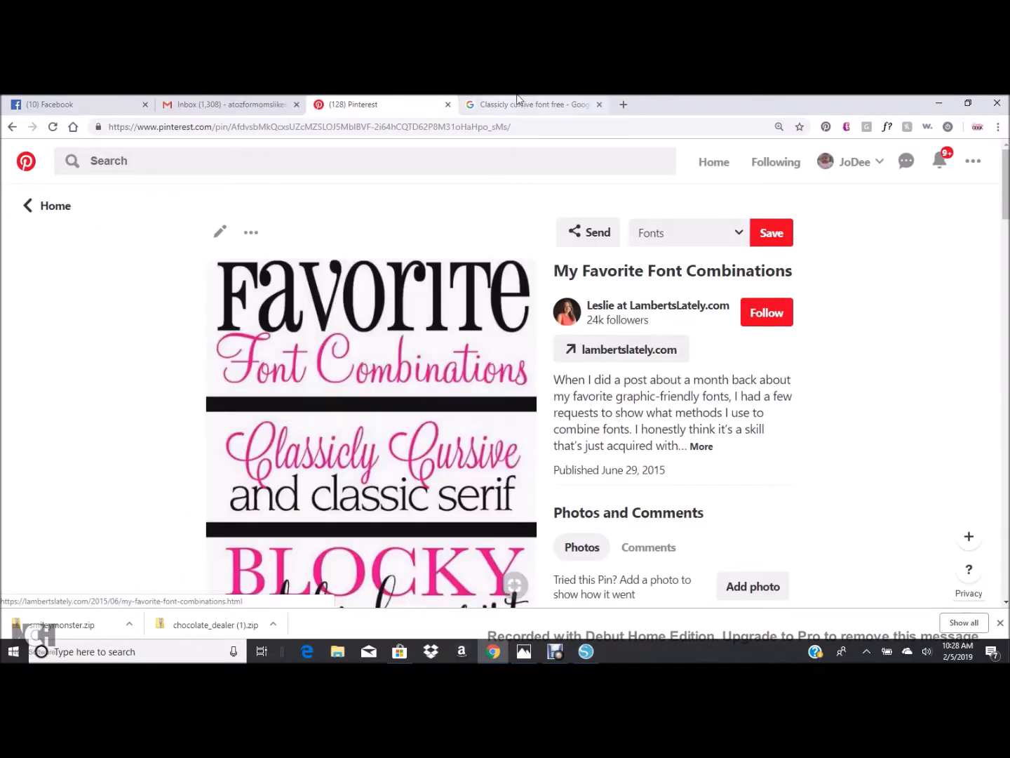
{"action": "left_click", "coordinate": [533, 103]}
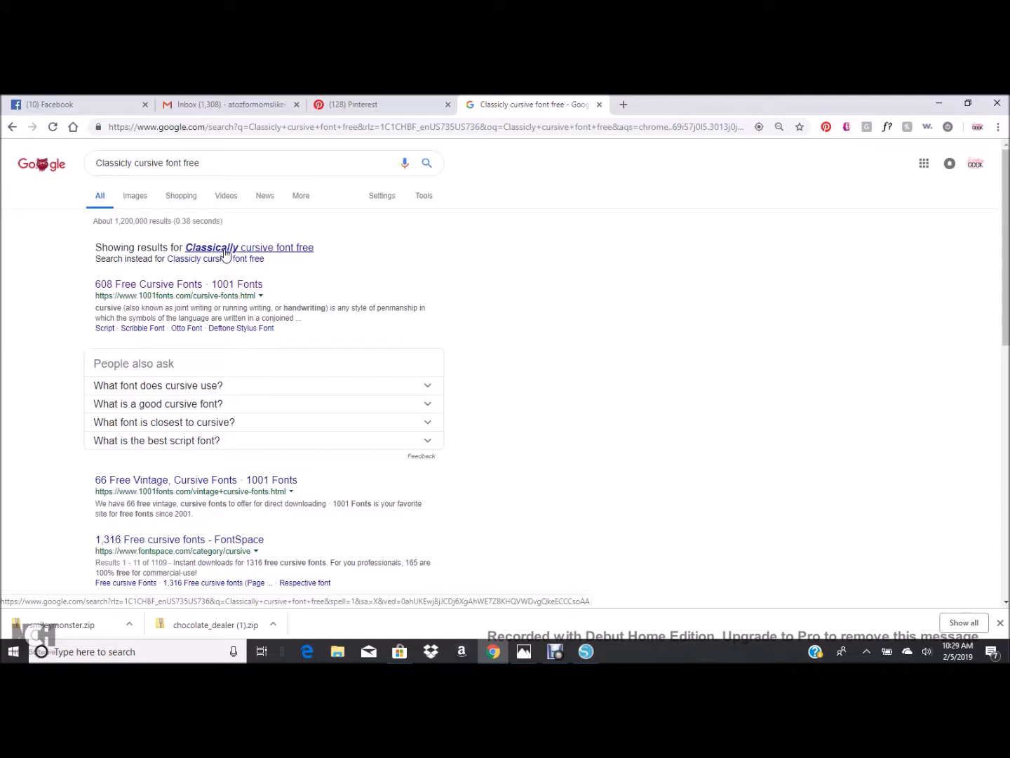
{"action": "left_click", "coordinate": [149, 284]}
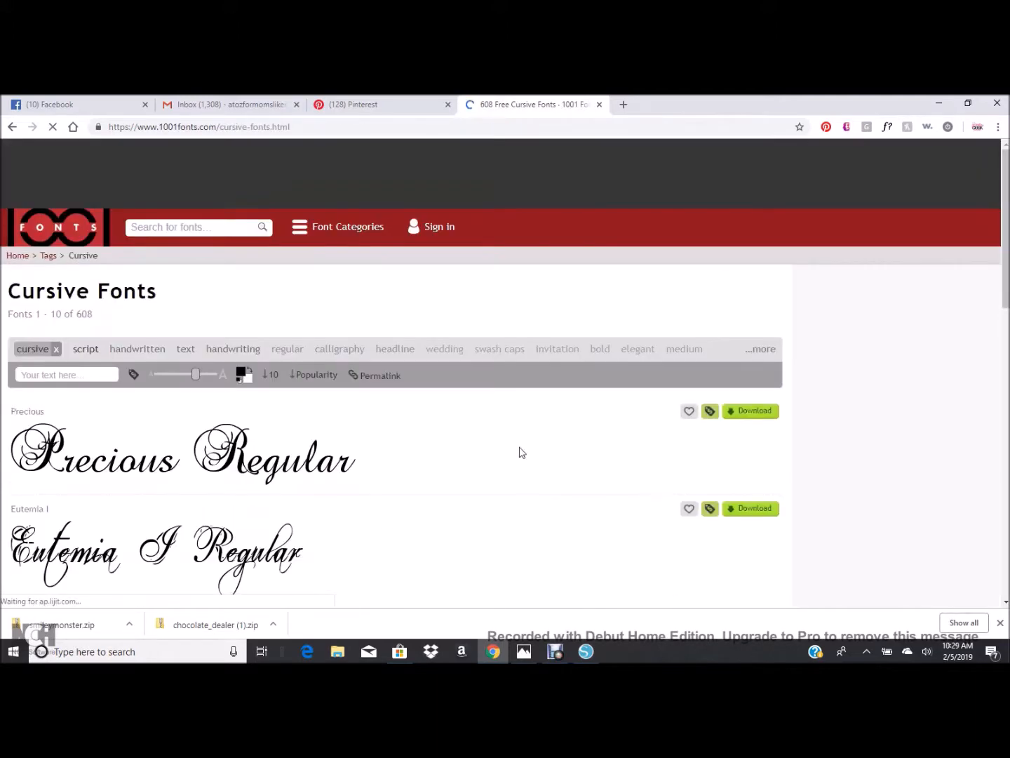
{"action": "left_click", "coordinate": [382, 104]}
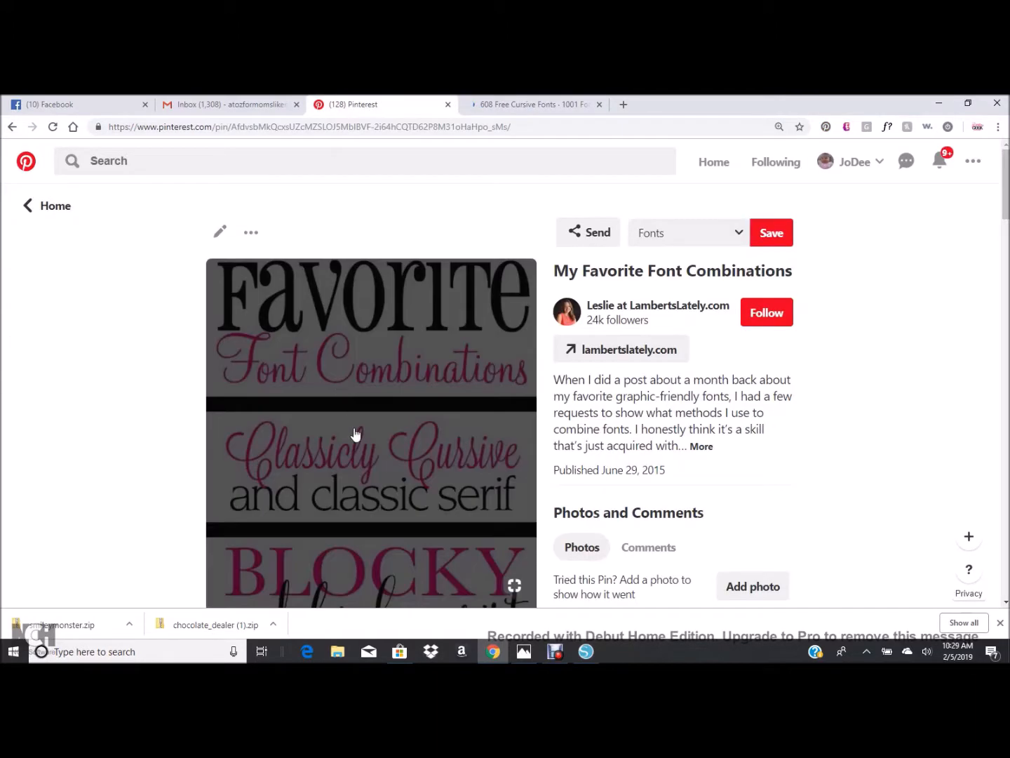
{"action": "mouse_move", "coordinate": [357, 457]}
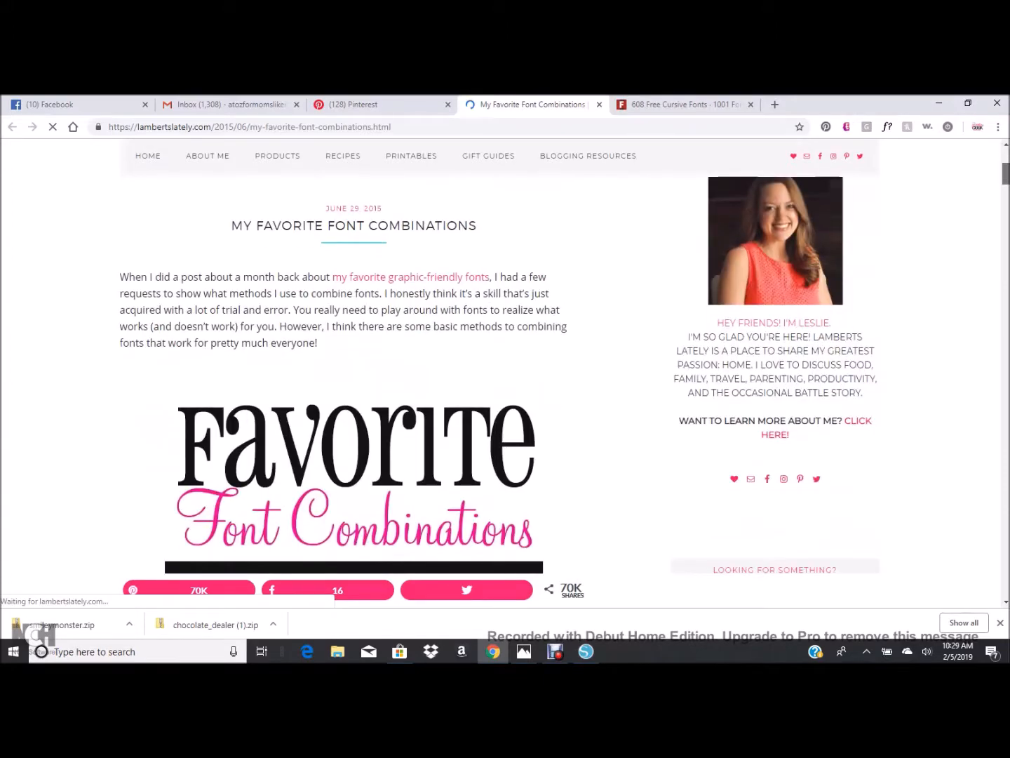
- Find the classically cursive pairing in the LambertsLately post and select 'Lavanderia Regular'
{"action": "scroll", "scroll_direction": "down", "scroll_amount": 3}
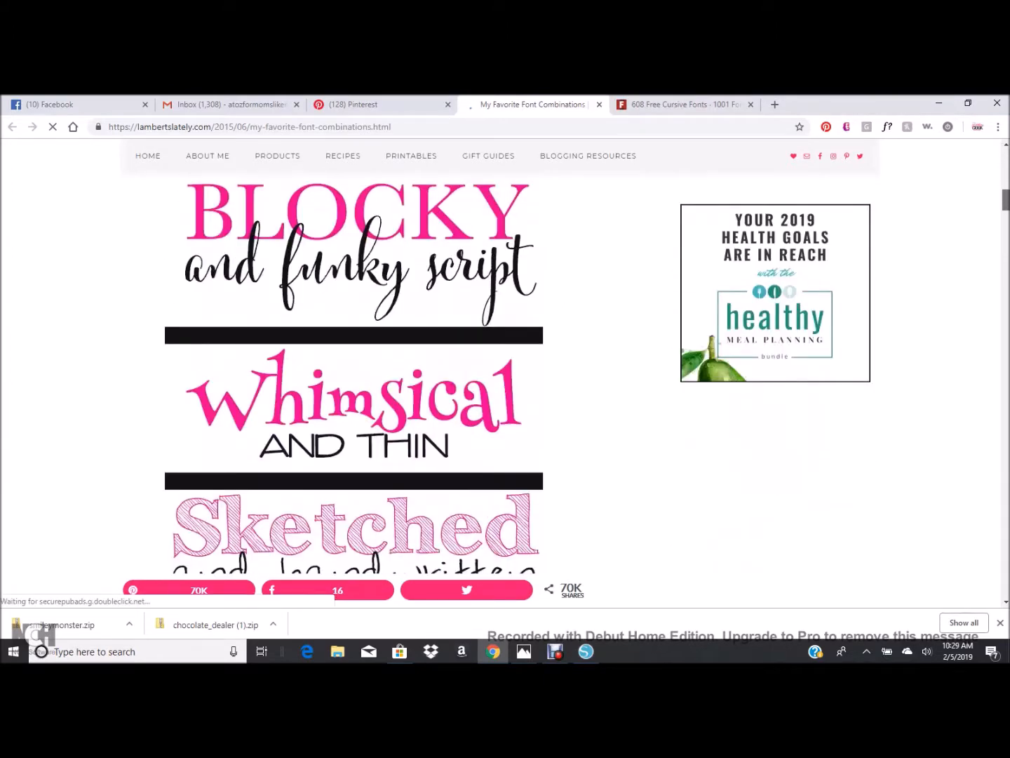
{"action": "scroll", "scroll_direction": "up", "scroll_amount": 3}
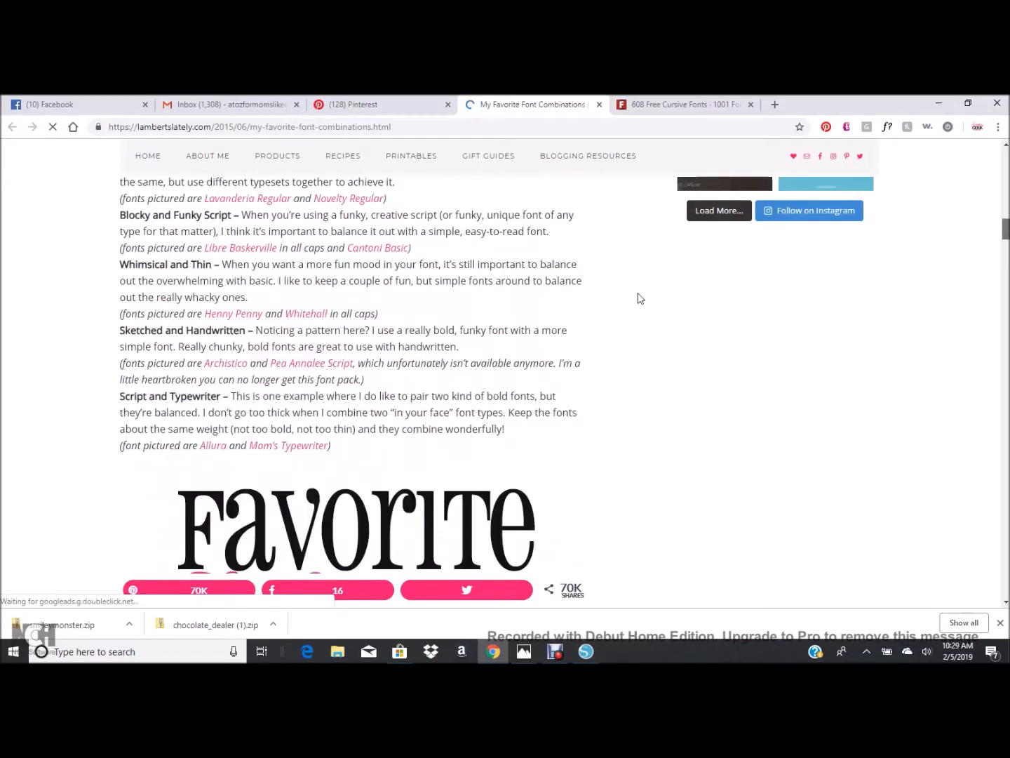
{"action": "scroll", "scroll_direction": "up", "scroll_amount": 3}
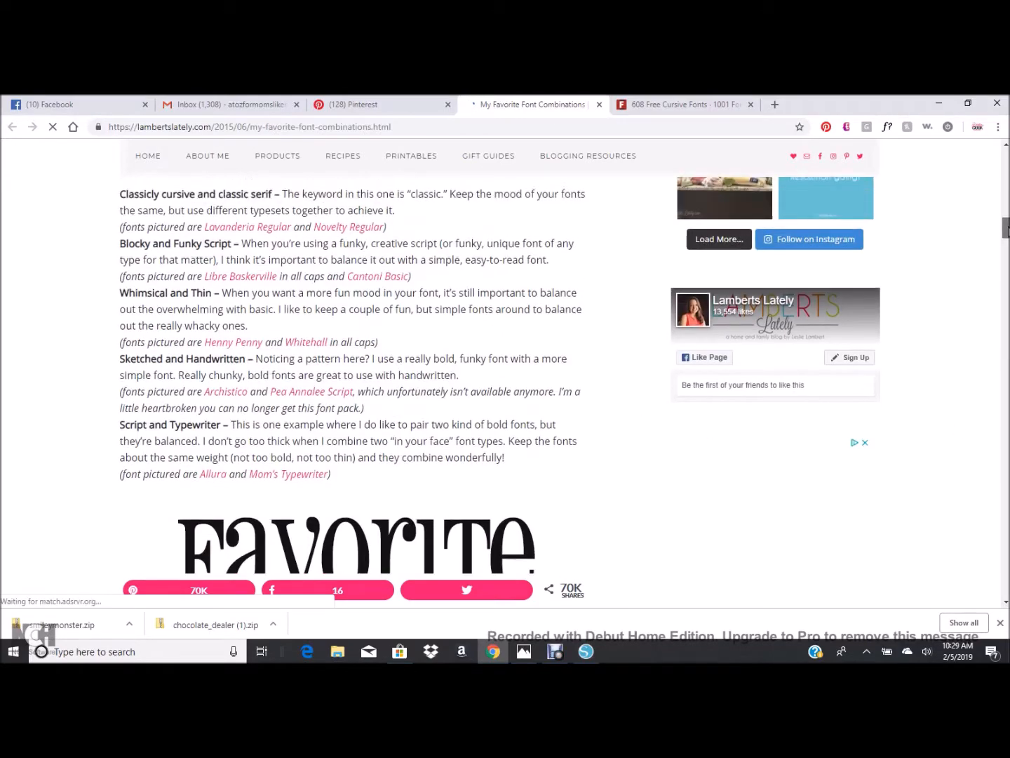
{"action": "scroll", "scroll_direction": "up", "scroll_amount": 3}
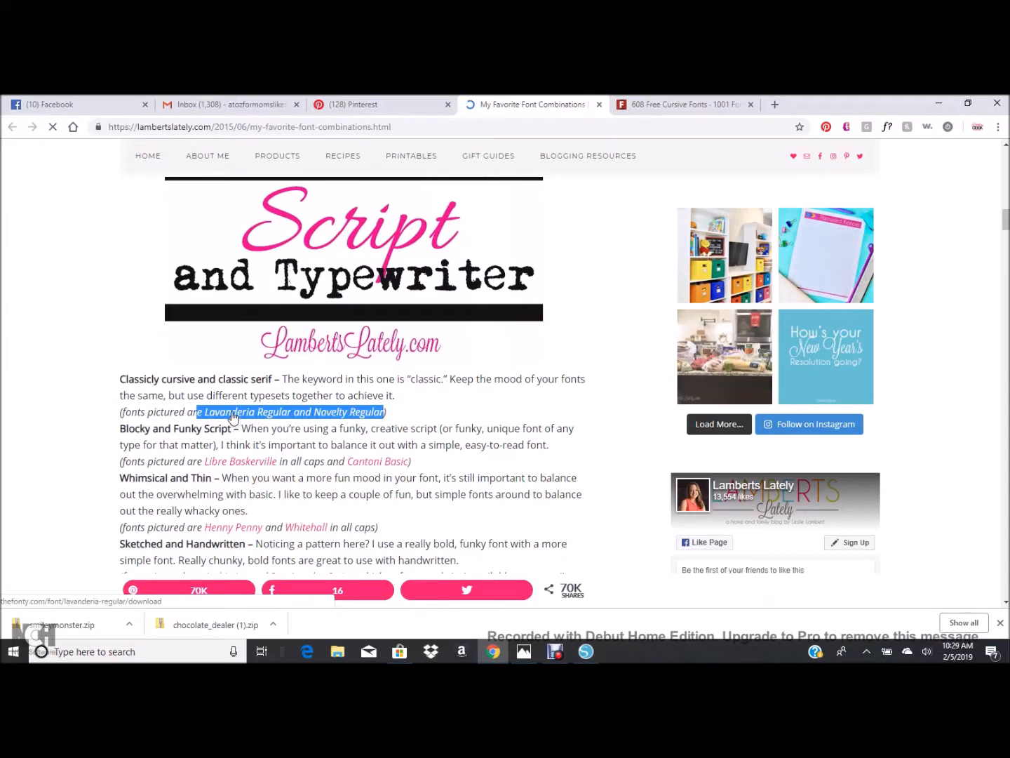
{"action": "left_click", "coordinate": [248, 412]}
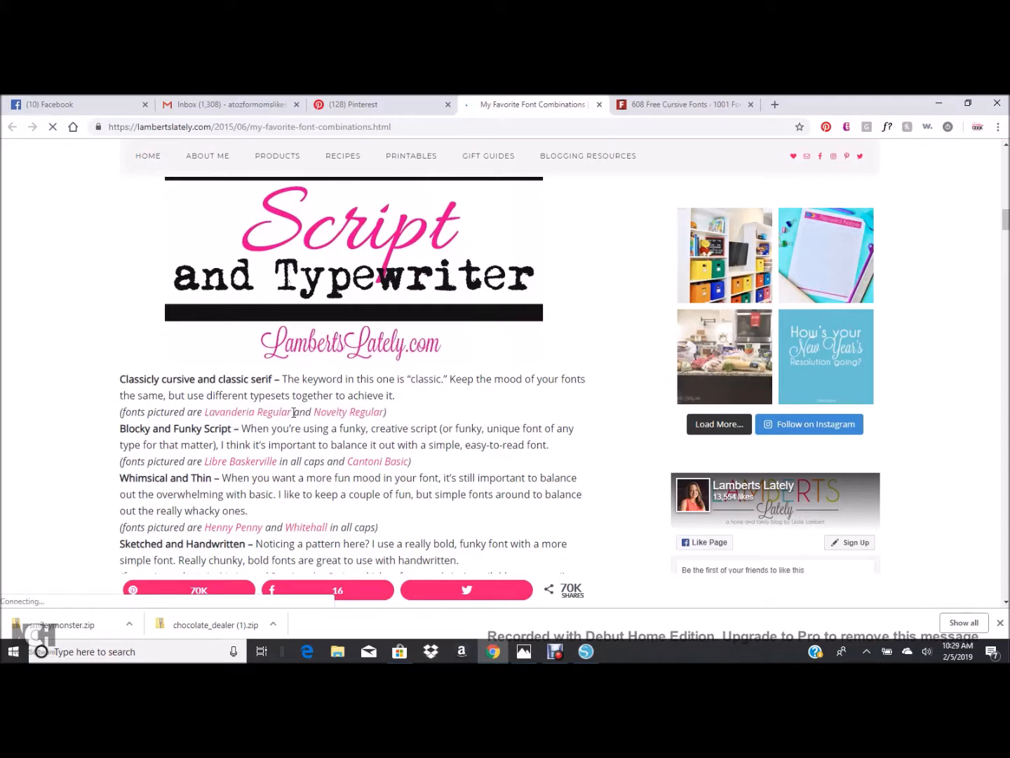
{"action": "double_click", "coordinate": [247, 412]}
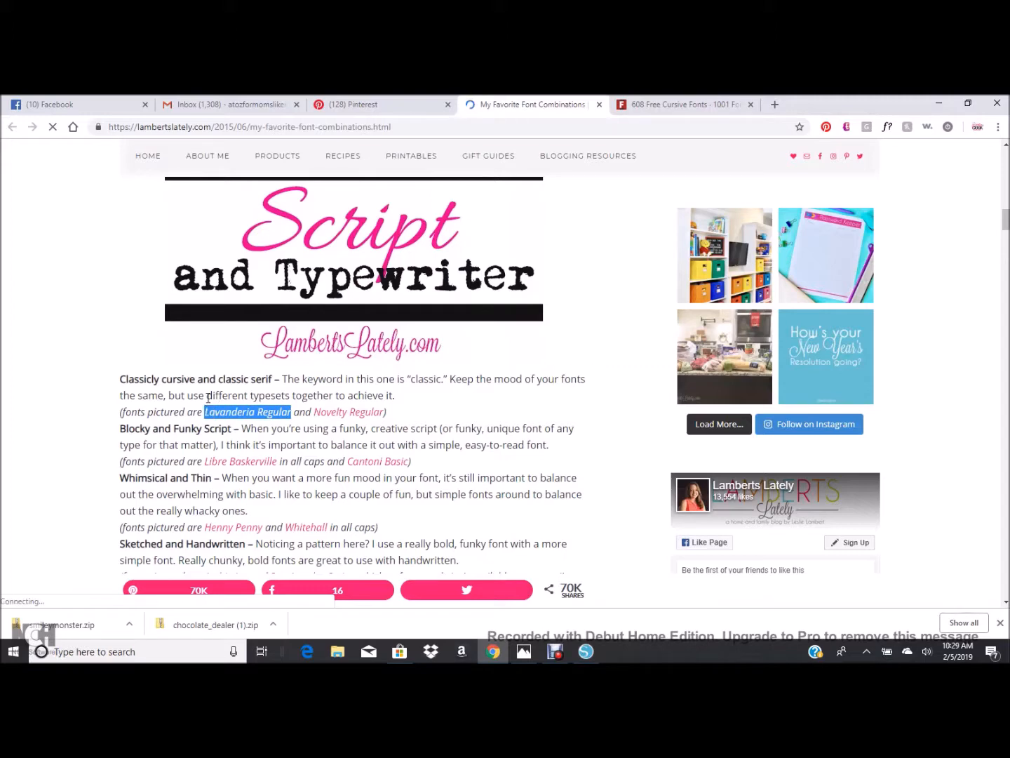
- Search for Lavanderia Regular, download lavanderia.zip from WFonts, then close the zip window and page
{"action": "left_click", "coordinate": [775, 104]}
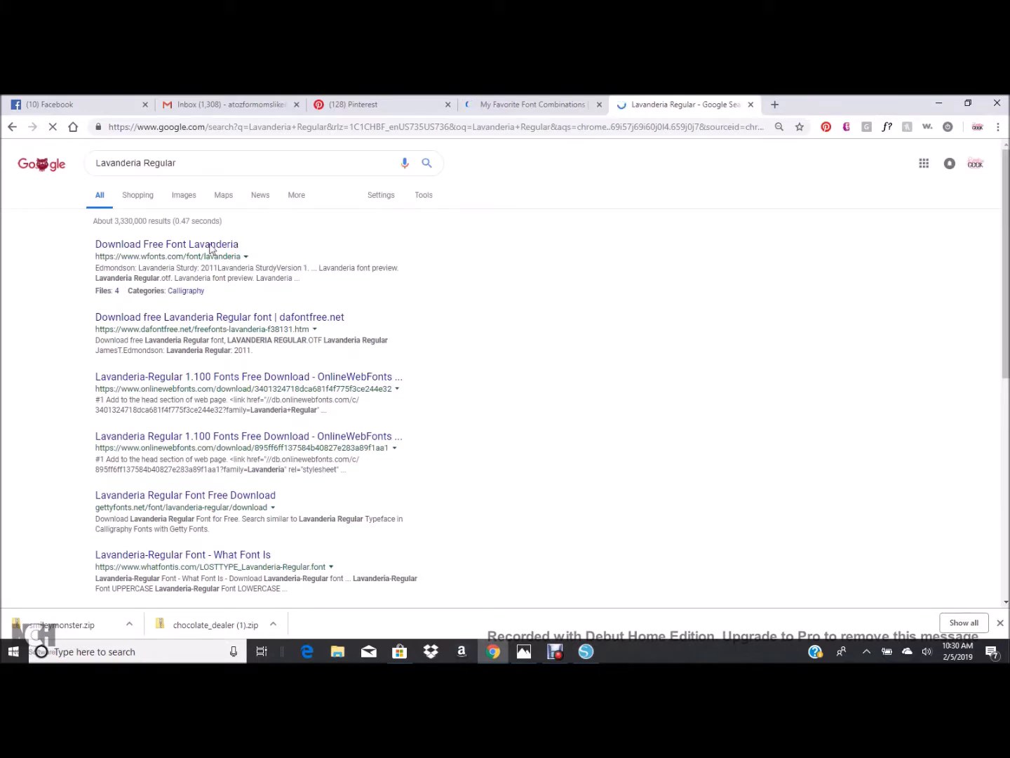
{"action": "left_click", "coordinate": [166, 244]}
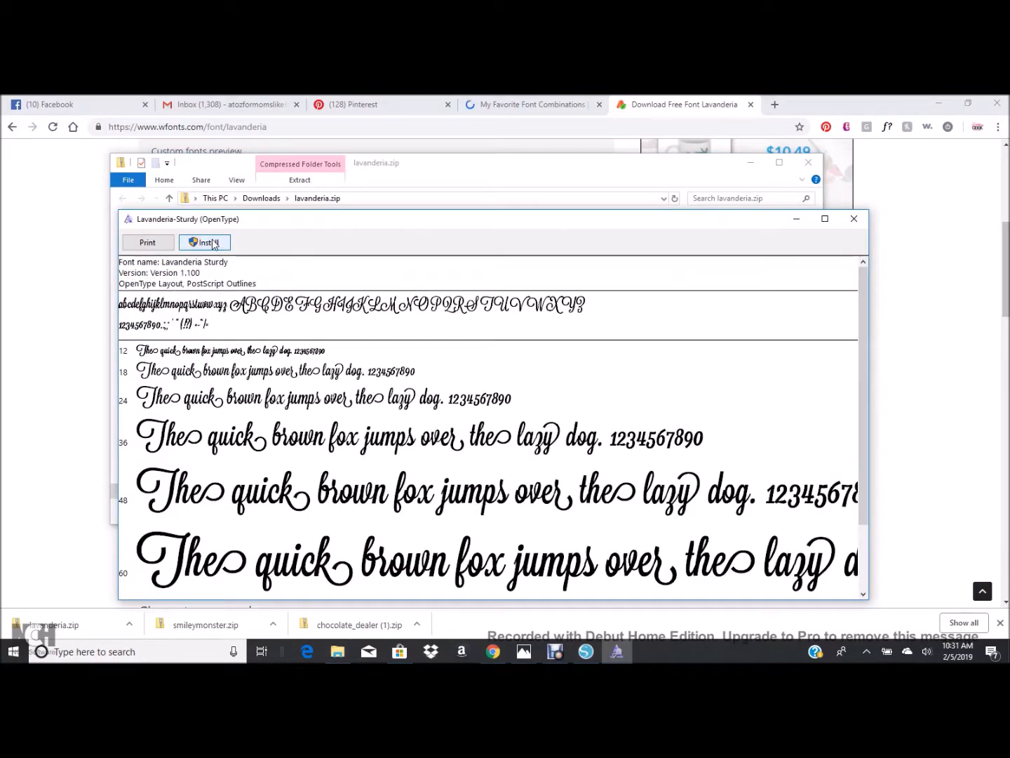
{"action": "left_click", "coordinate": [854, 219]}
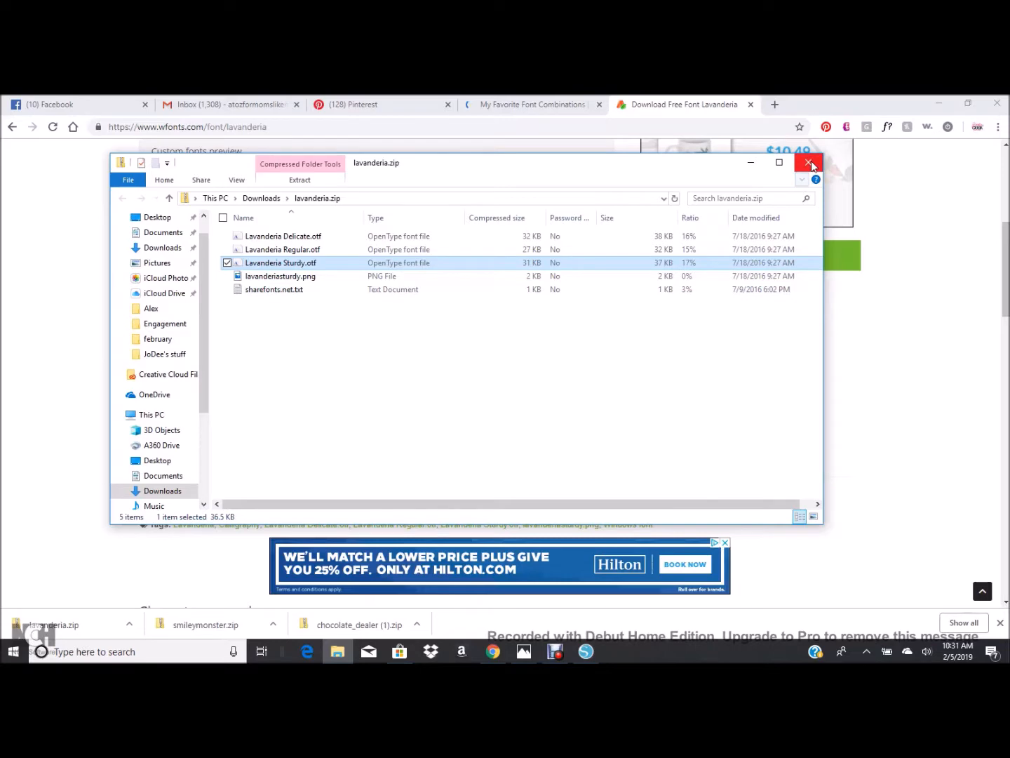
{"action": "left_click", "coordinate": [811, 163]}
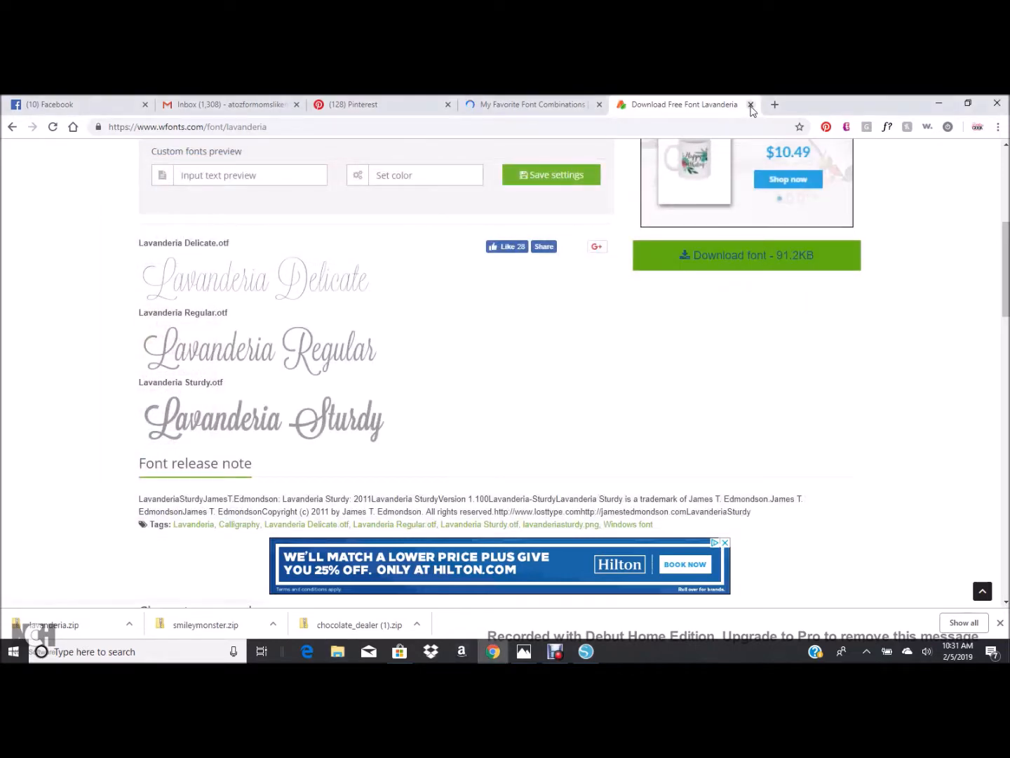
- Back in the Hello design, set the lower Hello in Learning Curve Dashed and close Silhouette Studio
{"action": "left_click", "coordinate": [751, 104]}
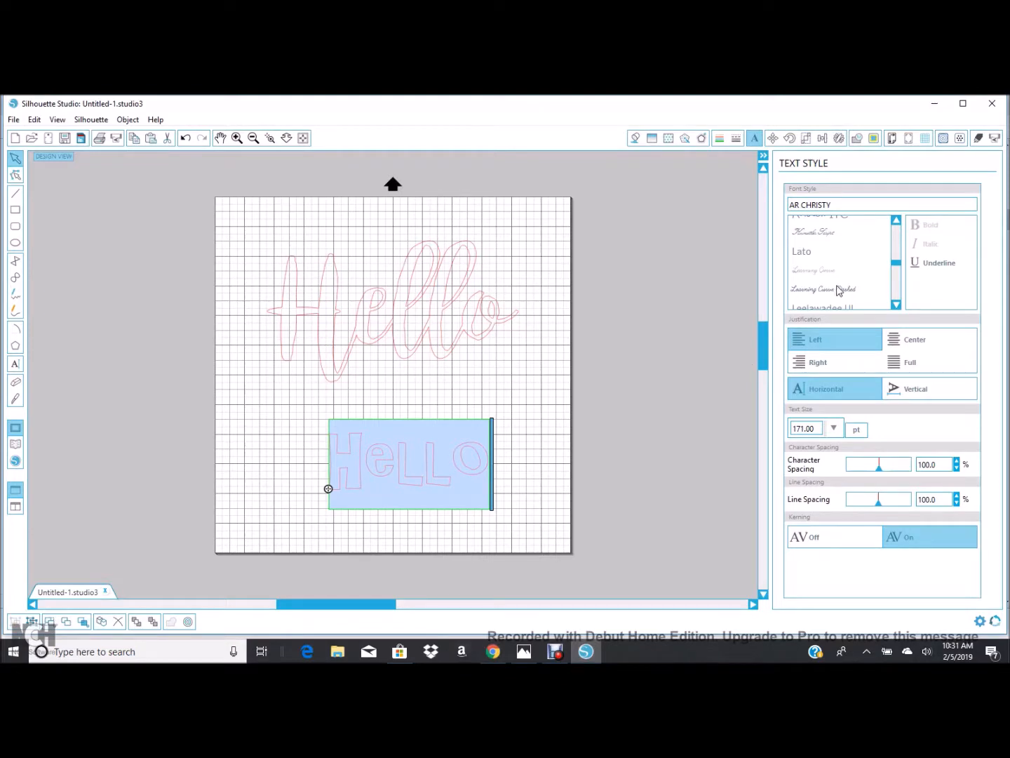
{"action": "mouse_move", "coordinate": [827, 294]}
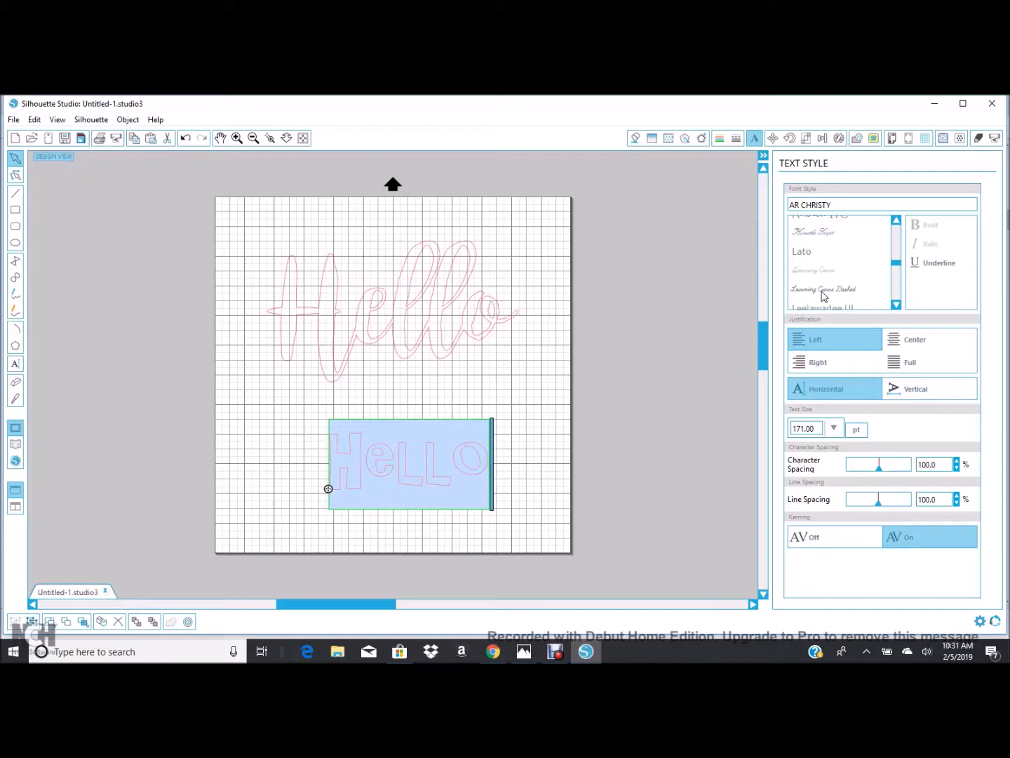
{"action": "left_click", "coordinate": [825, 289]}
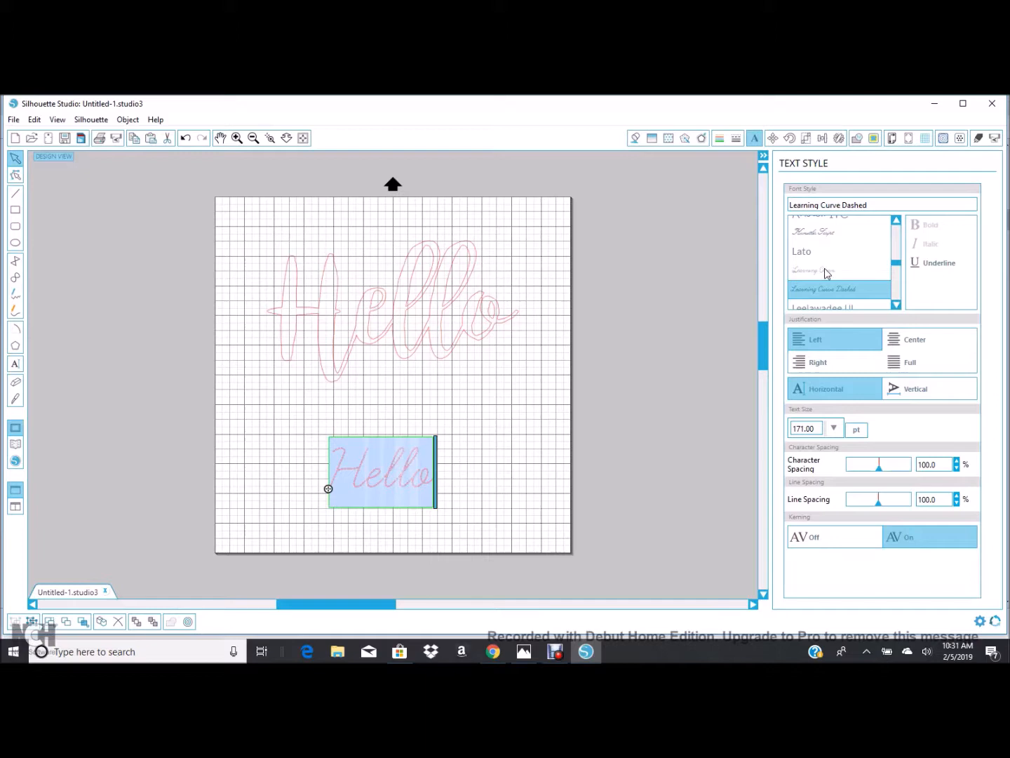
{"action": "left_click", "coordinate": [821, 269]}
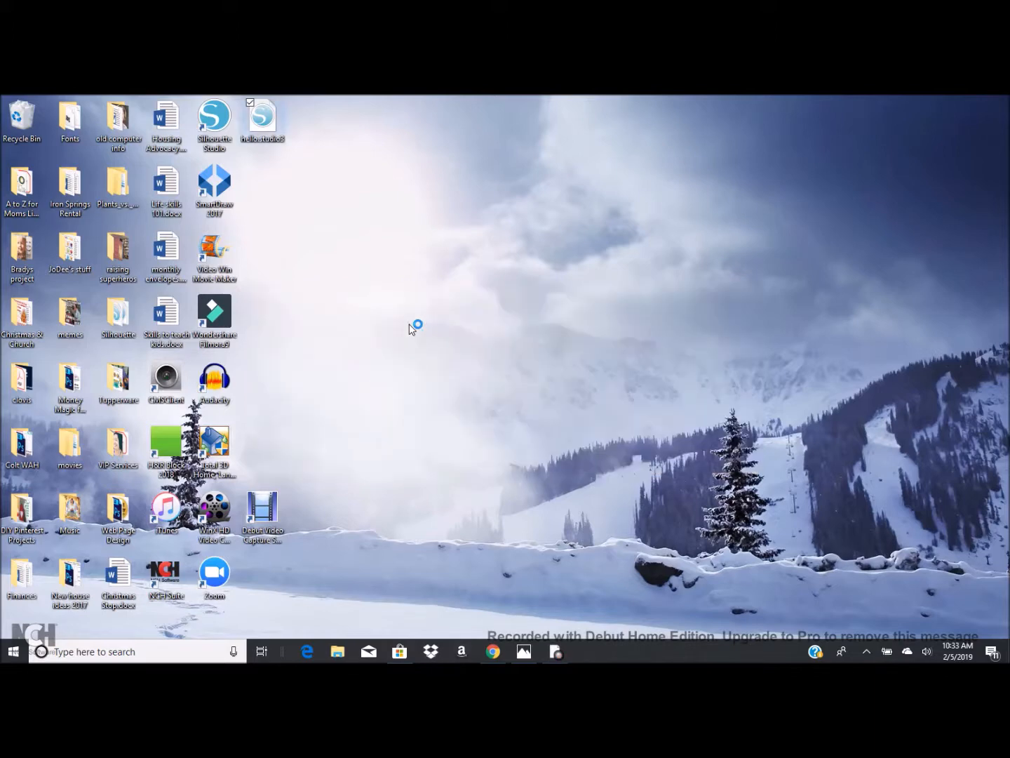
- Relaunch Silhouette Studio into Design and set the lower Hello in the Lavanderia font
{"action": "double_click", "coordinate": [214, 115]}
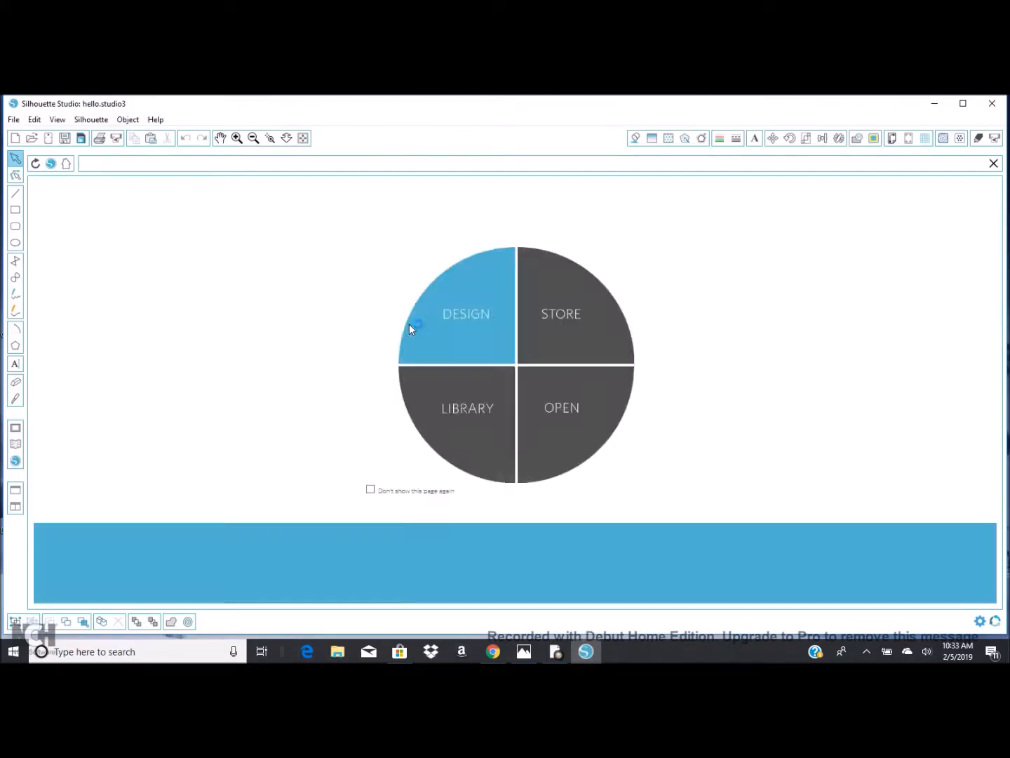
{"action": "left_click", "coordinate": [457, 313]}
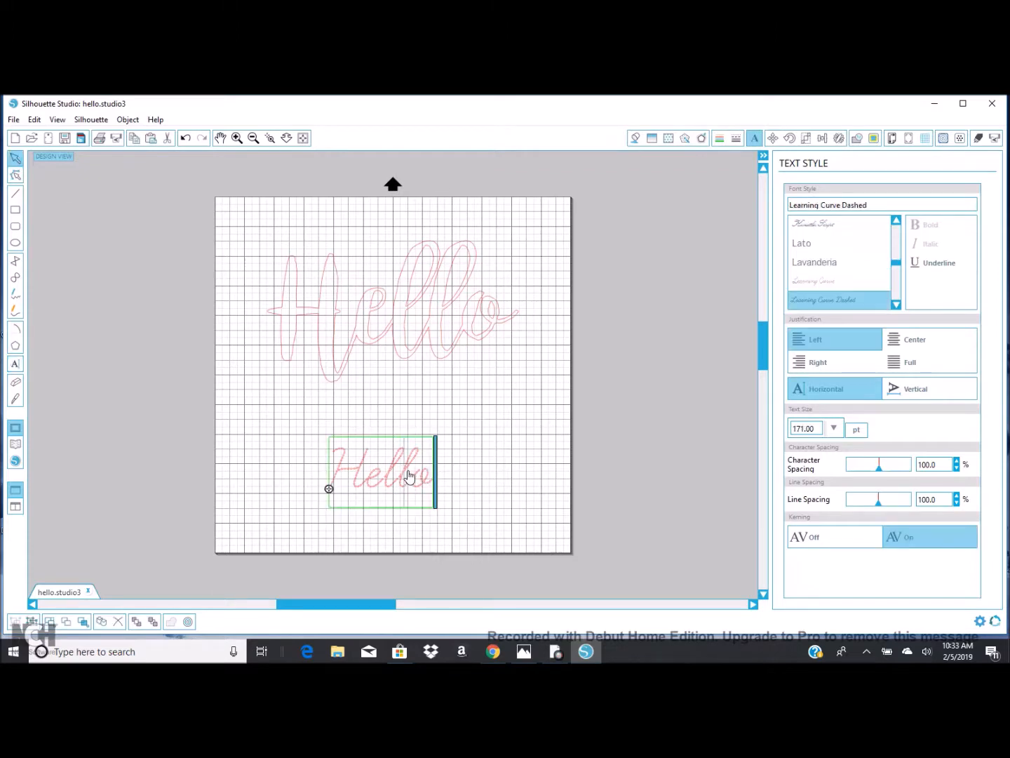
{"action": "double_click", "coordinate": [382, 470]}
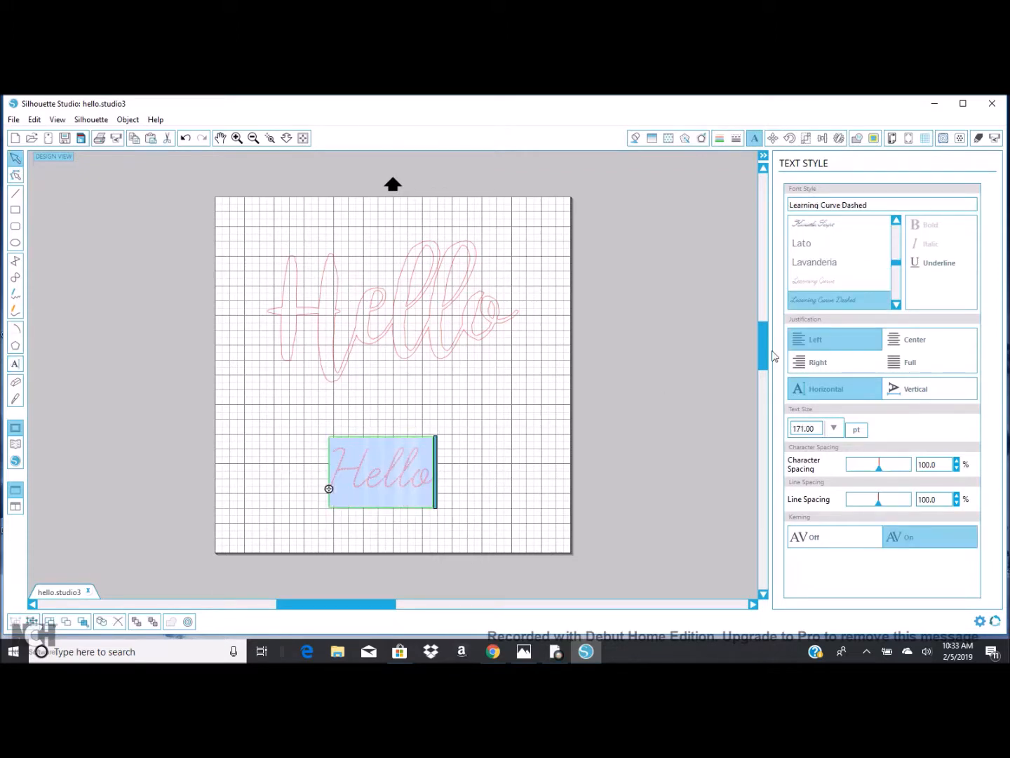
{"action": "scroll", "scroll_direction": "down", "scroll_amount": 3}
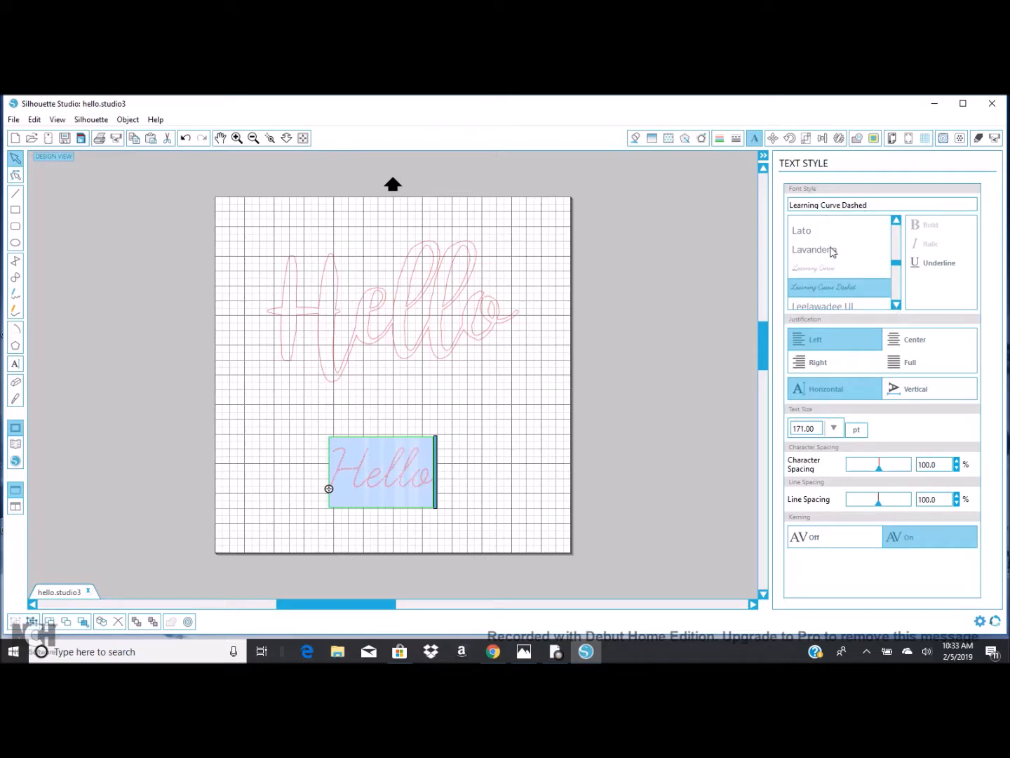
{"action": "left_click", "coordinate": [814, 250]}
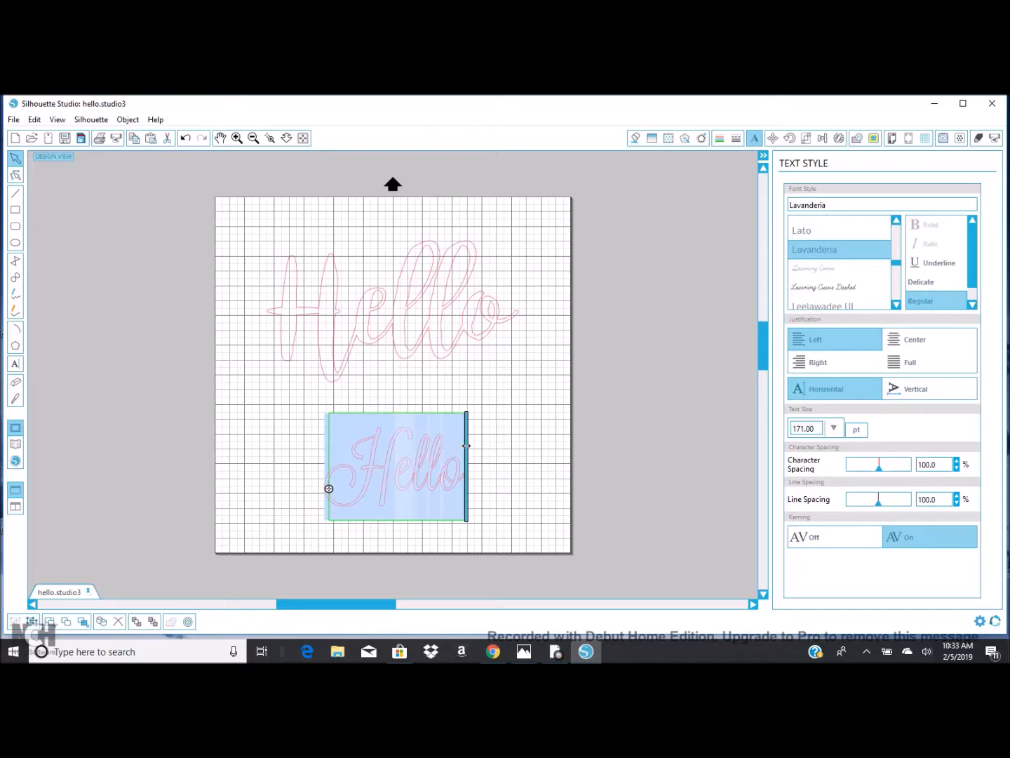
{"action": "mouse_move", "coordinate": [512, 470]}
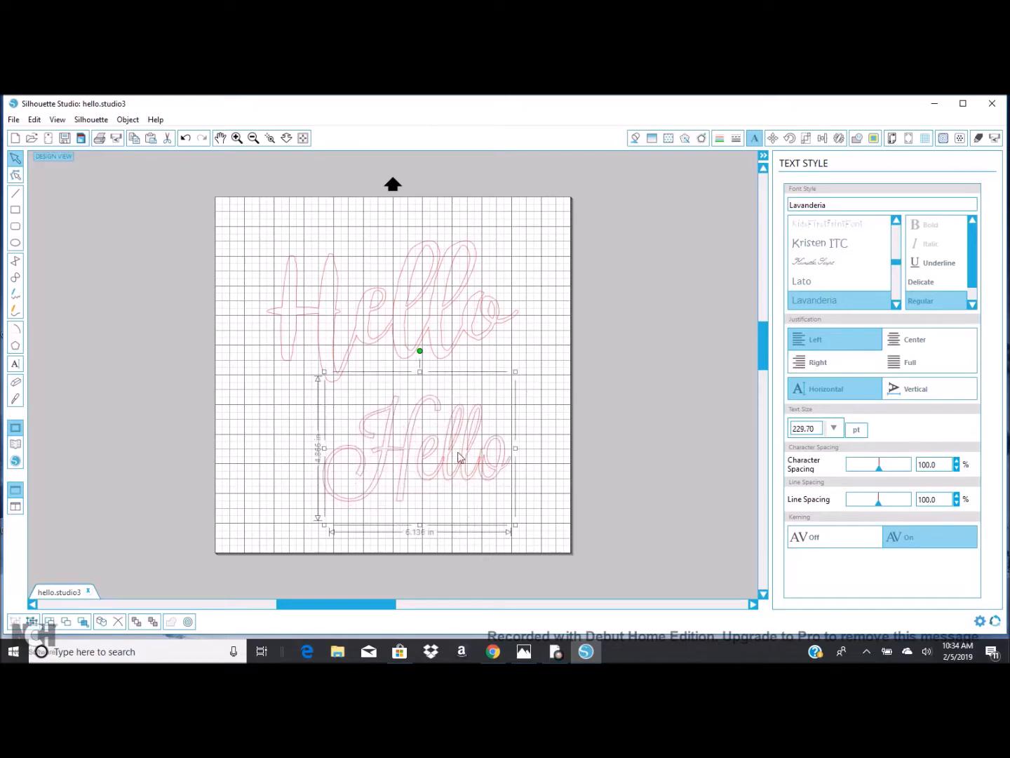
{"action": "mouse_move", "coordinate": [428, 469]}
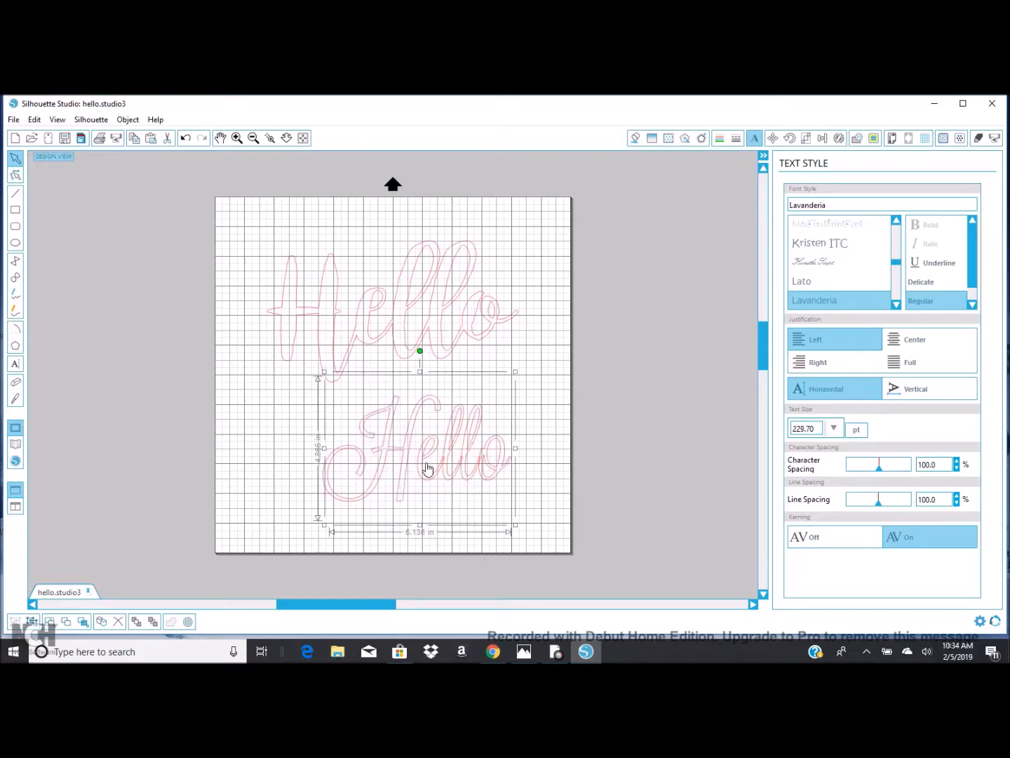
- Weld the Lavanderia Hello into one joined outline via its right-click menu
{"action": "right_click", "coordinate": [430, 469]}
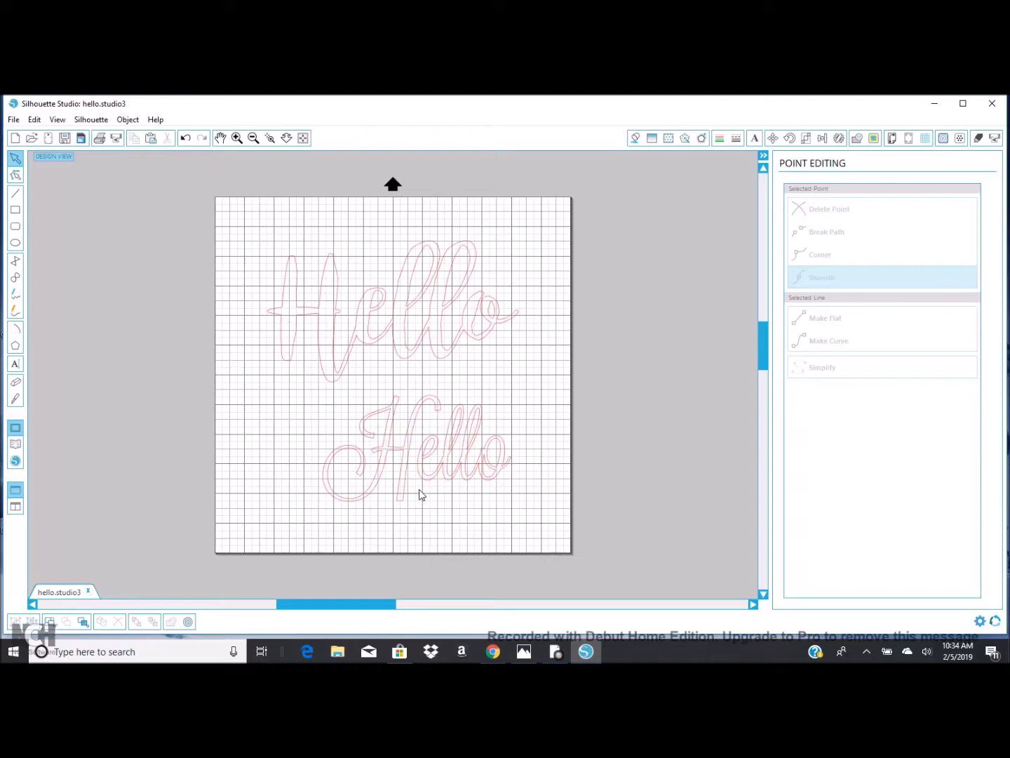
{"action": "mouse_move", "coordinate": [469, 449]}
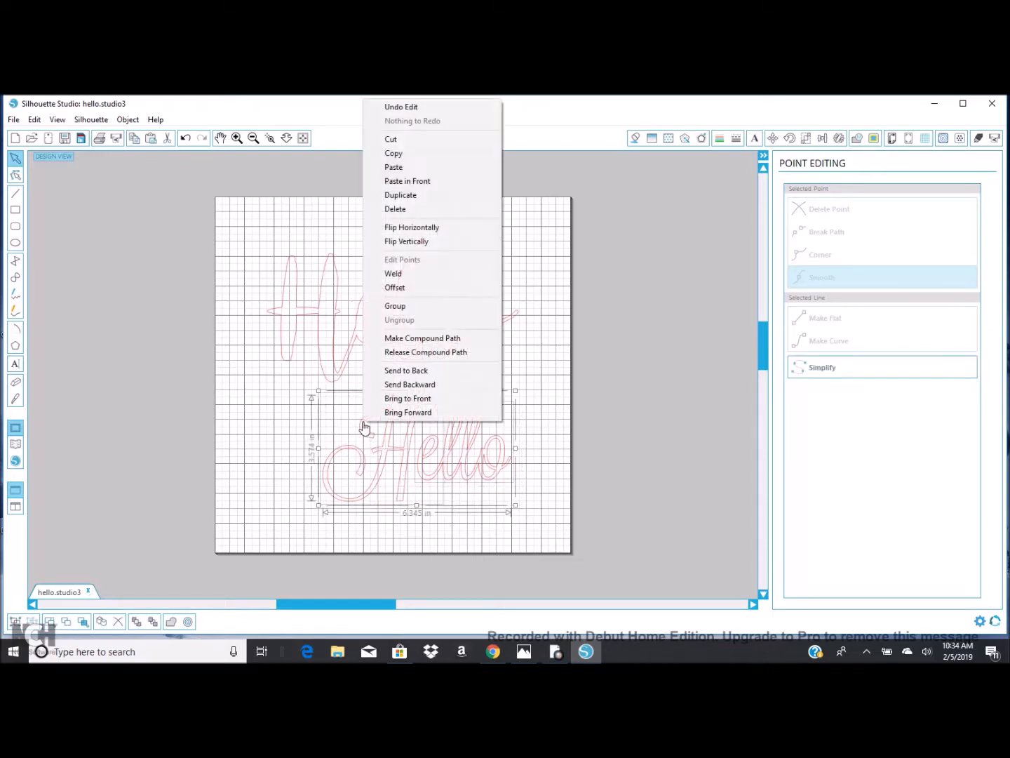
{"action": "mouse_move", "coordinate": [419, 306]}
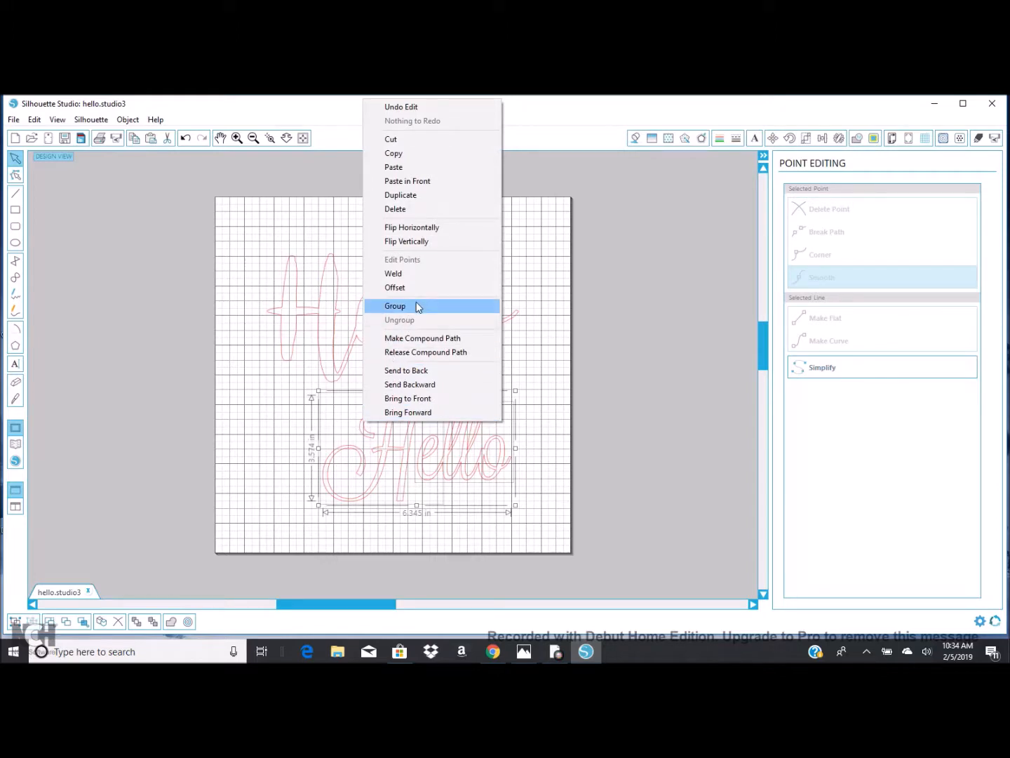
{"action": "left_click", "coordinate": [396, 306]}
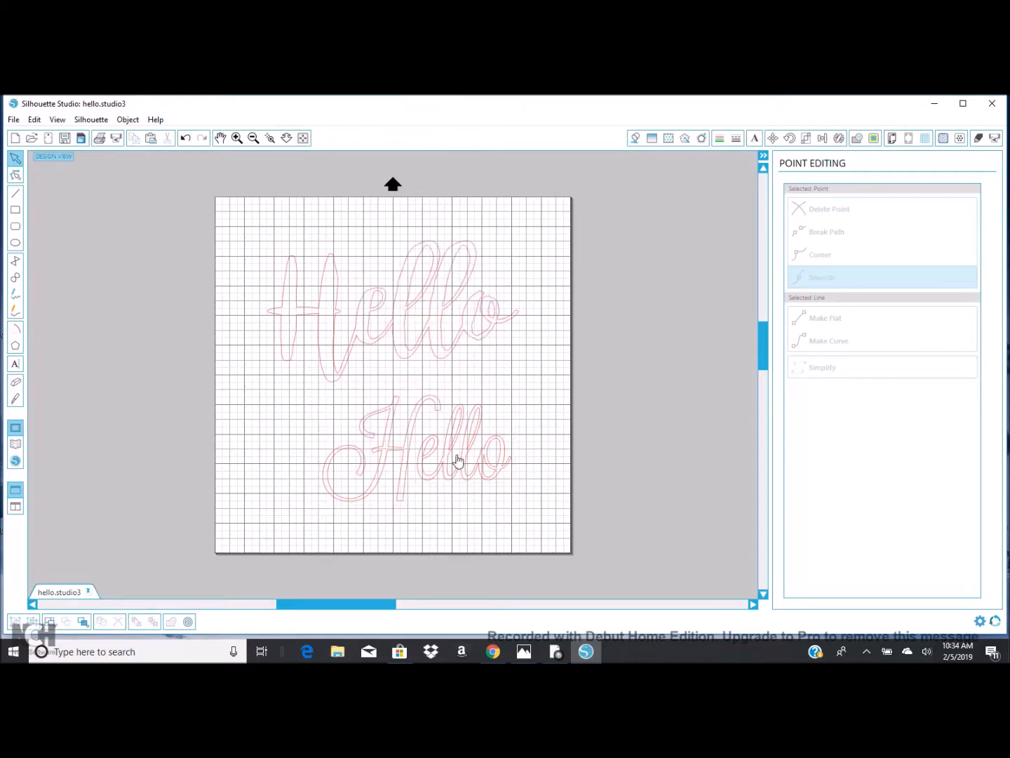
{"action": "right_click", "coordinate": [461, 462]}
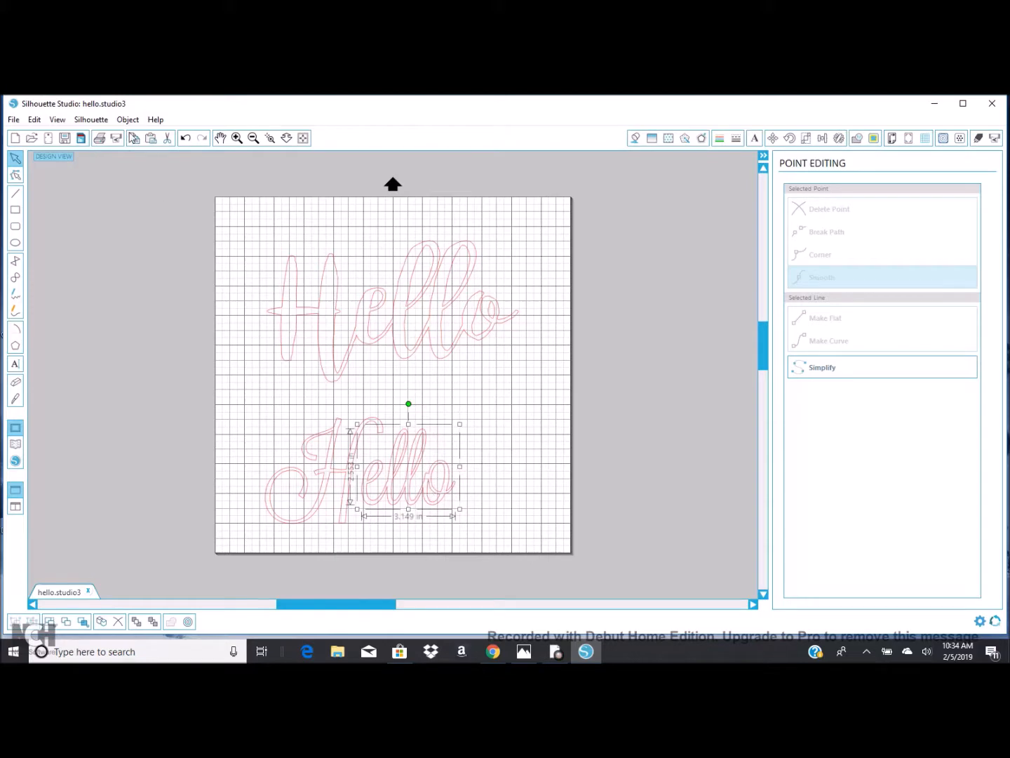
{"action": "left_click", "coordinate": [513, 441]}
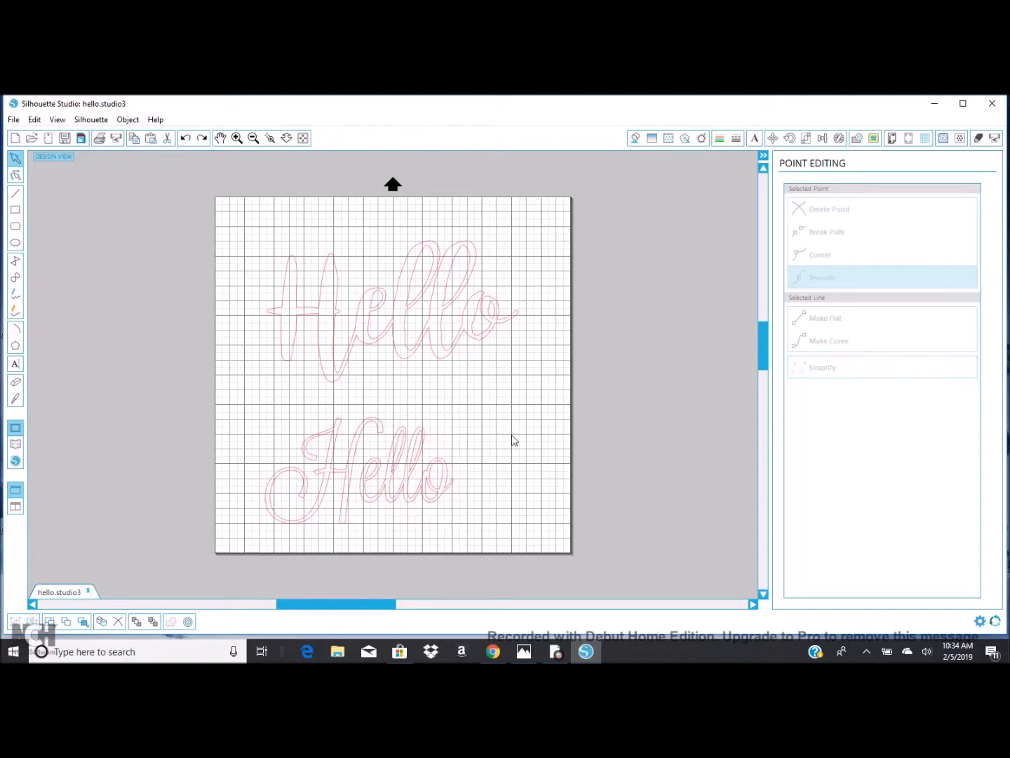
- Select the whole lower Hello and group it into a single object
{"action": "left_click", "coordinate": [358, 477]}
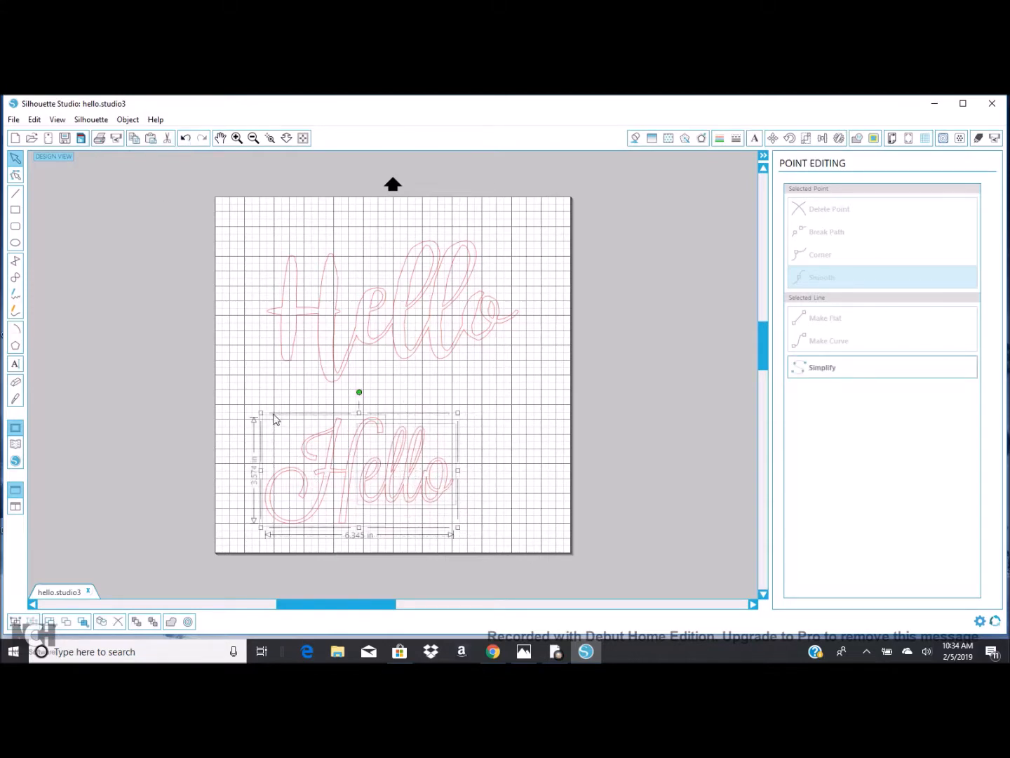
{"action": "right_click", "coordinate": [275, 418]}
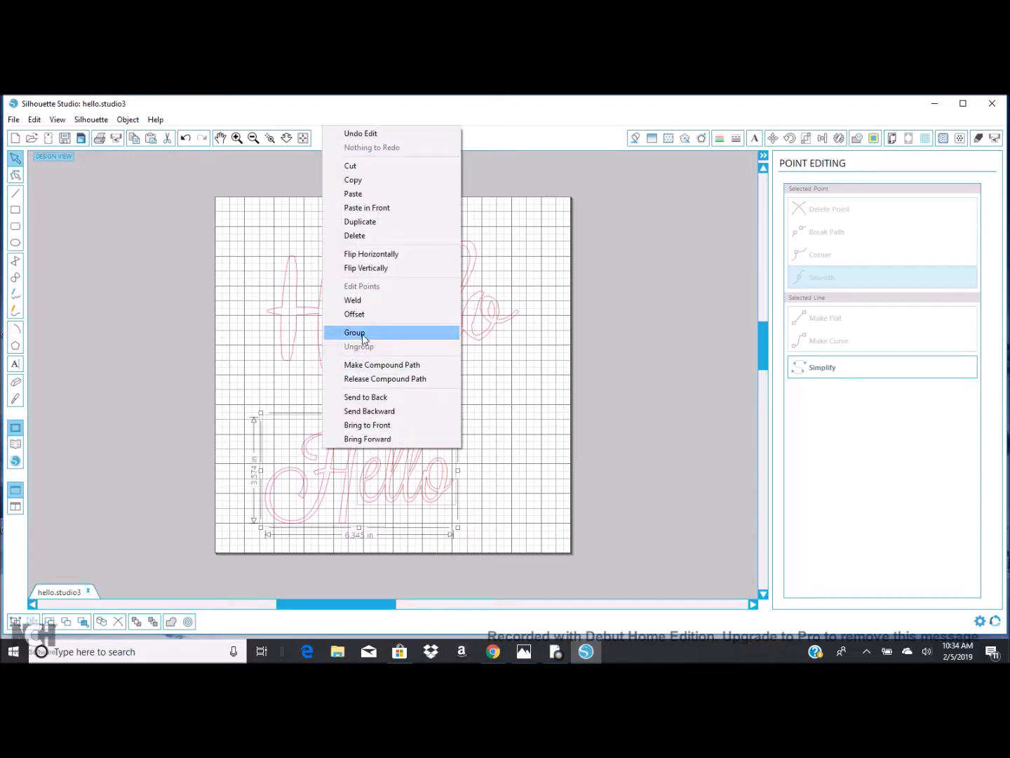
{"action": "left_click", "coordinate": [356, 332]}
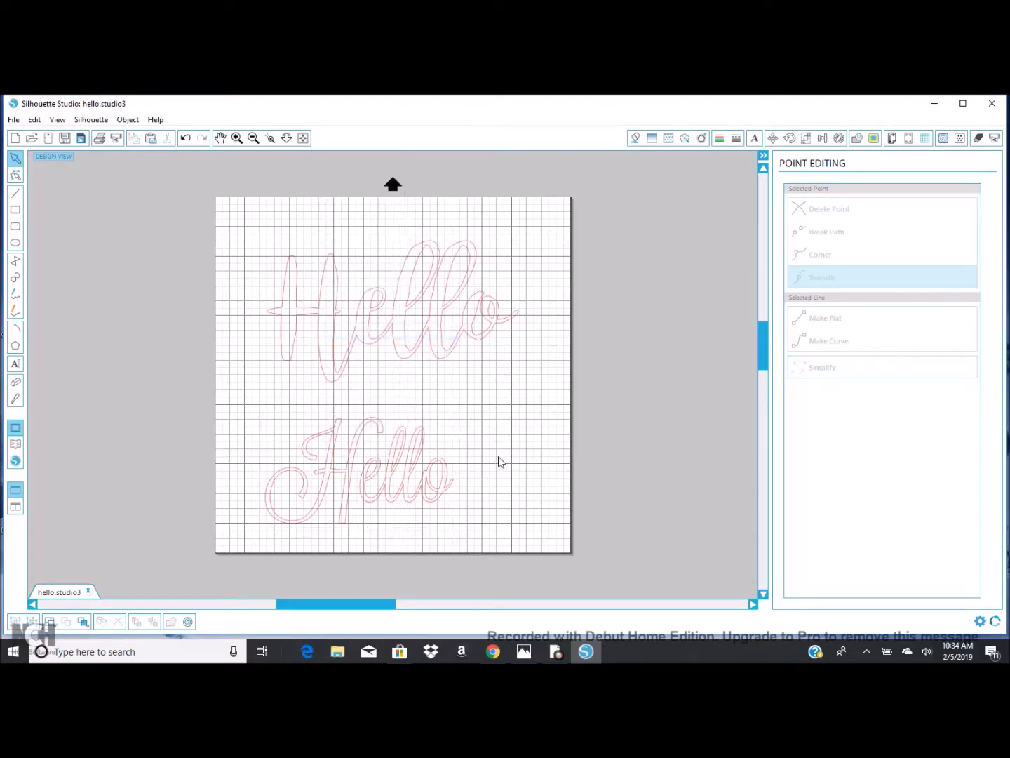
{"action": "mouse_move", "coordinate": [475, 463]}
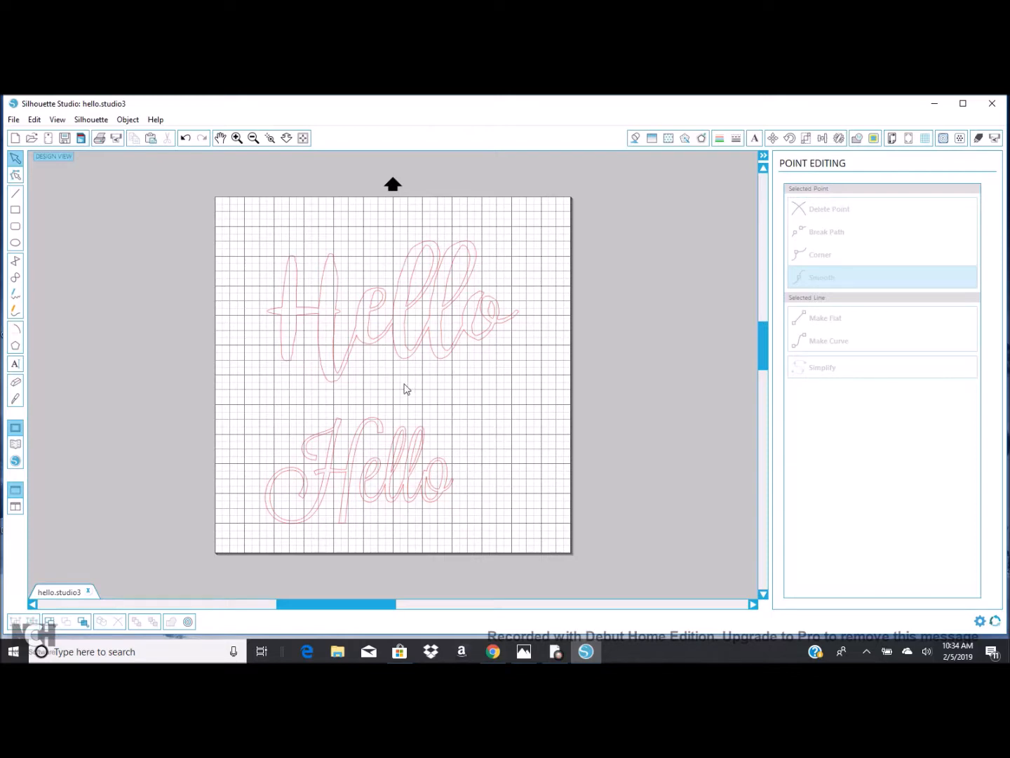
{"action": "left_click", "coordinate": [393, 330]}
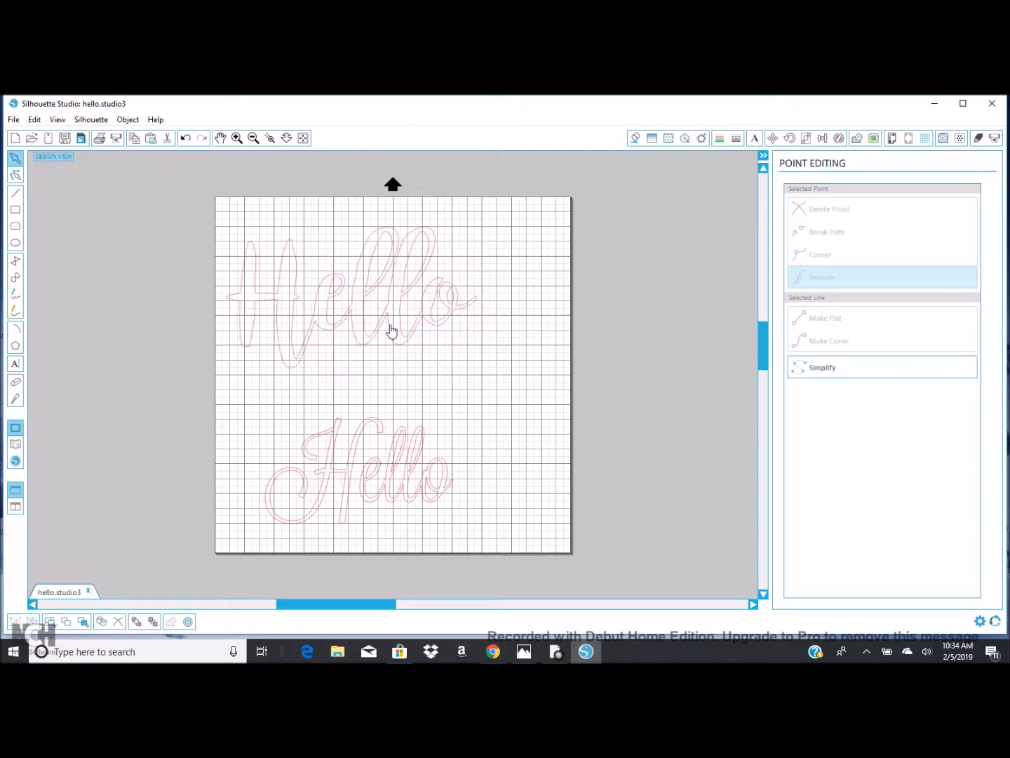